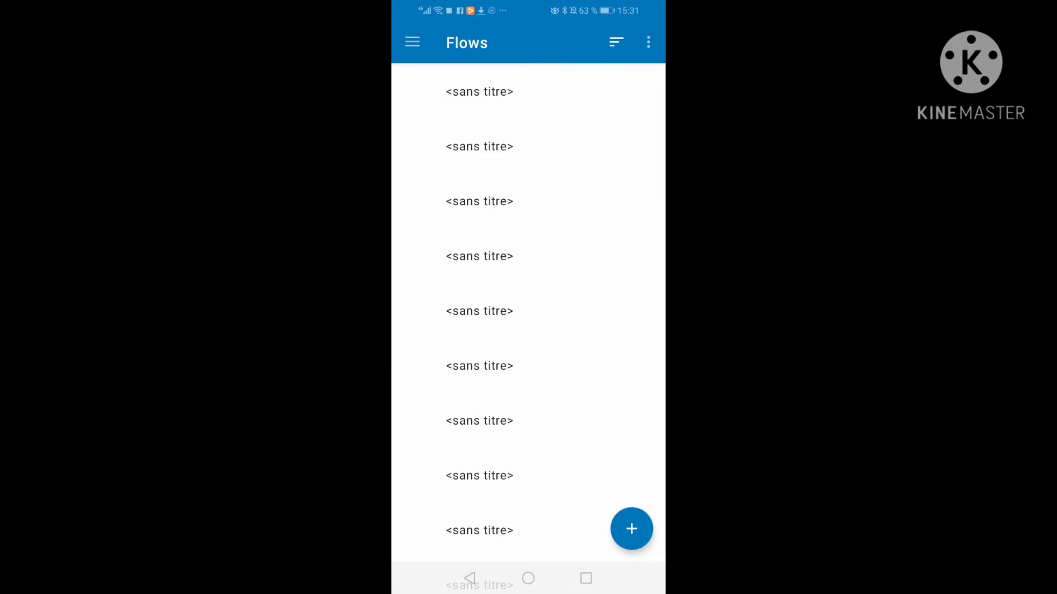
# - Create a new untitled flow with only Flow beginning and bring up the block catalogue
pyautogui.click(479, 92)
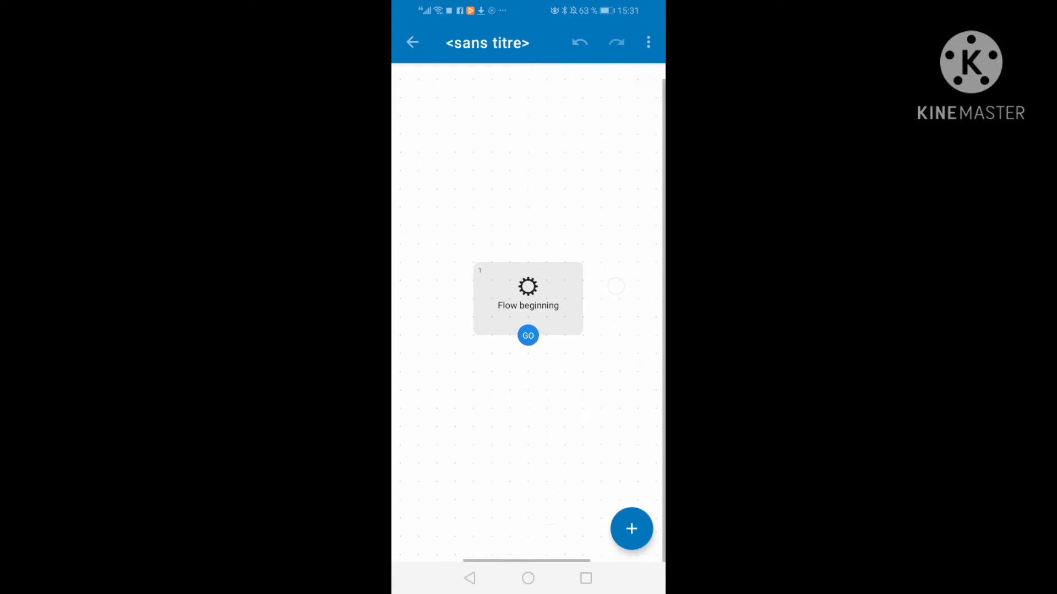
pyautogui.click(648, 42)
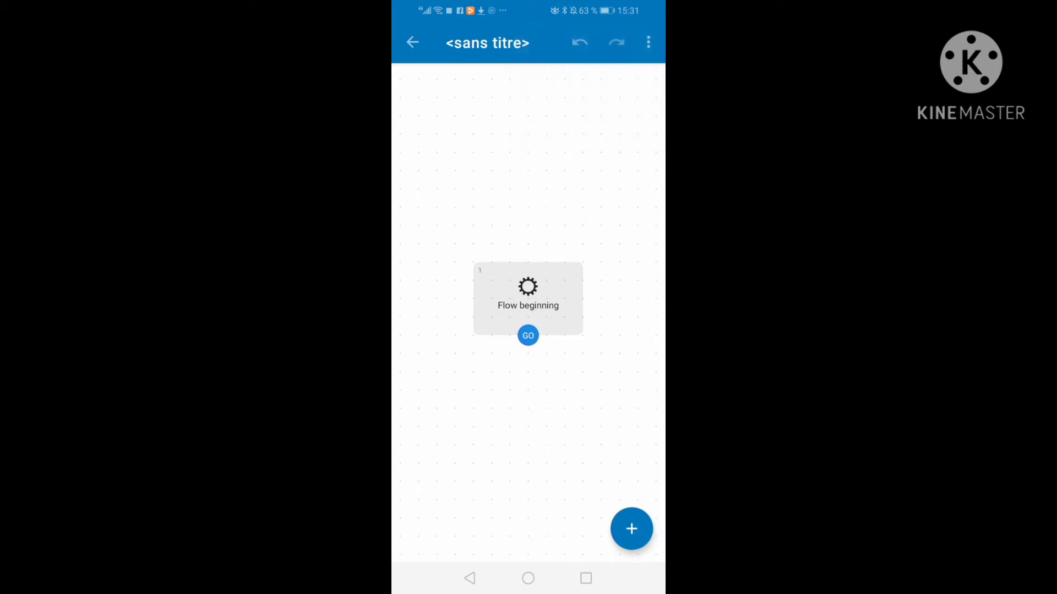
pyautogui.click(631, 528)
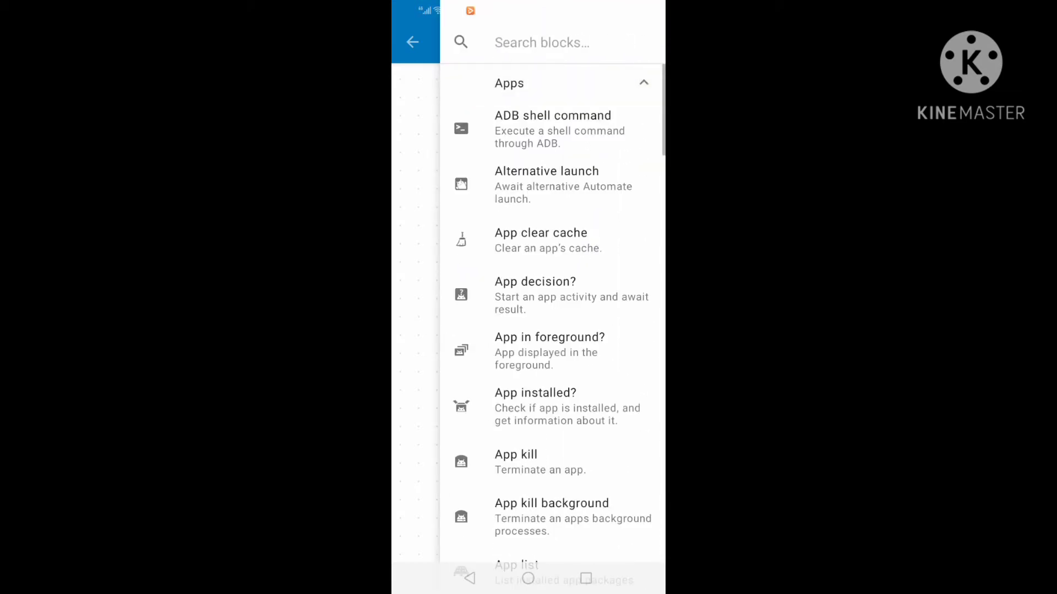
# - Browse the block catalogue, close and reshow it, then expand the Connectivity category
pyautogui.scroll(3)
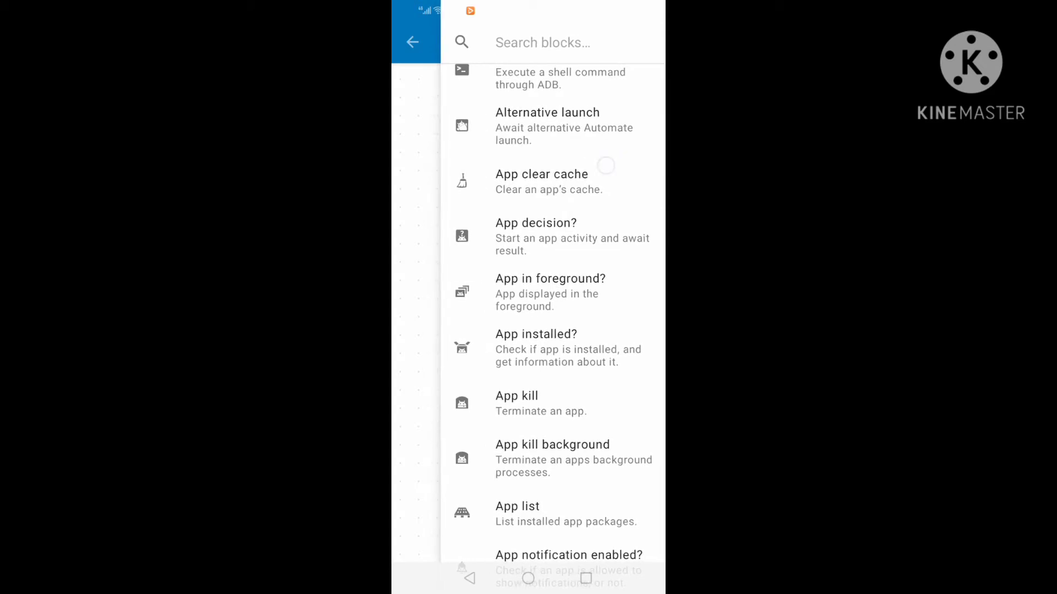
pyautogui.scroll(-3)
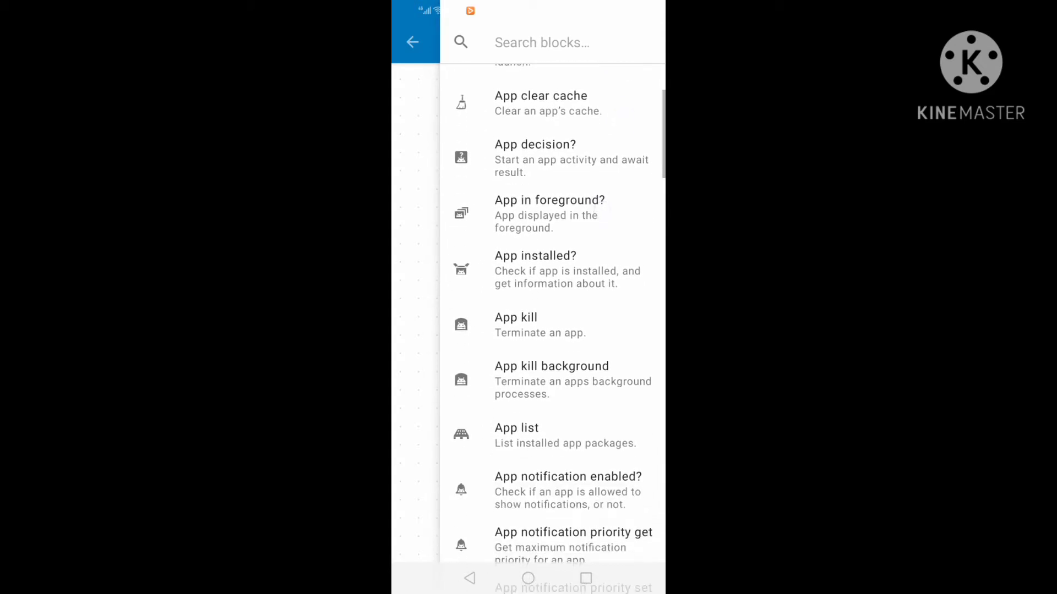
pyautogui.scroll(-3)
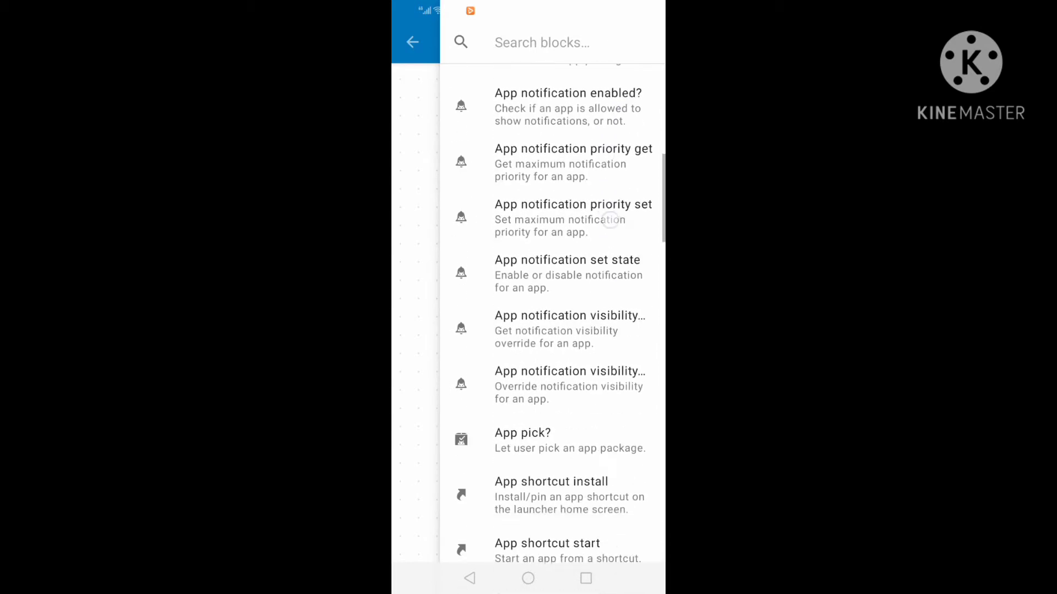
pyautogui.click(413, 42)
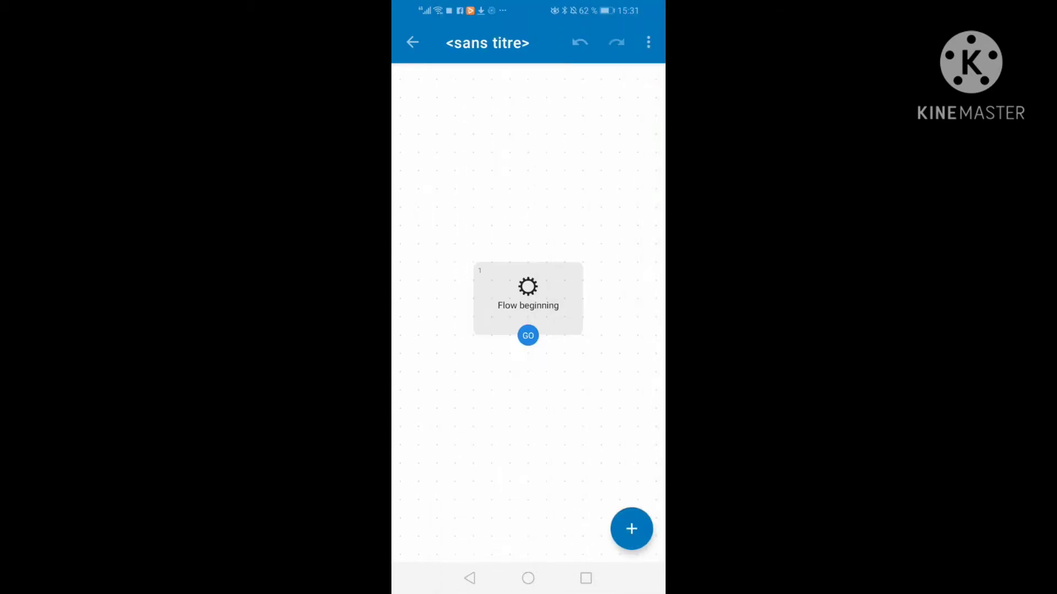
pyautogui.click(631, 529)
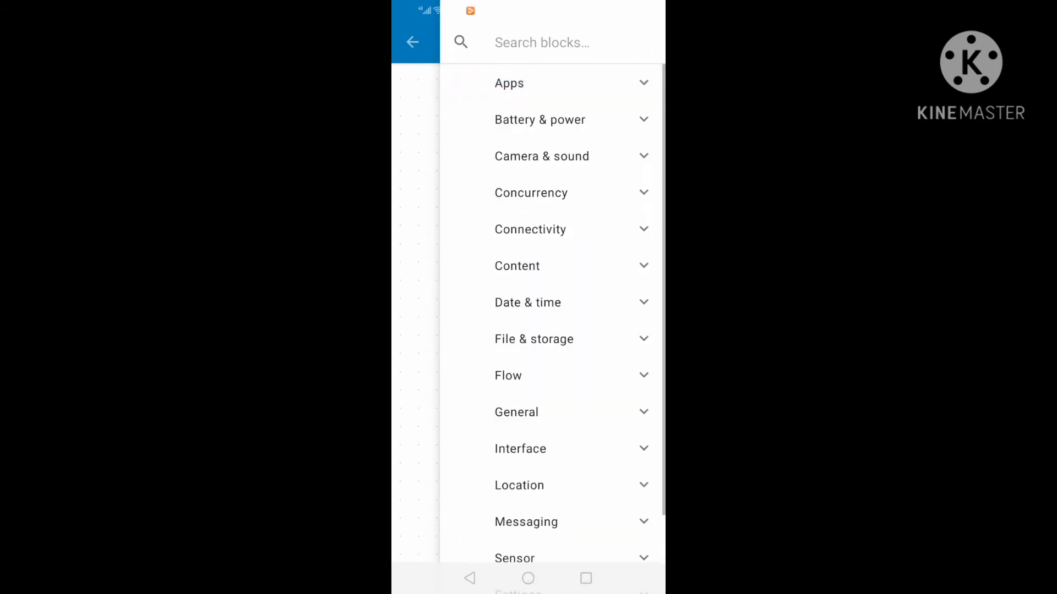
pyautogui.click(540, 119)
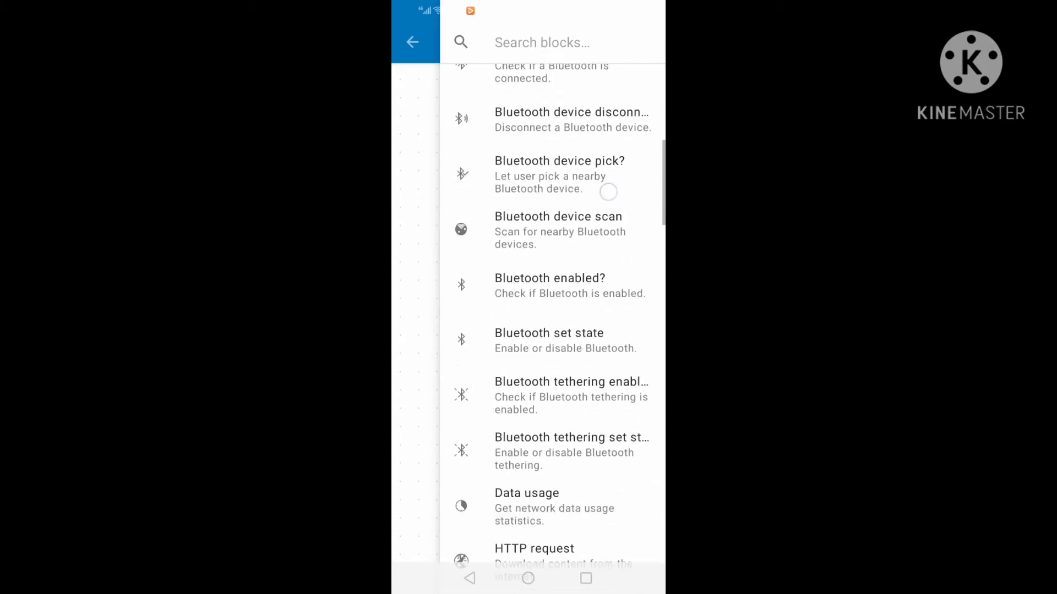
pyautogui.scroll(-3)
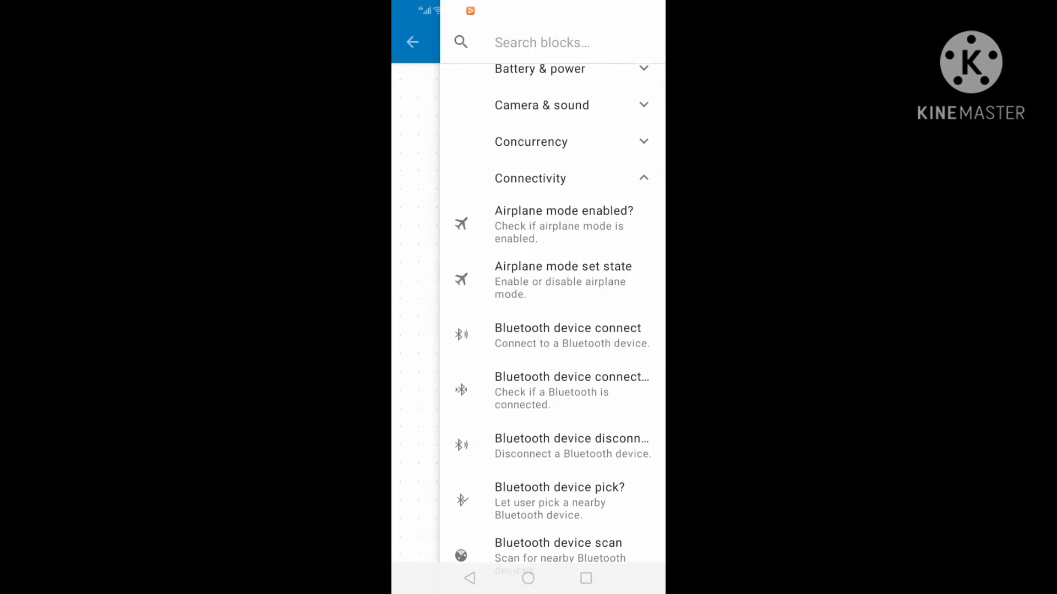
pyautogui.click(530, 178)
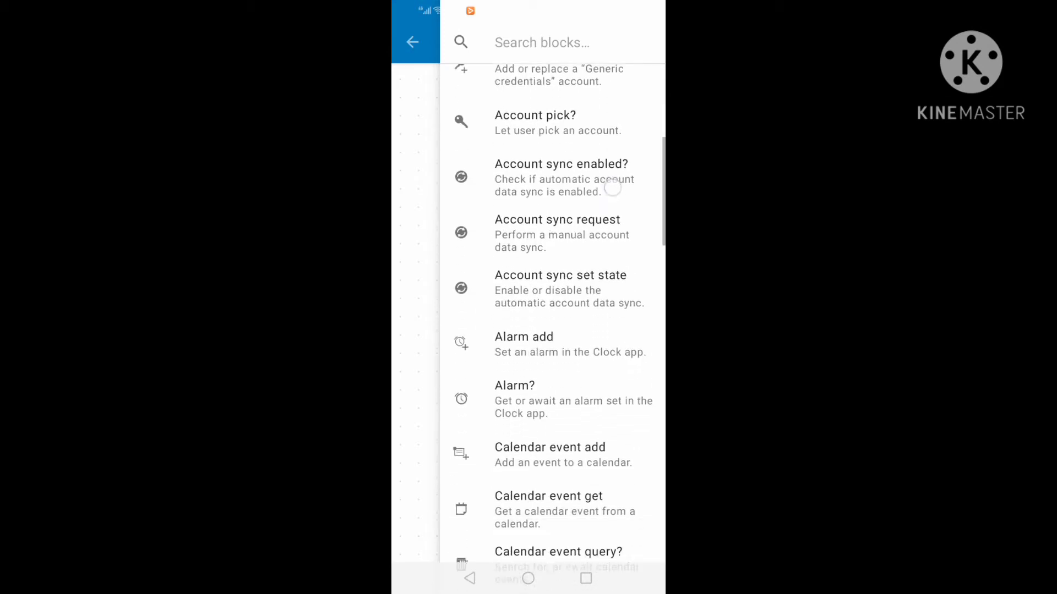
pyautogui.scroll(-3)
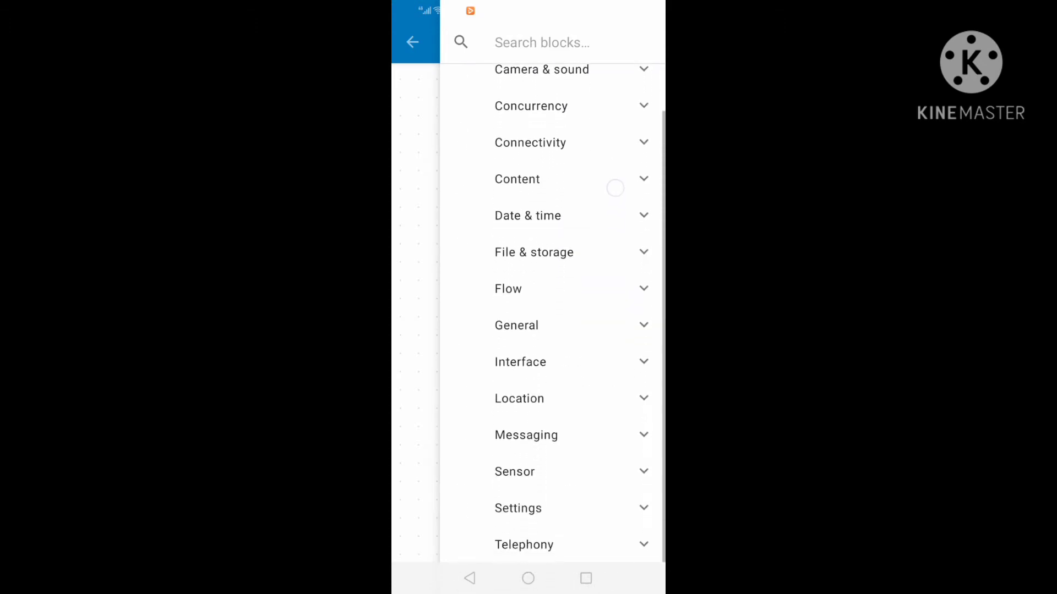
pyautogui.click(546, 178)
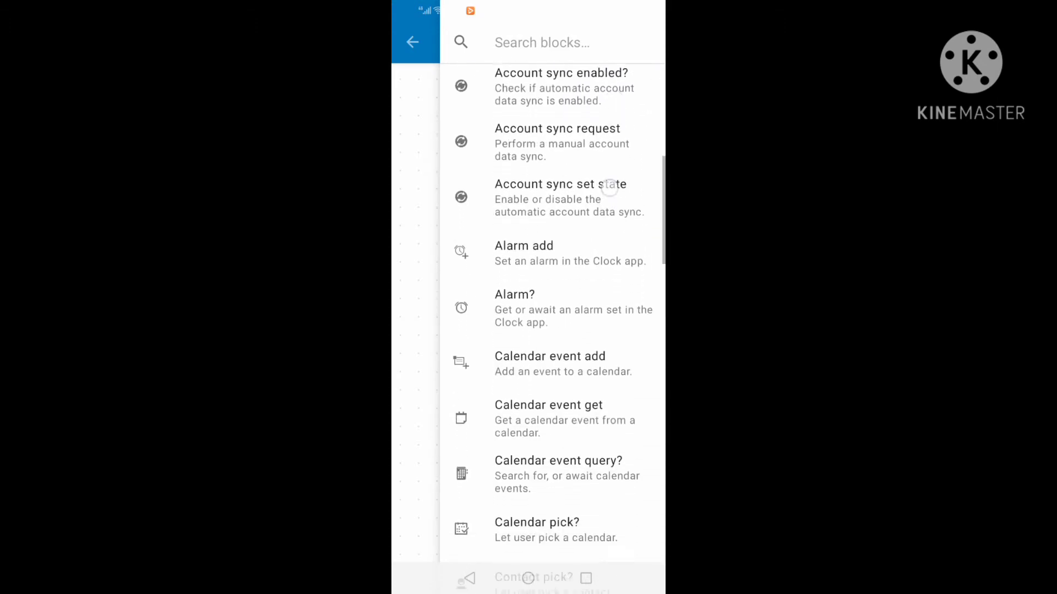
pyautogui.scroll(-3)
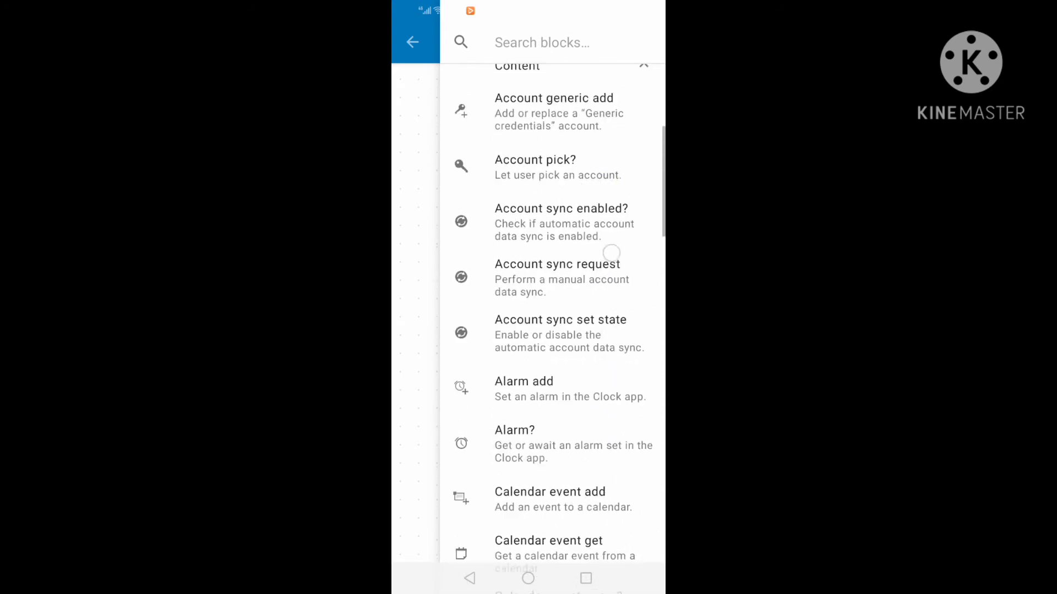
pyautogui.click(640, 66)
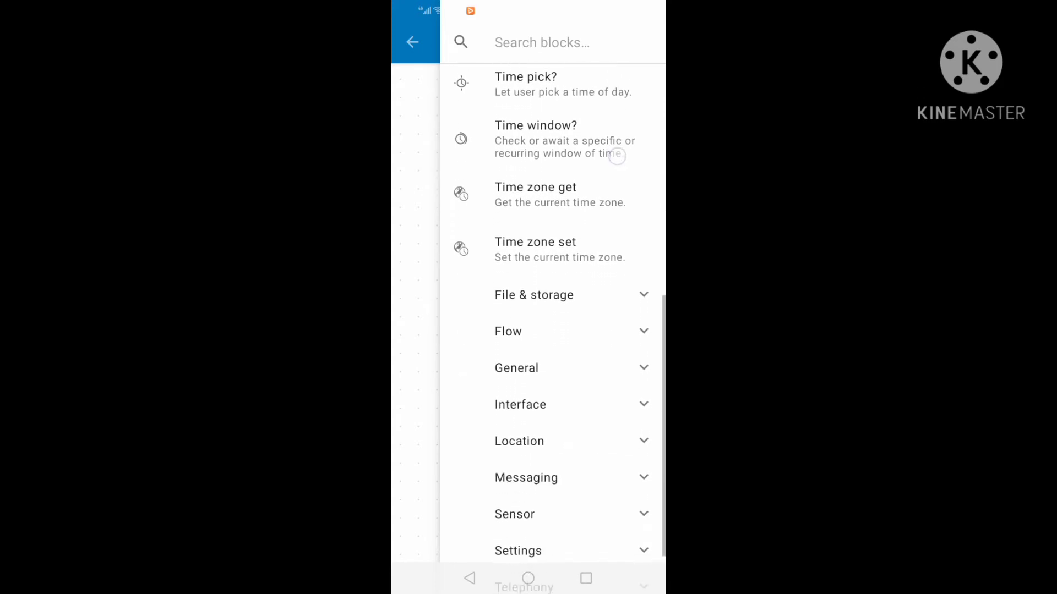
pyautogui.scroll(-3)
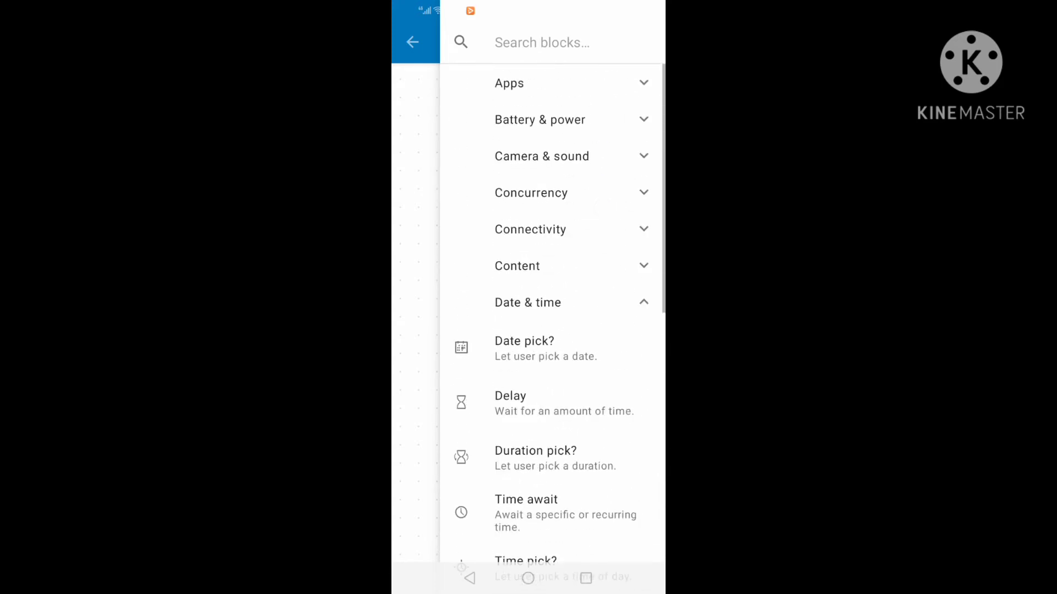
pyautogui.scroll(3)
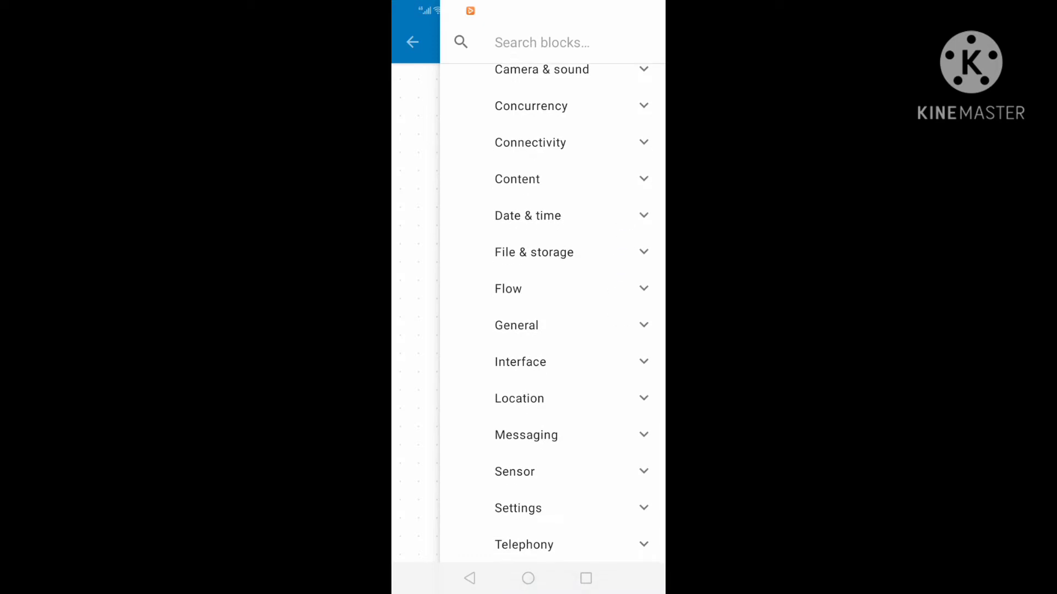
# - Browse the Interface blocks, then dismiss the catalogue without adding any block
pyautogui.click(520, 362)
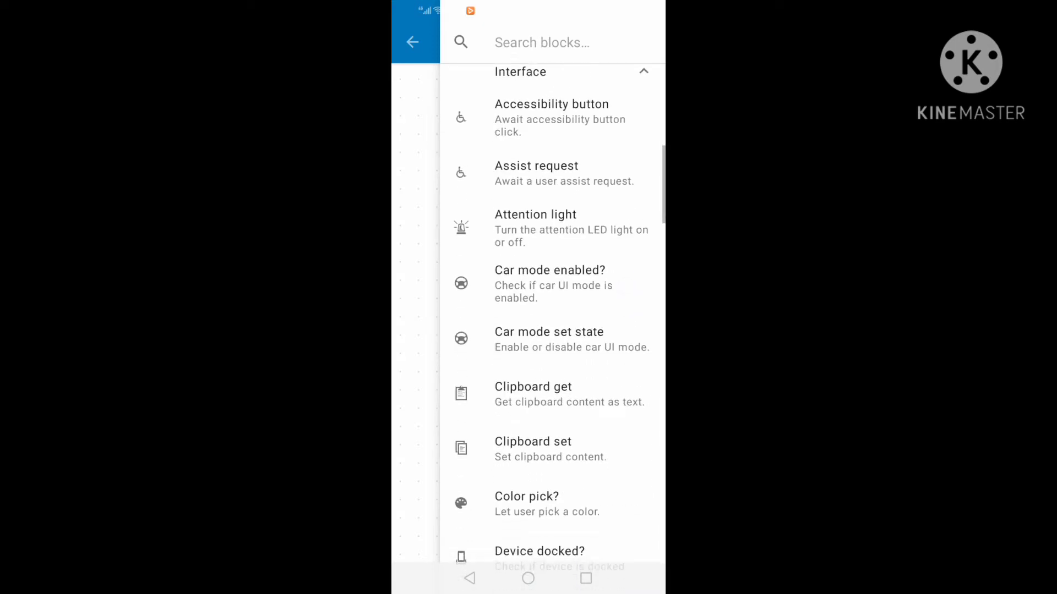
pyautogui.scroll(3)
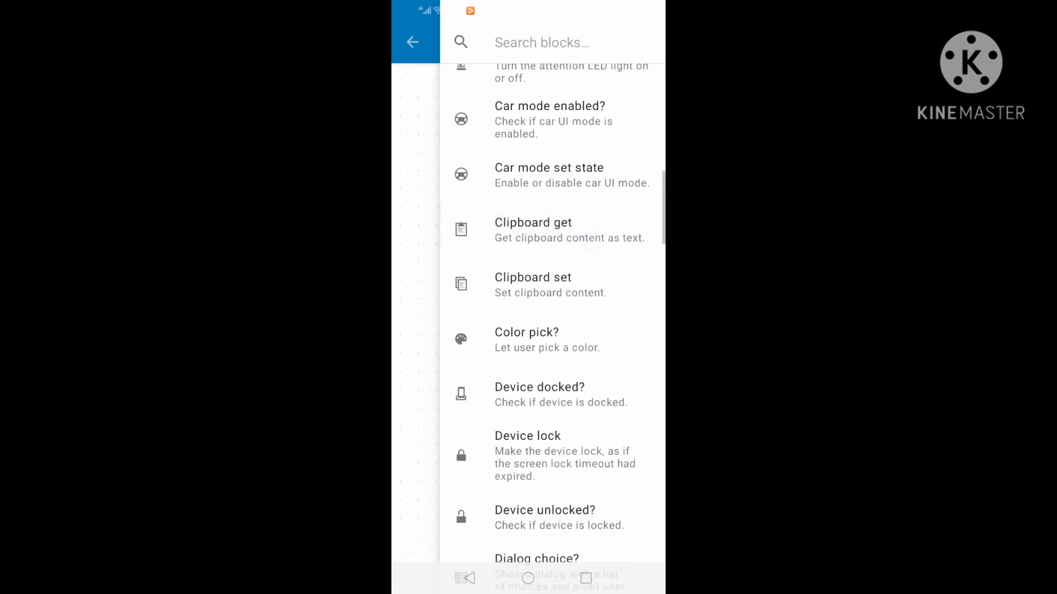
pyautogui.scroll(3)
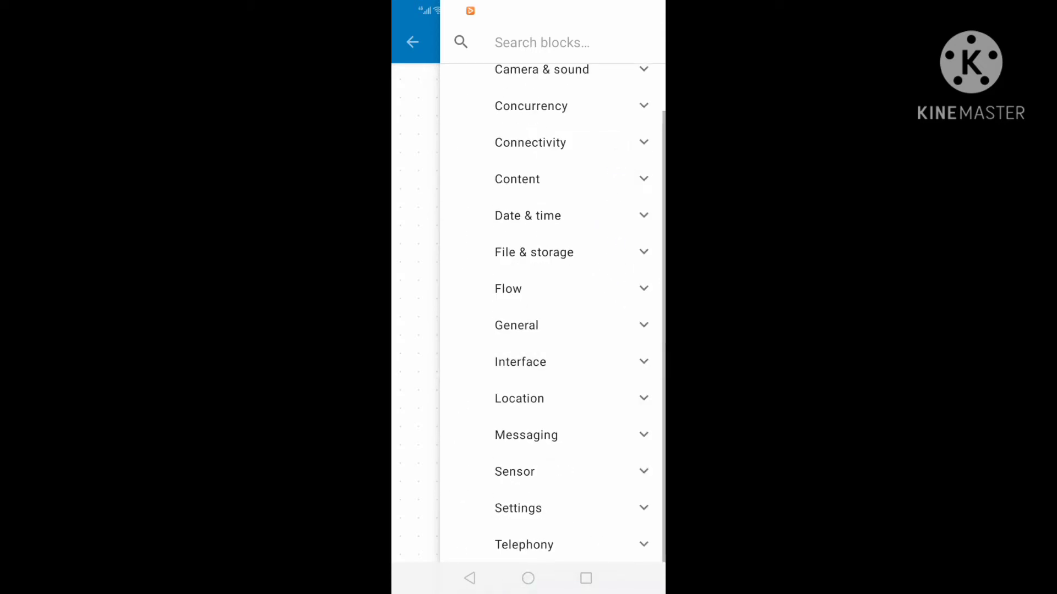
pyautogui.click(519, 399)
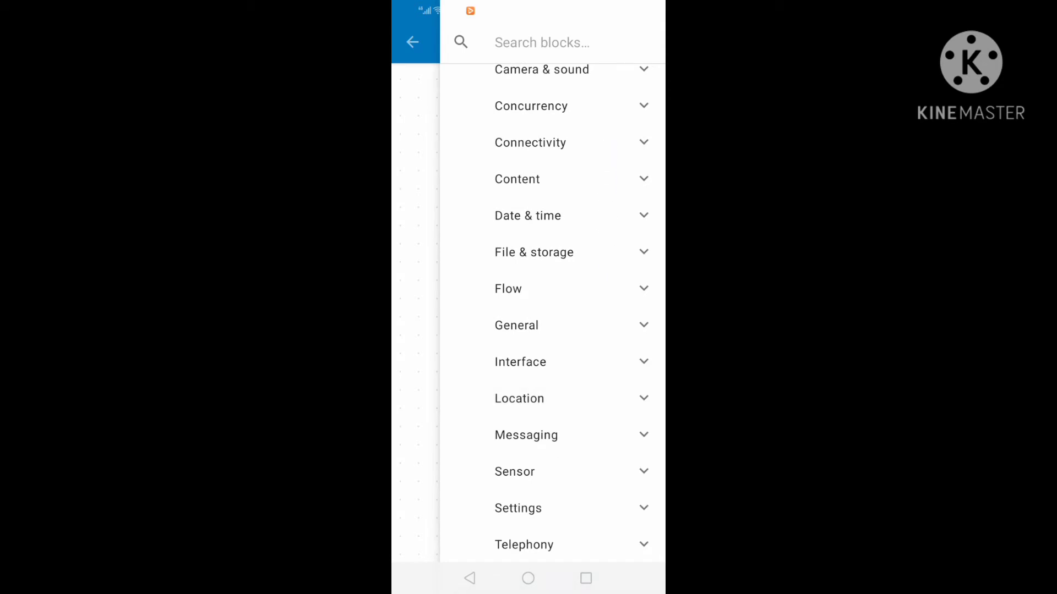
pyautogui.click(523, 545)
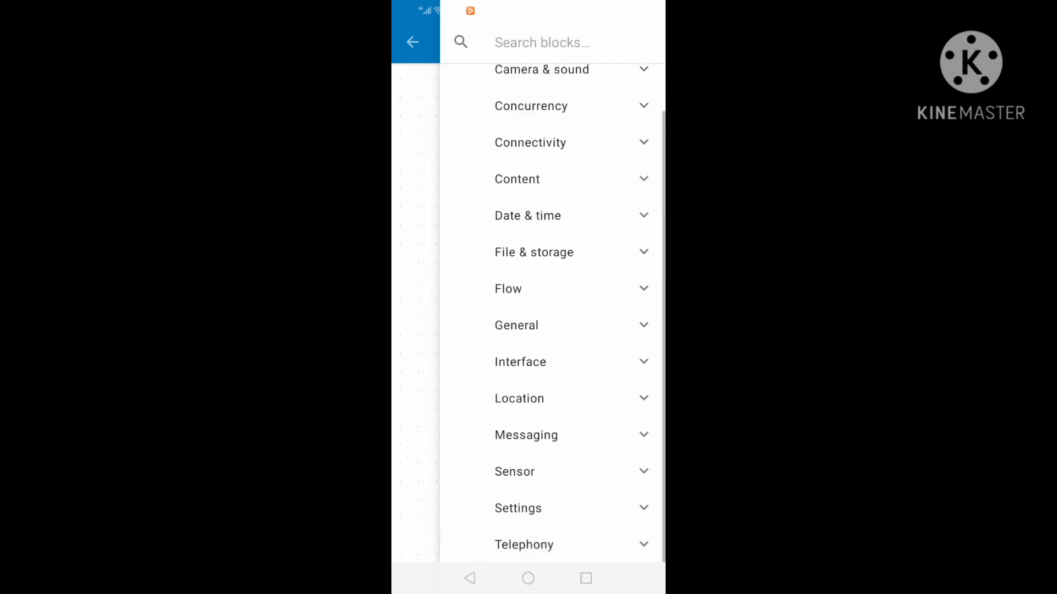
pyautogui.click(412, 42)
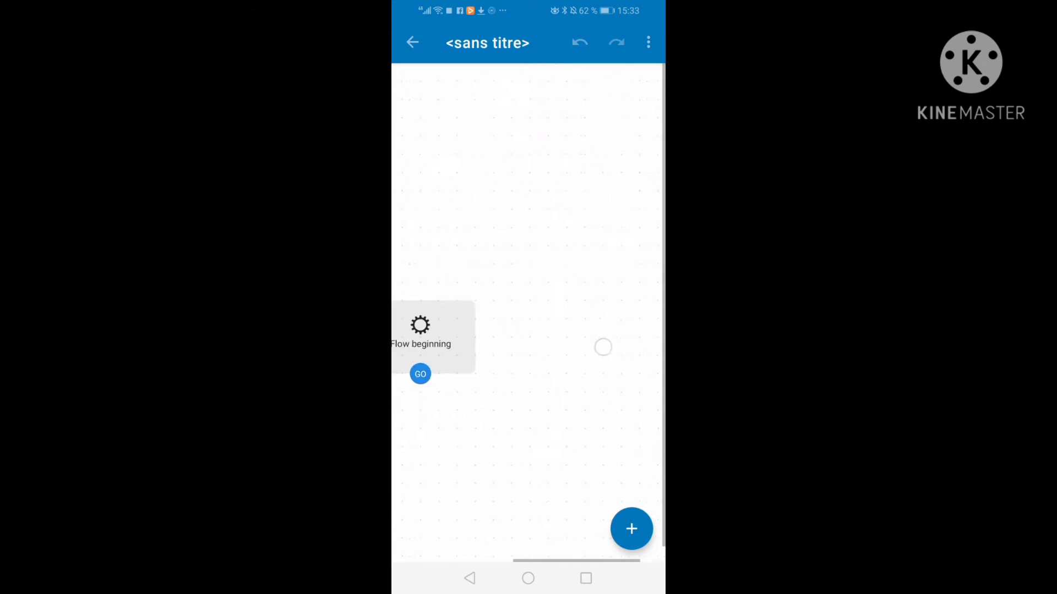
# - Add a Dialog confirm block from Interface beneath Flow beginning, then deselect it
pyautogui.click(631, 528)
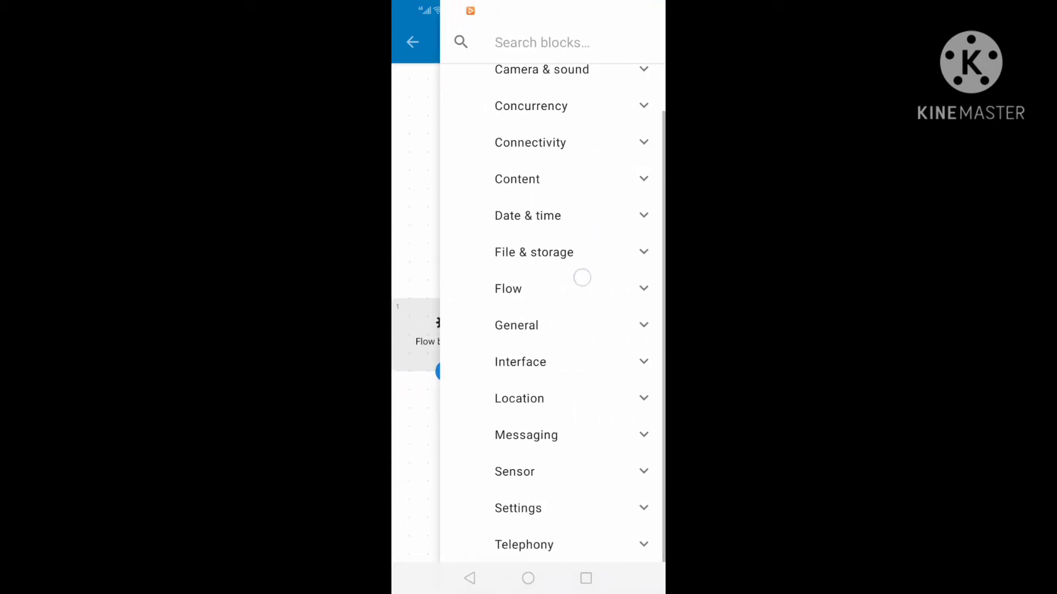
pyautogui.click(520, 362)
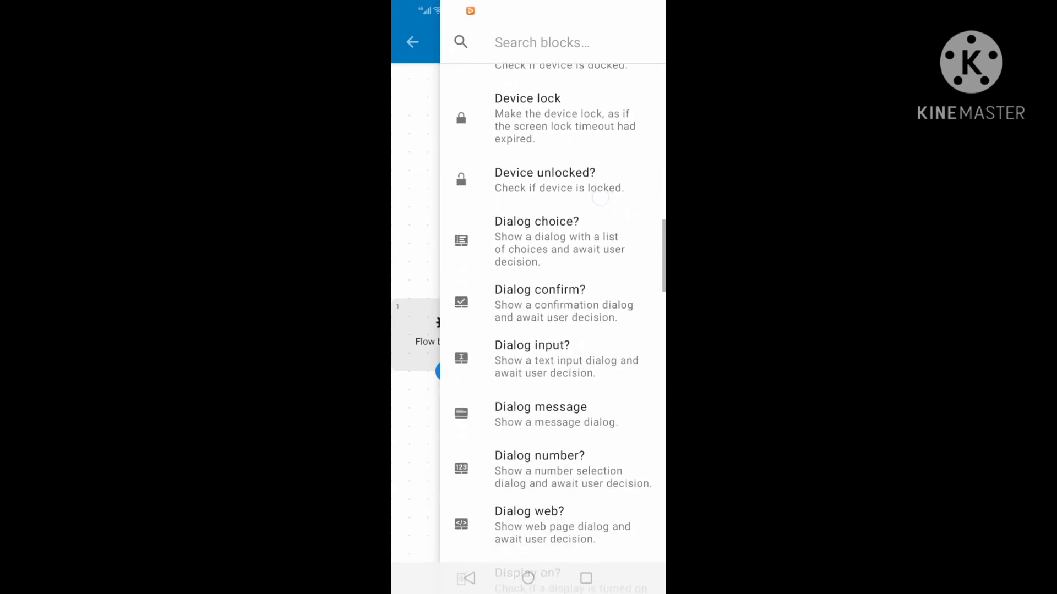
pyautogui.click(540, 304)
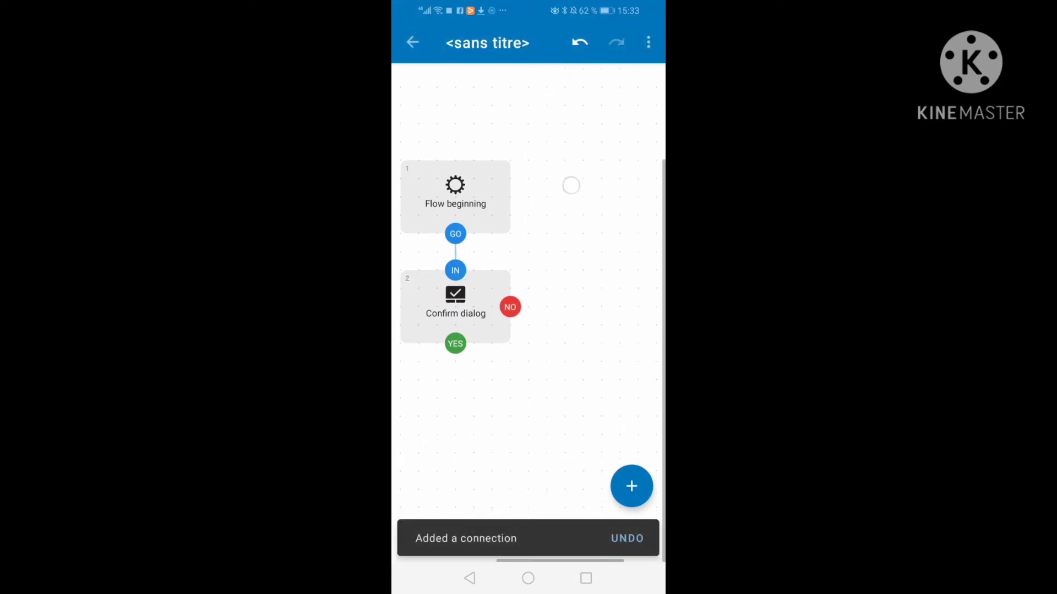
pyautogui.click(455, 195)
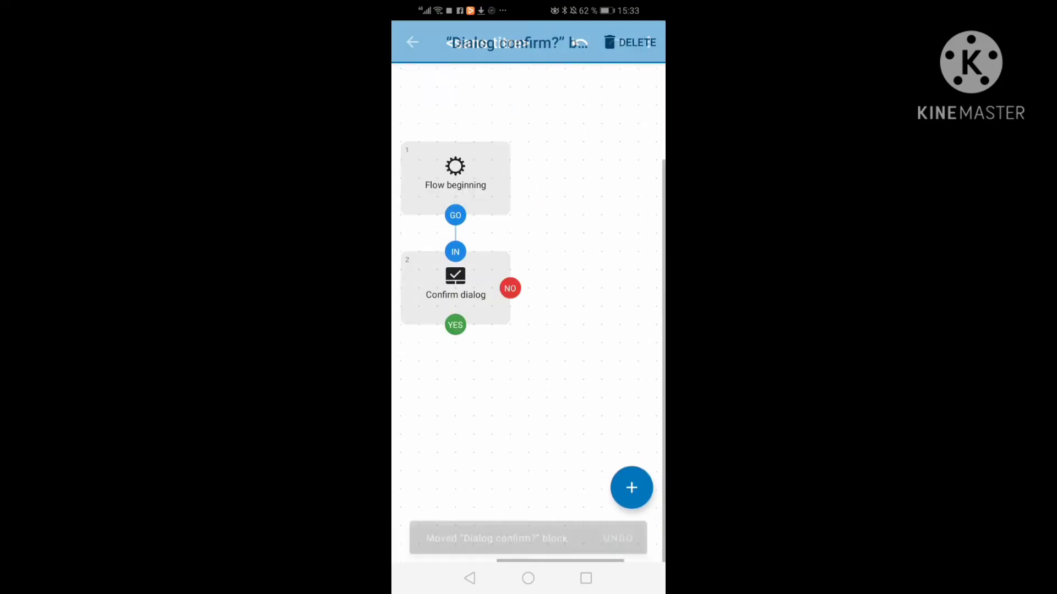
pyautogui.click(412, 42)
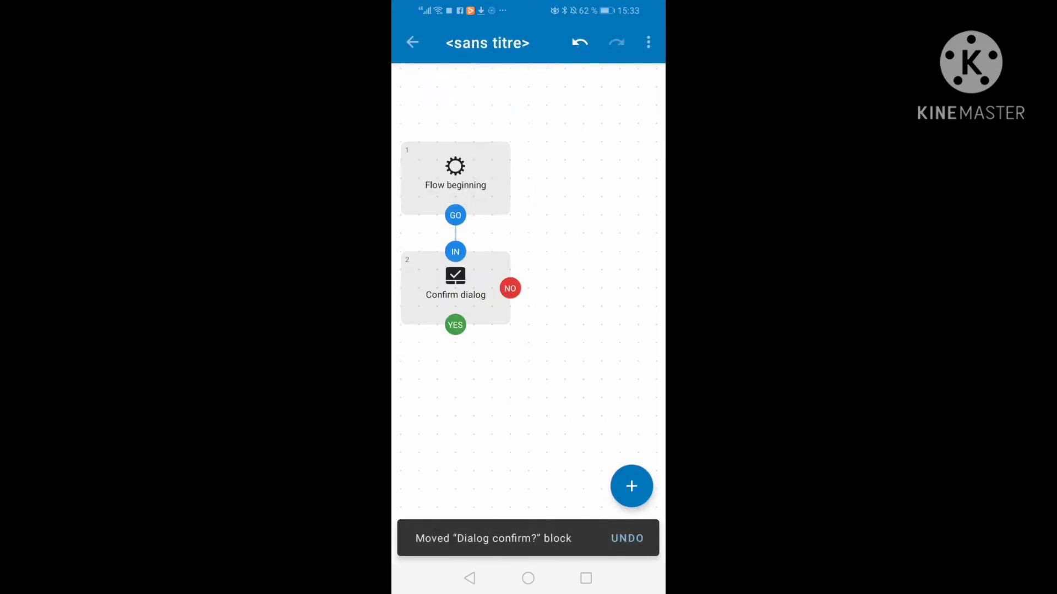
# - Add a Balanced-accuracy Location get block from the Location category on the YES branch
pyautogui.click(630, 486)
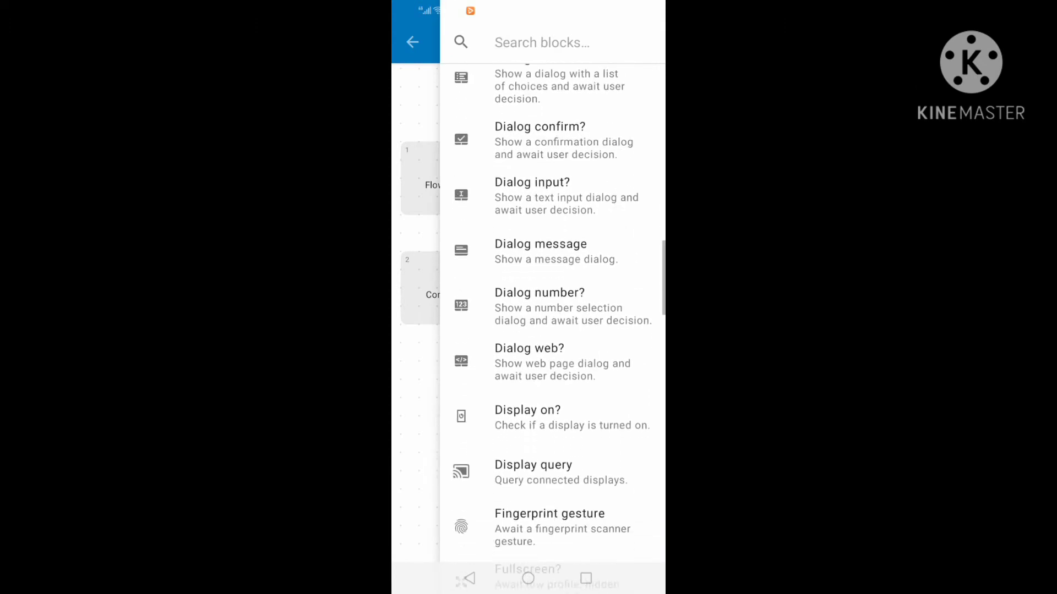
pyautogui.scroll(-3)
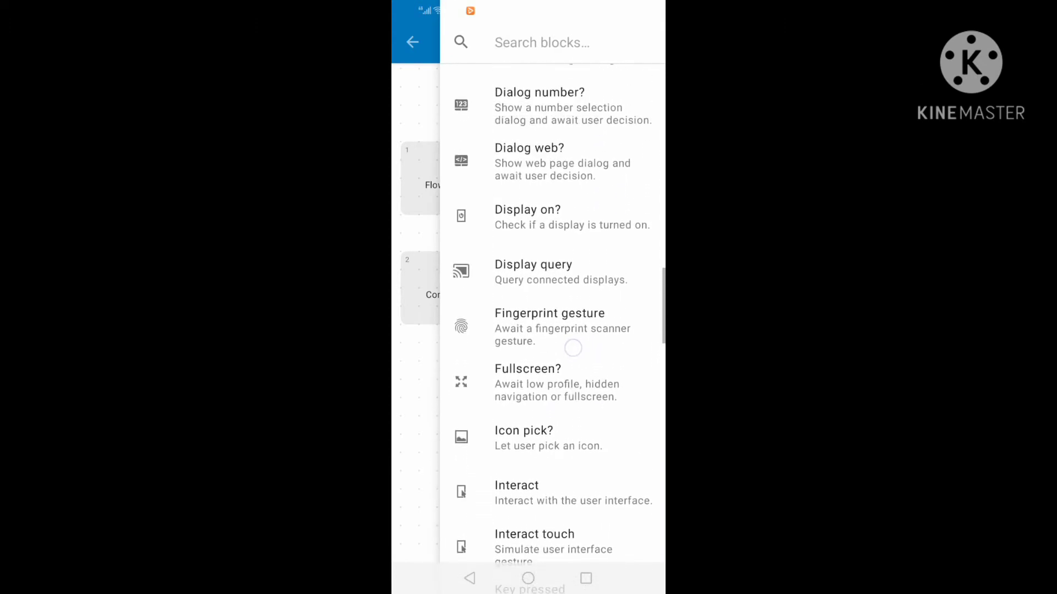
pyautogui.scroll(3)
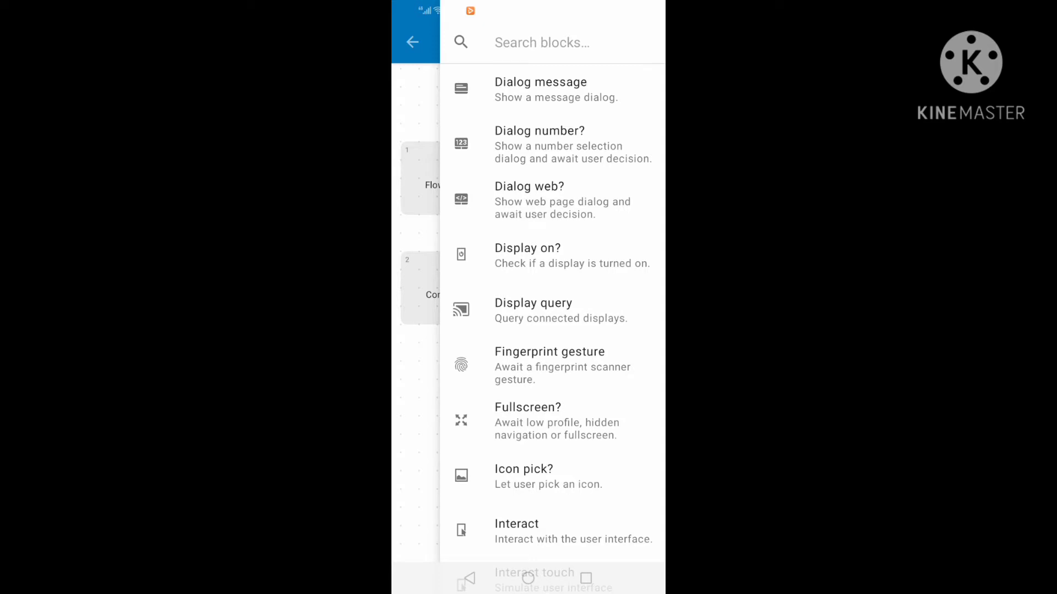
pyautogui.scroll(3)
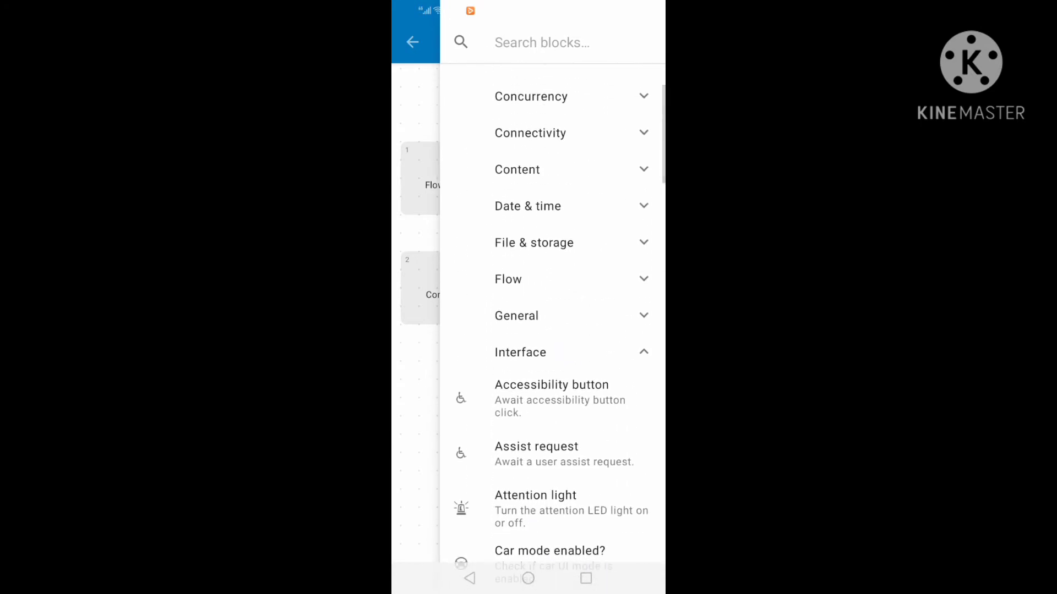
pyautogui.click(520, 351)
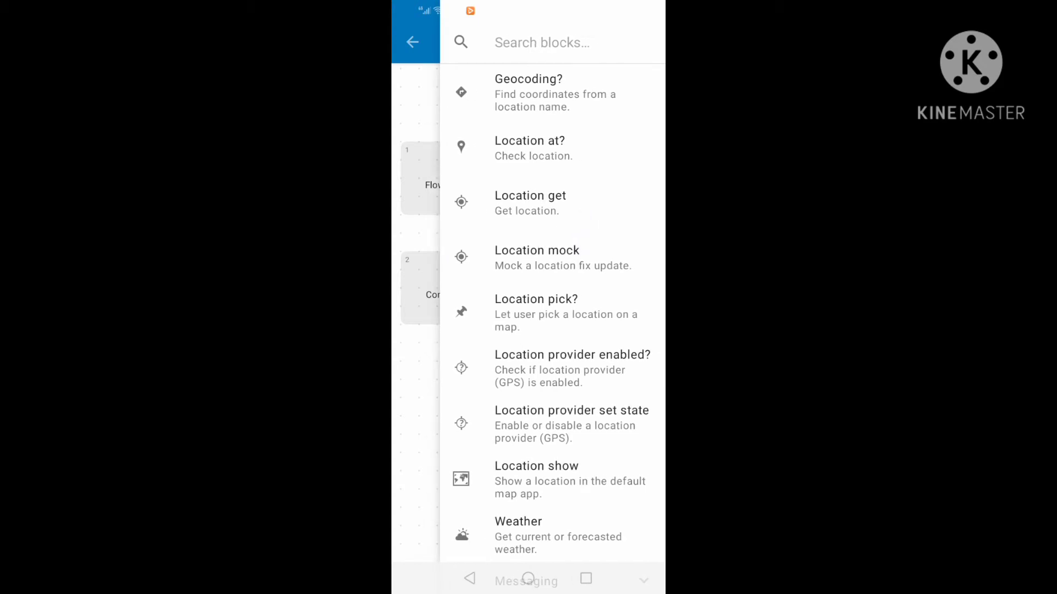
pyautogui.click(530, 202)
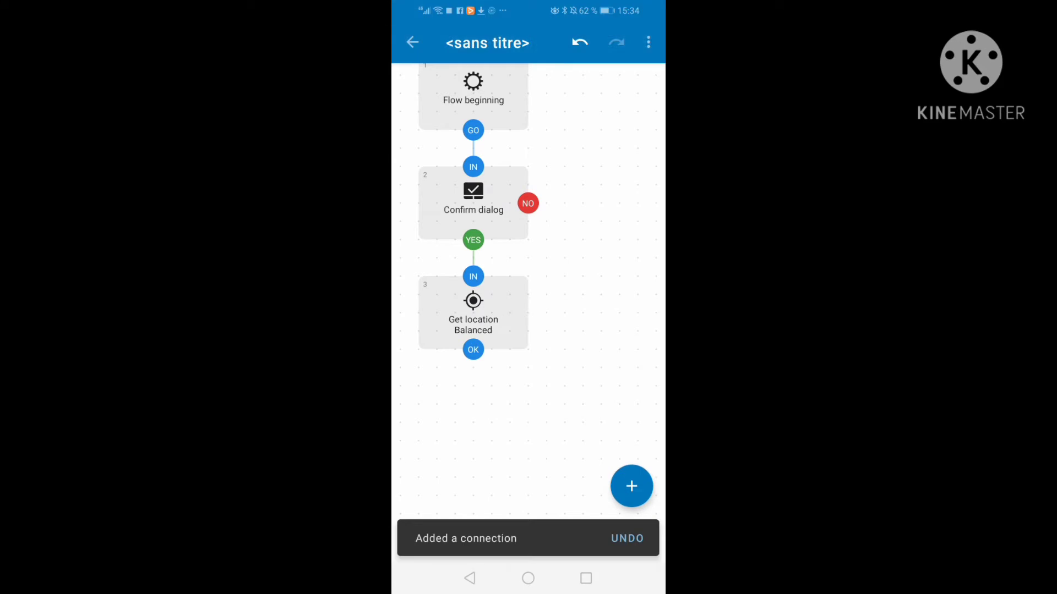
# - Add a Wi-Fi set state block, shown as Enable Wi-Fi, below Get location
pyautogui.click(631, 486)
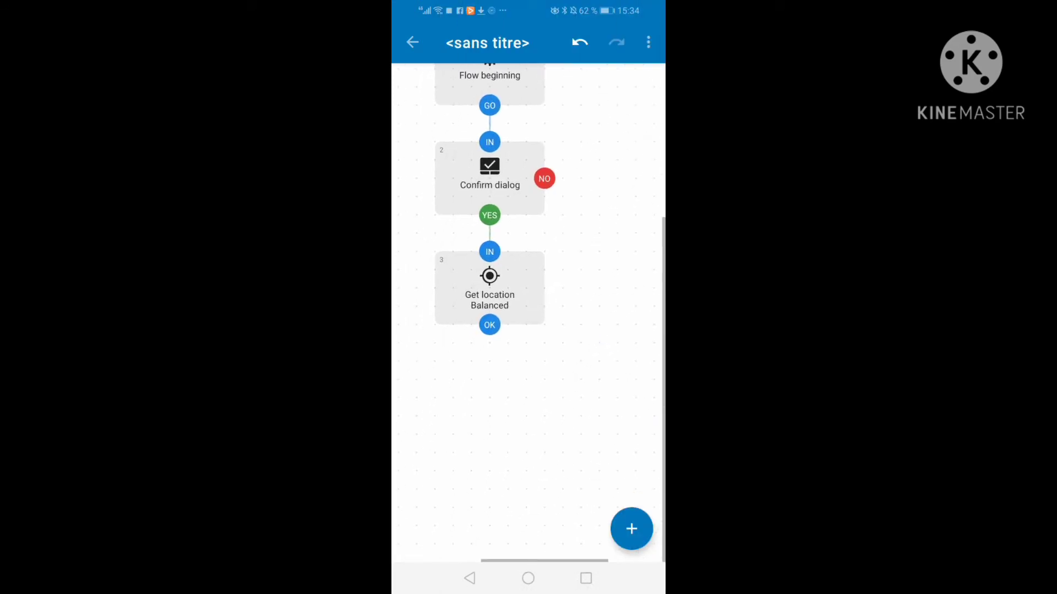
pyautogui.click(631, 529)
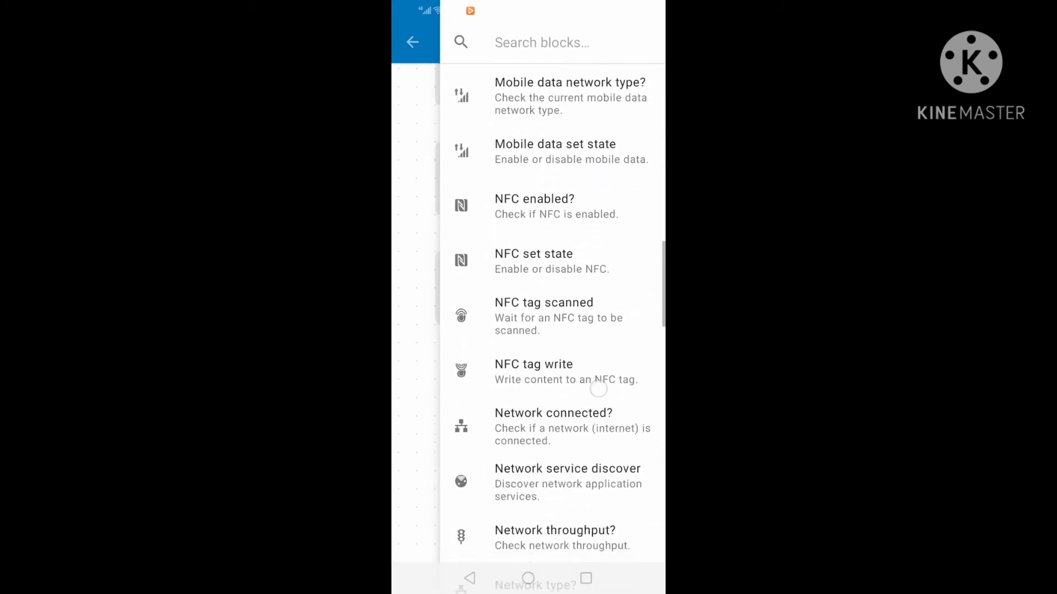
pyautogui.scroll(-3)
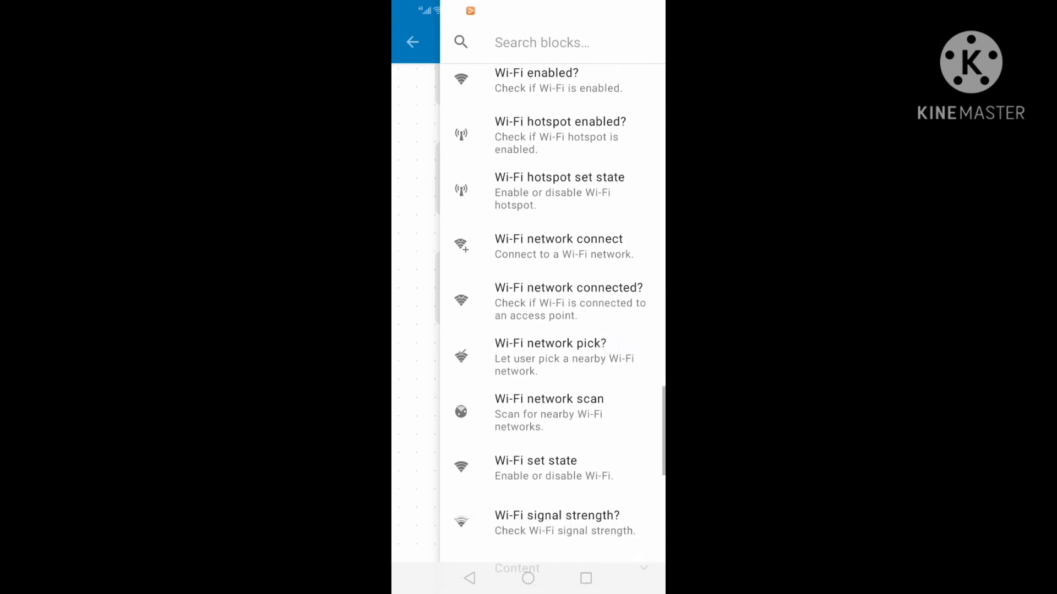
pyautogui.click(536, 467)
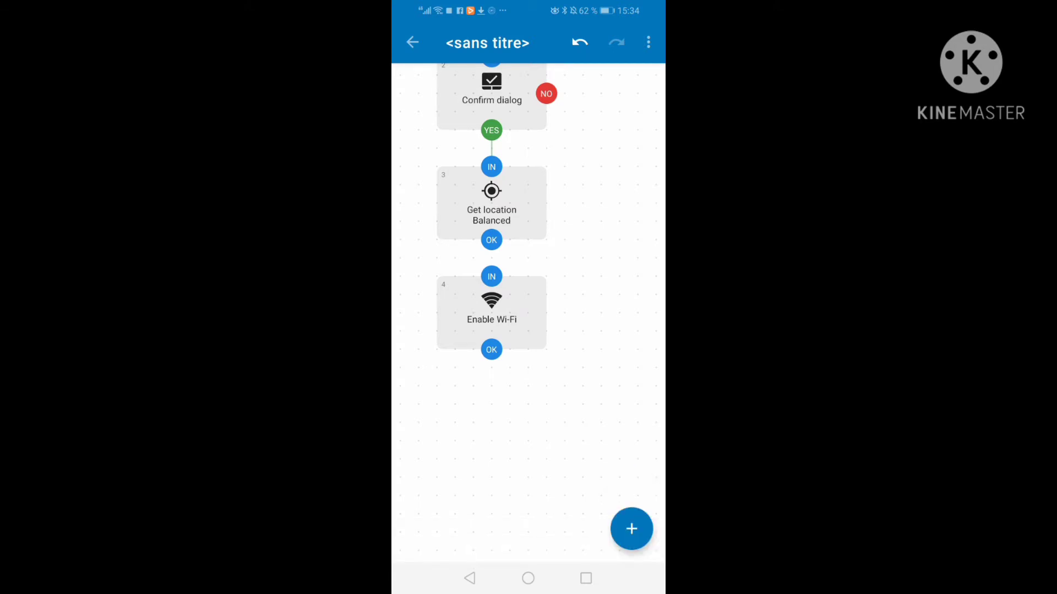
# - Add a Location pick? block from the Location category beside Get location
pyautogui.click(631, 528)
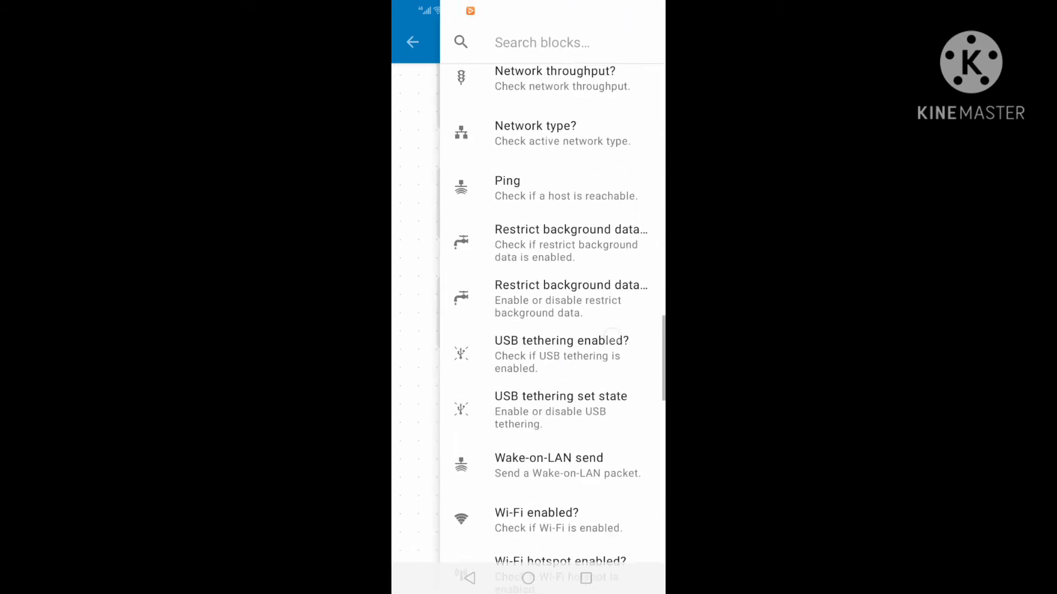
pyautogui.scroll(-3)
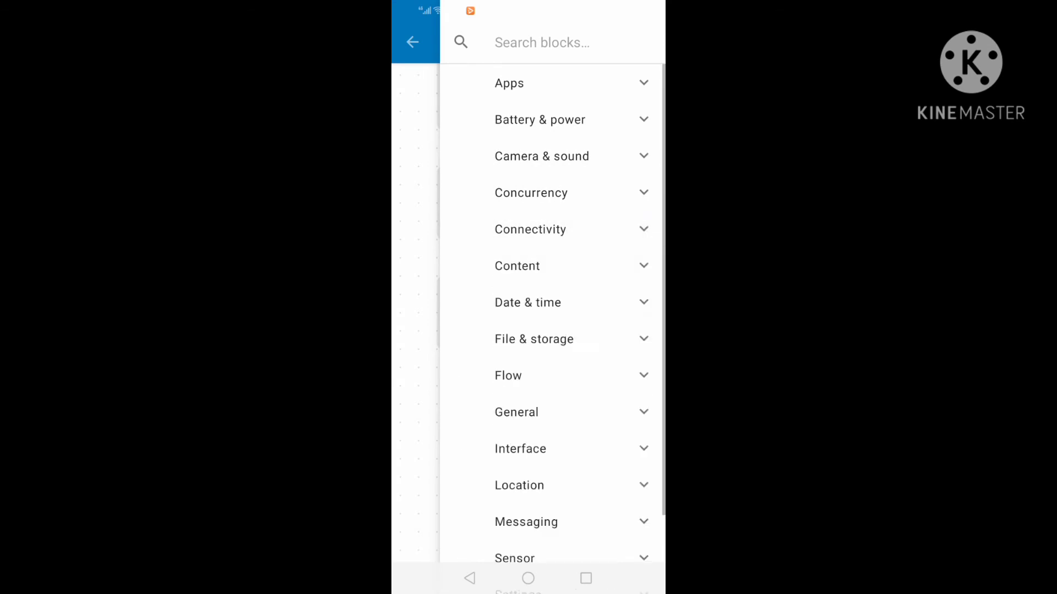
pyautogui.scroll(3)
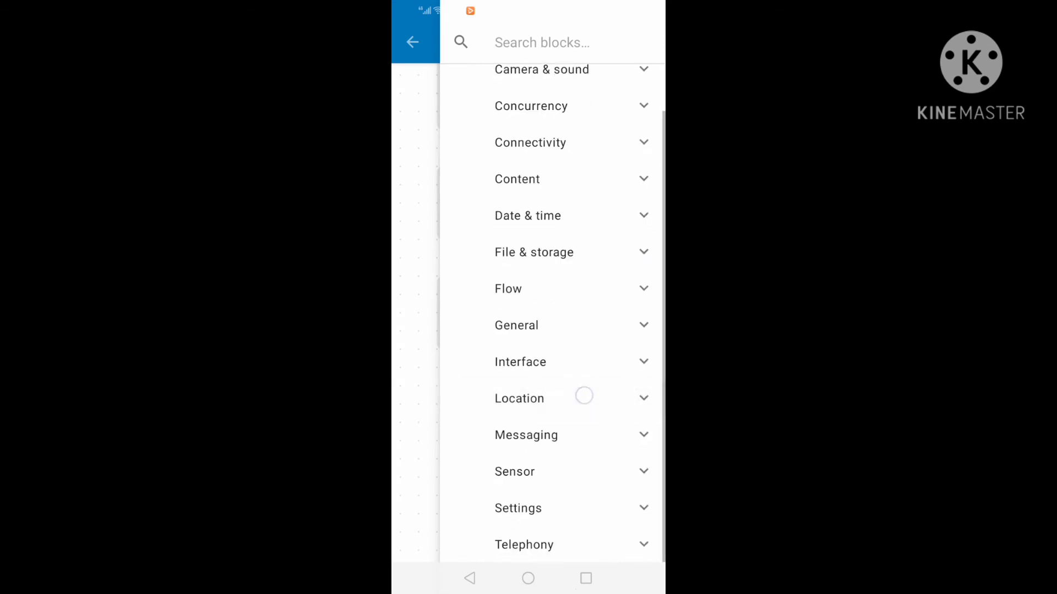
pyautogui.click(519, 398)
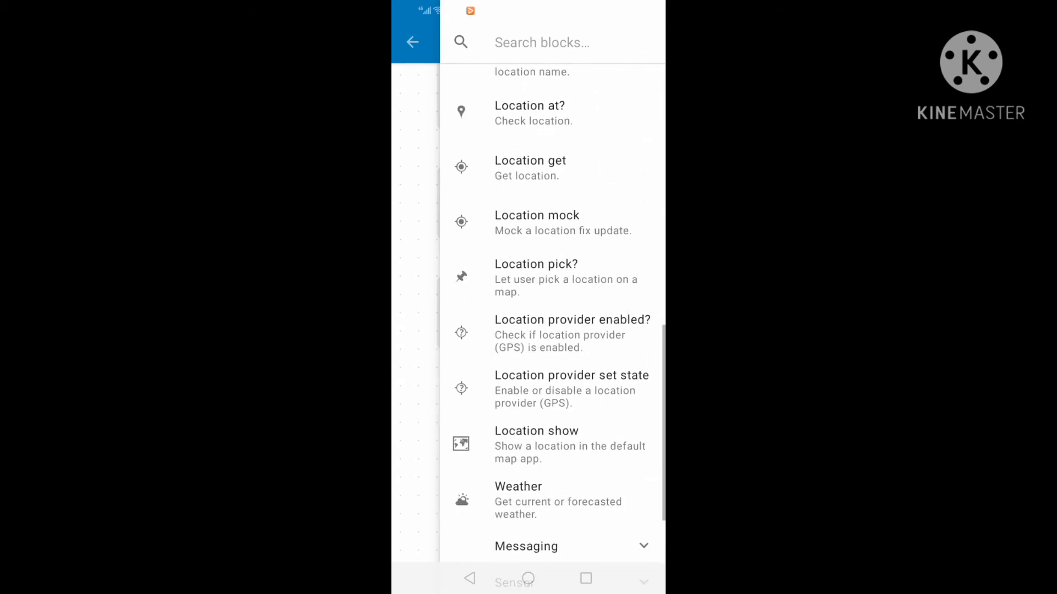
pyautogui.scroll(-3)
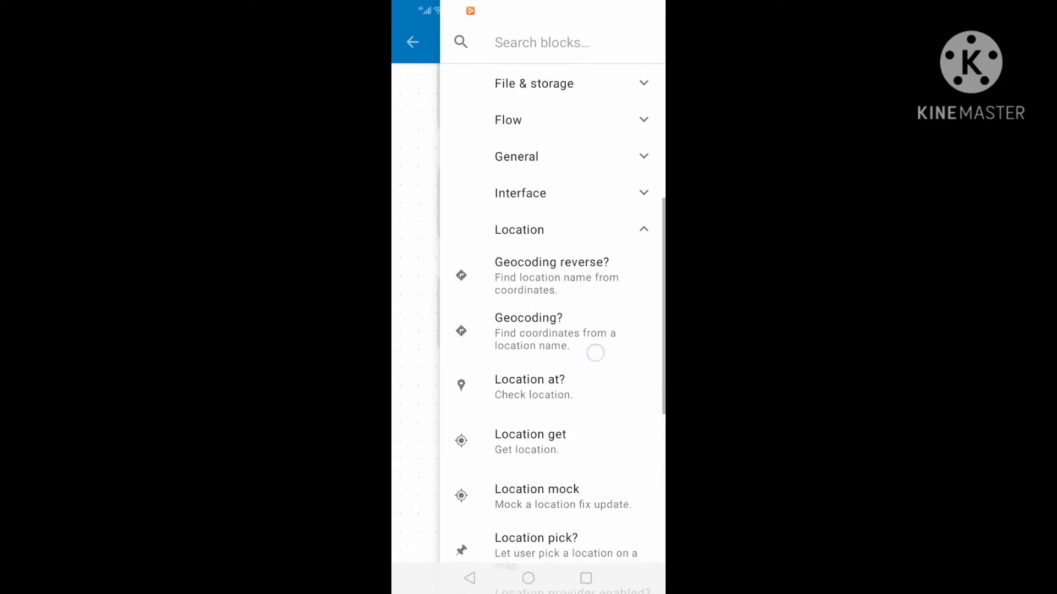
pyautogui.scroll(-3)
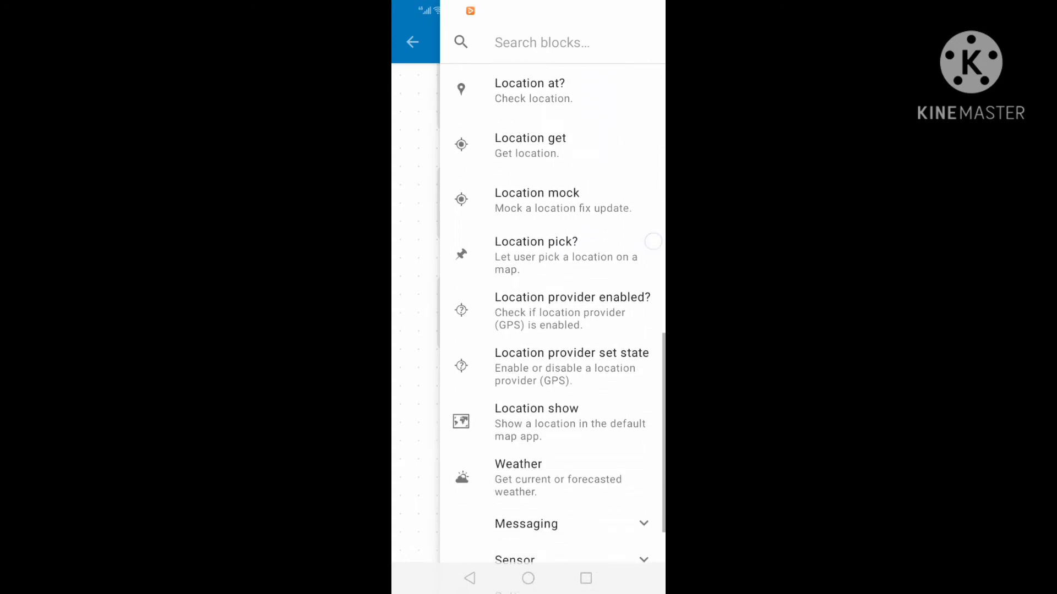
pyautogui.scroll(3)
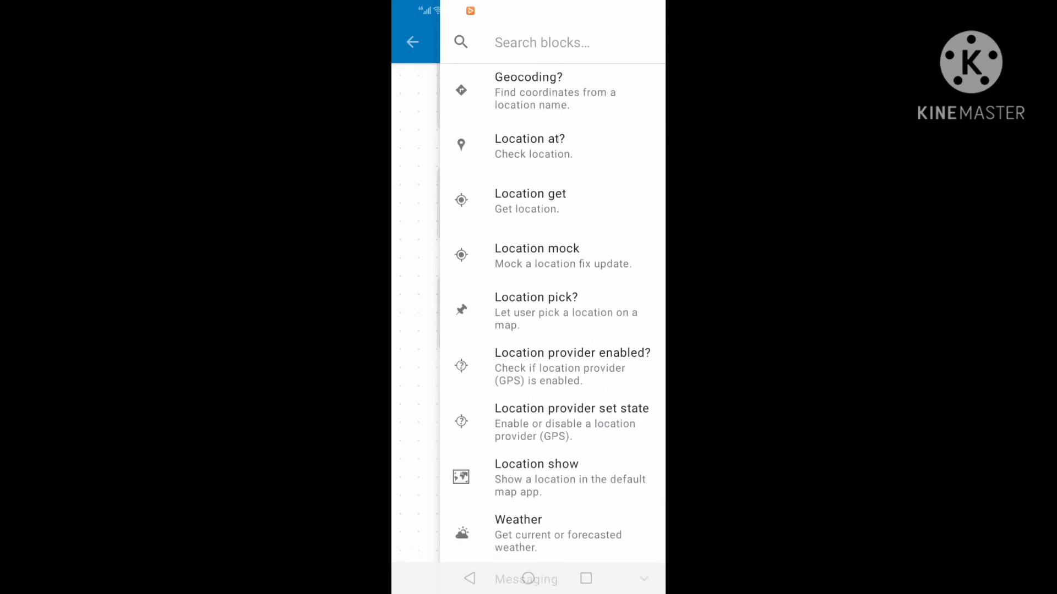
pyautogui.click(535, 310)
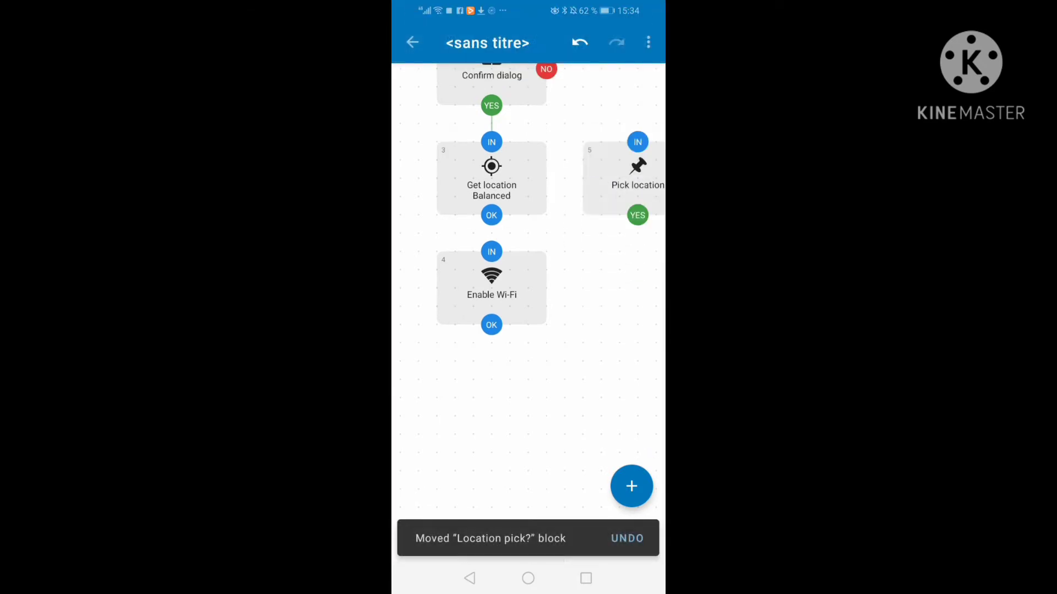
# - Copy Enable Wi-Fi, paste it under Pick location, and save the copy set to Off
pyautogui.click(491, 286)
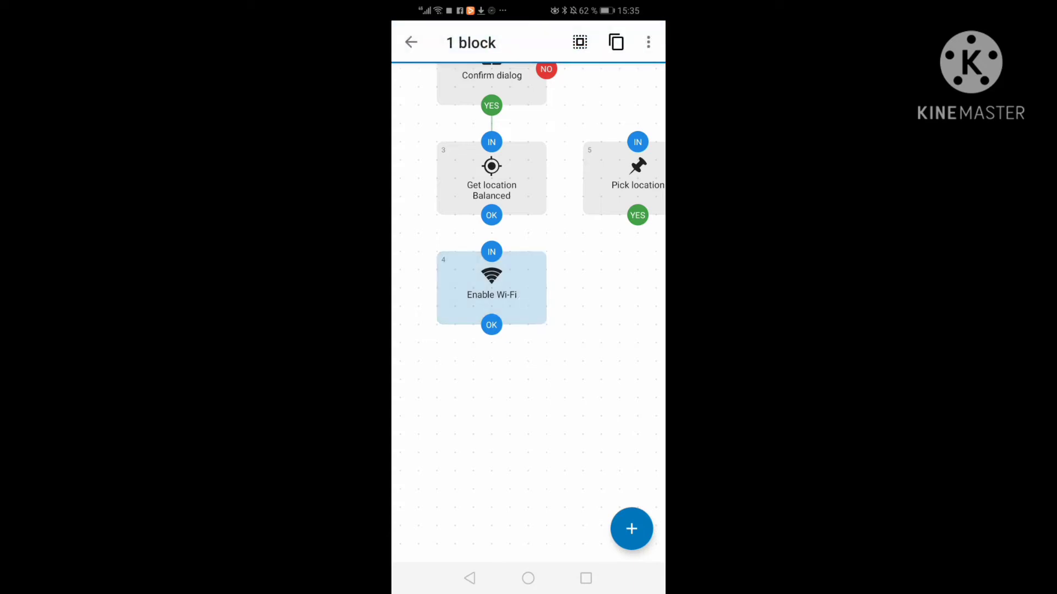
pyautogui.click(615, 42)
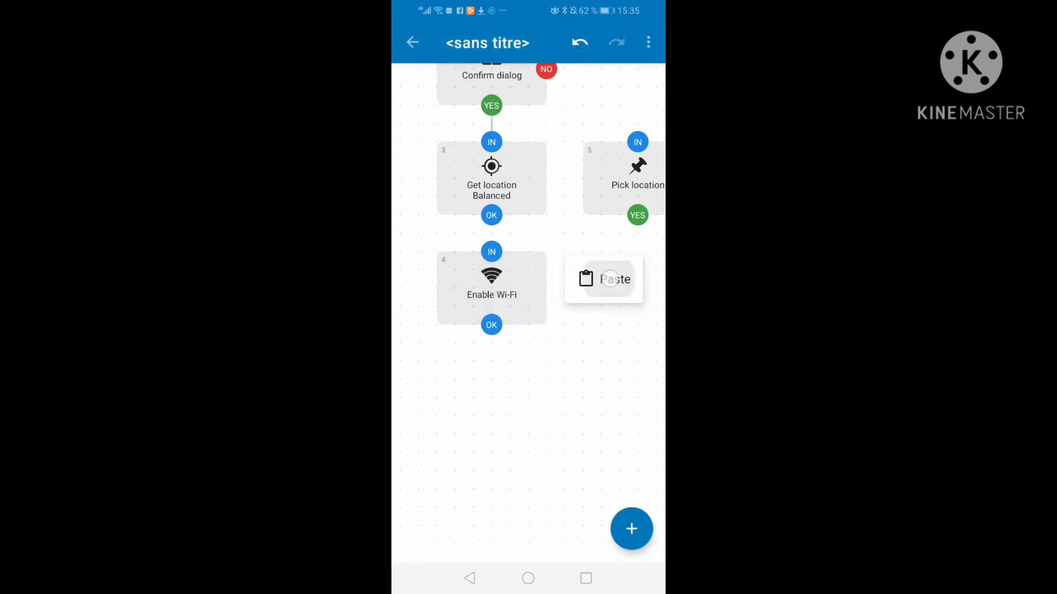
pyautogui.click(604, 279)
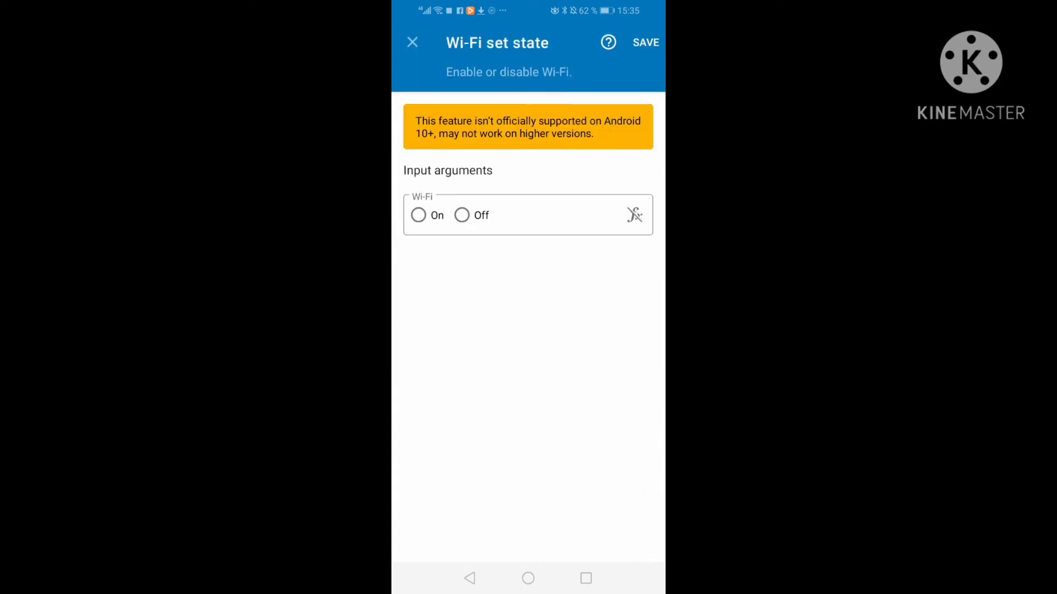
pyautogui.click(462, 215)
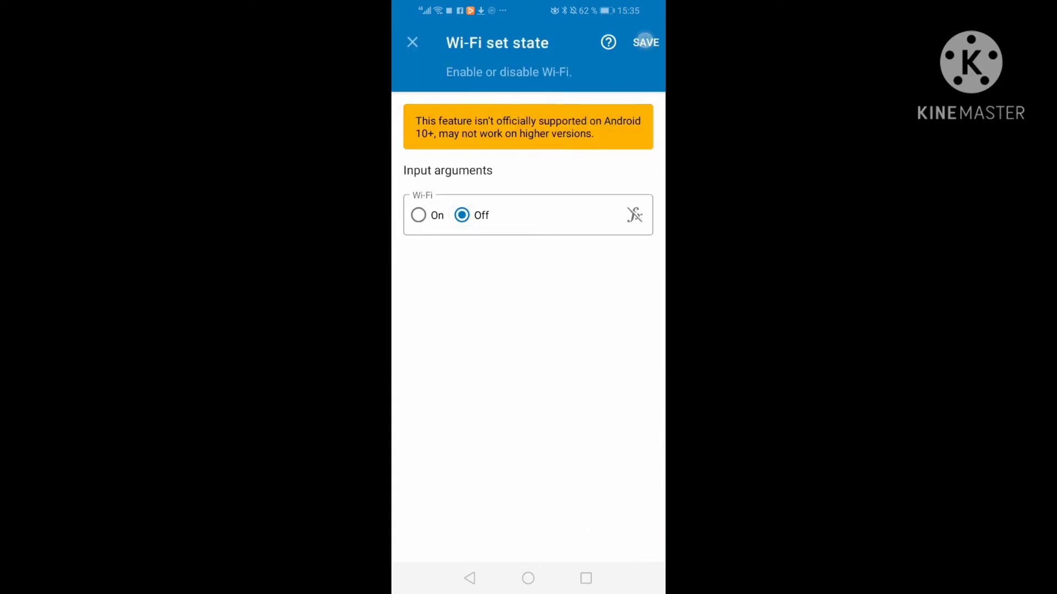
pyautogui.click(644, 42)
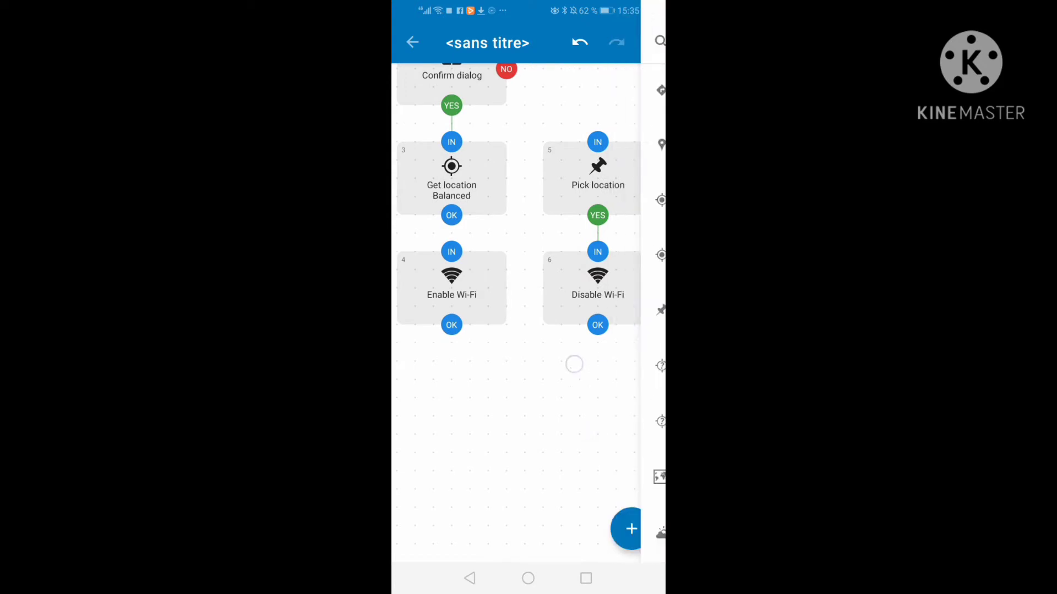
# - Add a Location at? block, shown as When at location, beneath Enable Wi-Fi
pyautogui.click(630, 529)
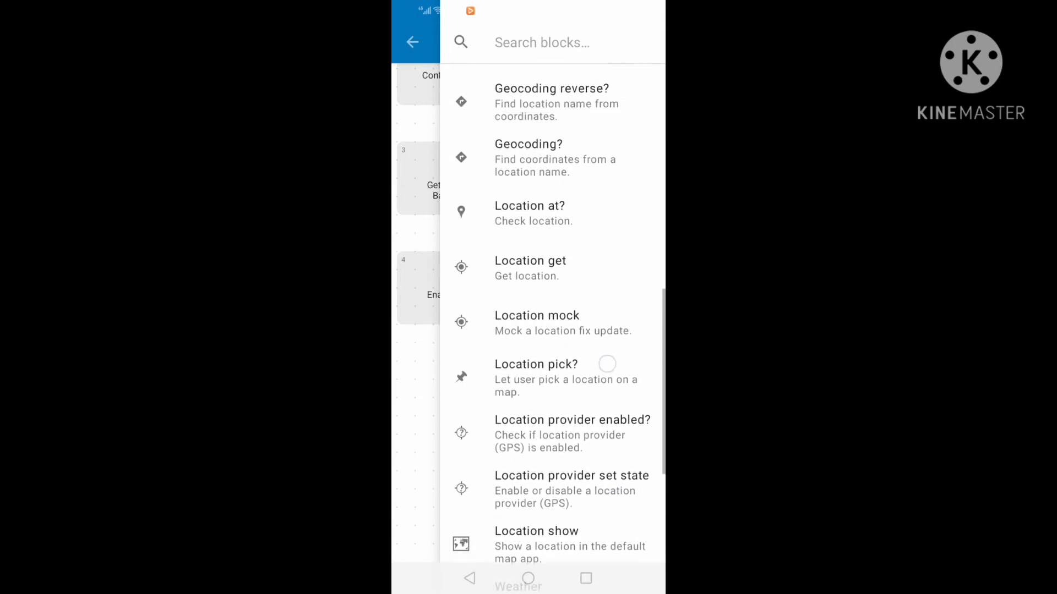
pyautogui.click(529, 213)
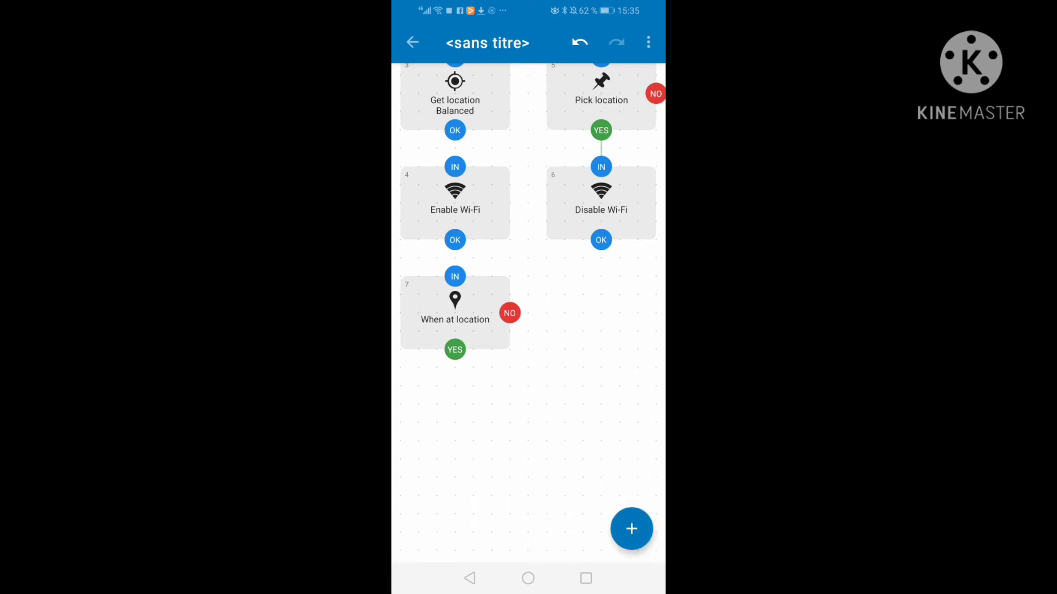
pyautogui.click(455, 202)
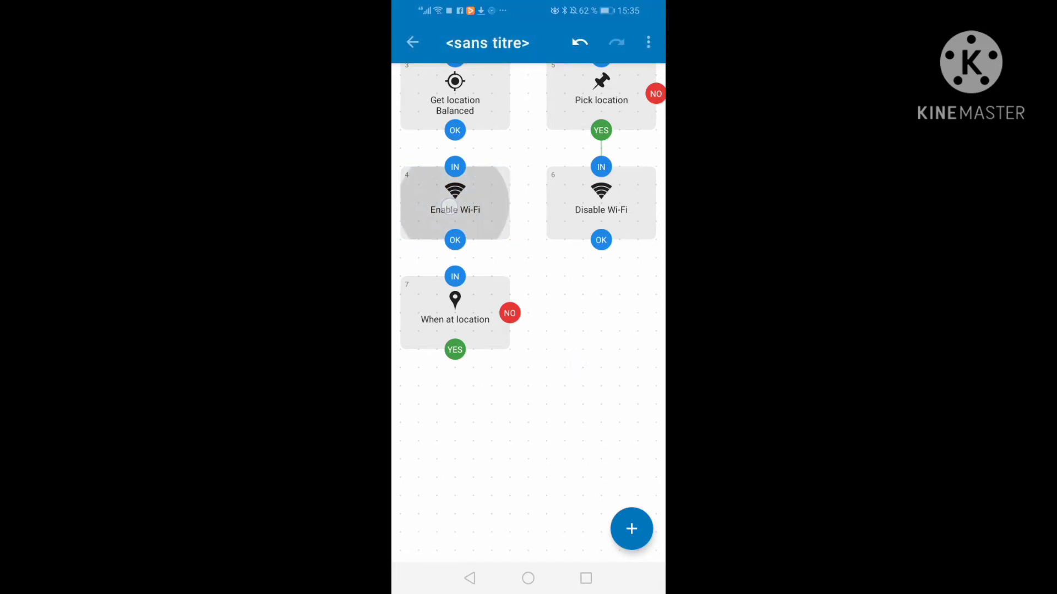
# - Copy the Enable Wi-Fi block and paste another copy below When at location
pyautogui.click(454, 202)
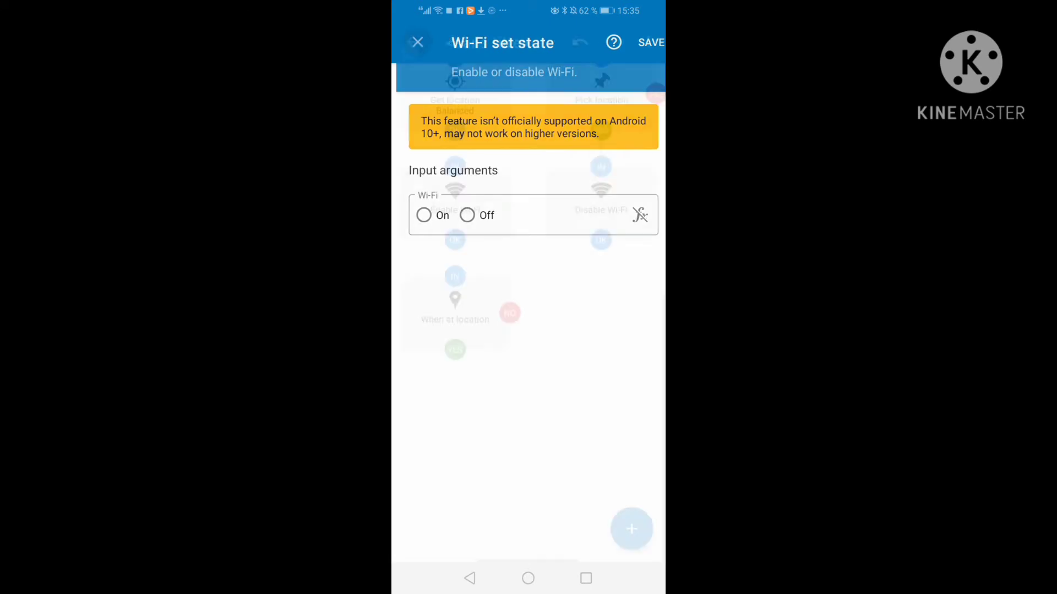
pyautogui.click(417, 42)
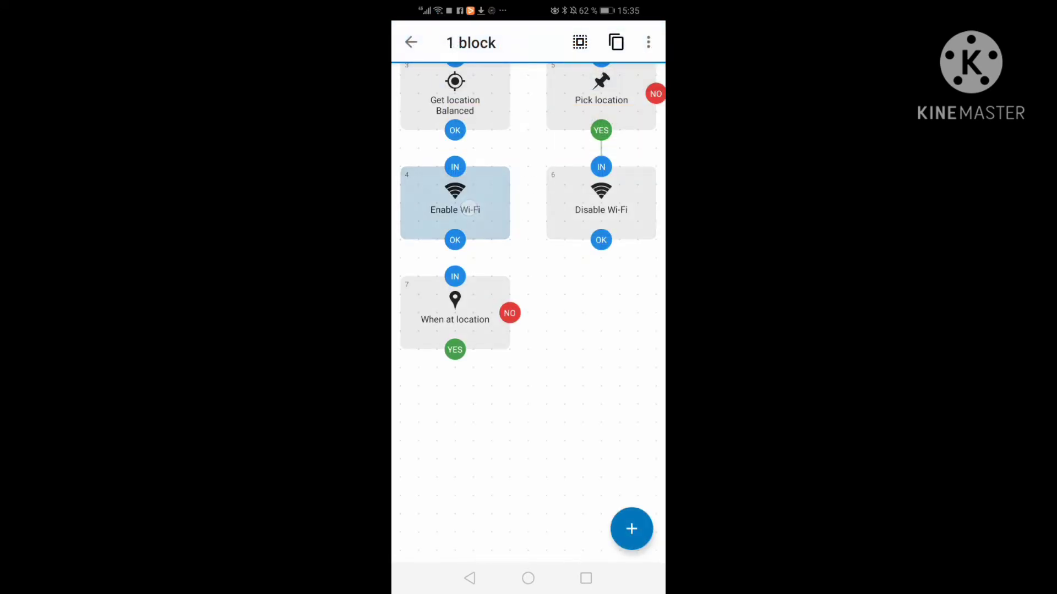
pyautogui.click(616, 42)
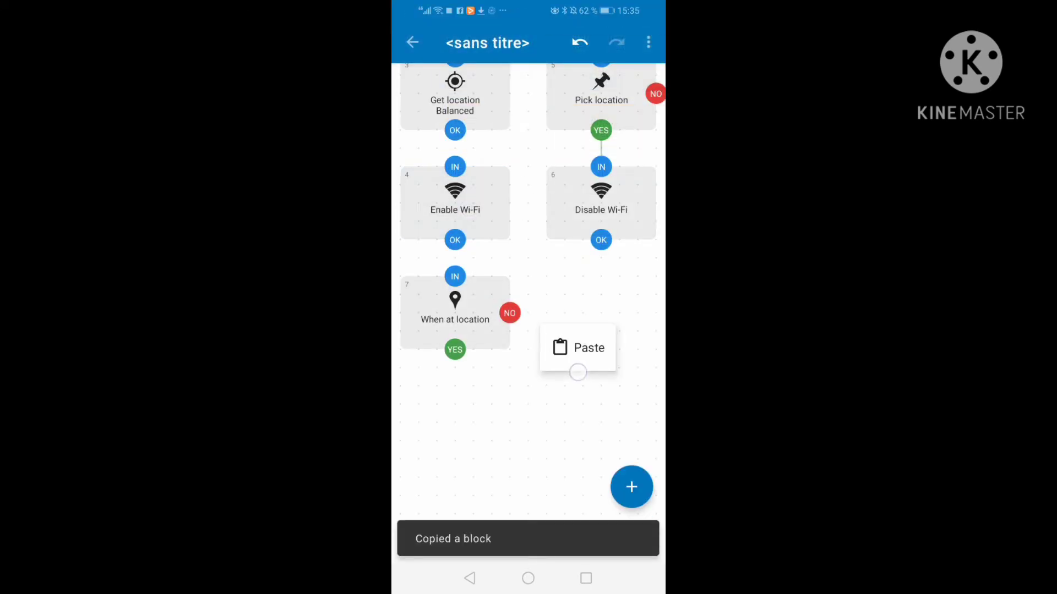
pyautogui.click(577, 347)
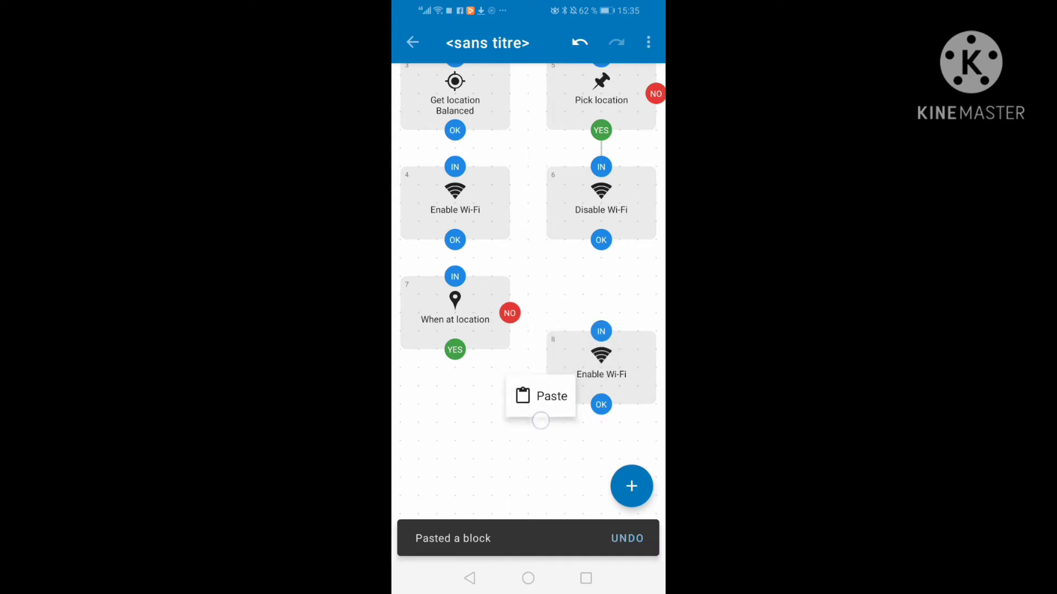
pyautogui.click(540, 395)
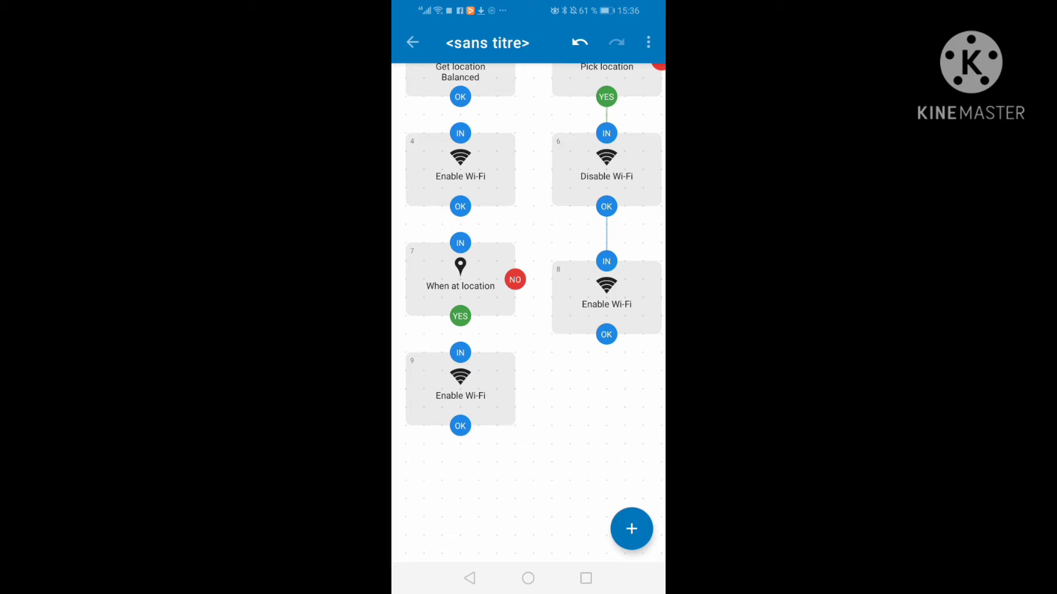
# - Re-route the Disable Wi-Fi block's OK output into Enable Wi-Fi block 8's input
pyautogui.click(460, 277)
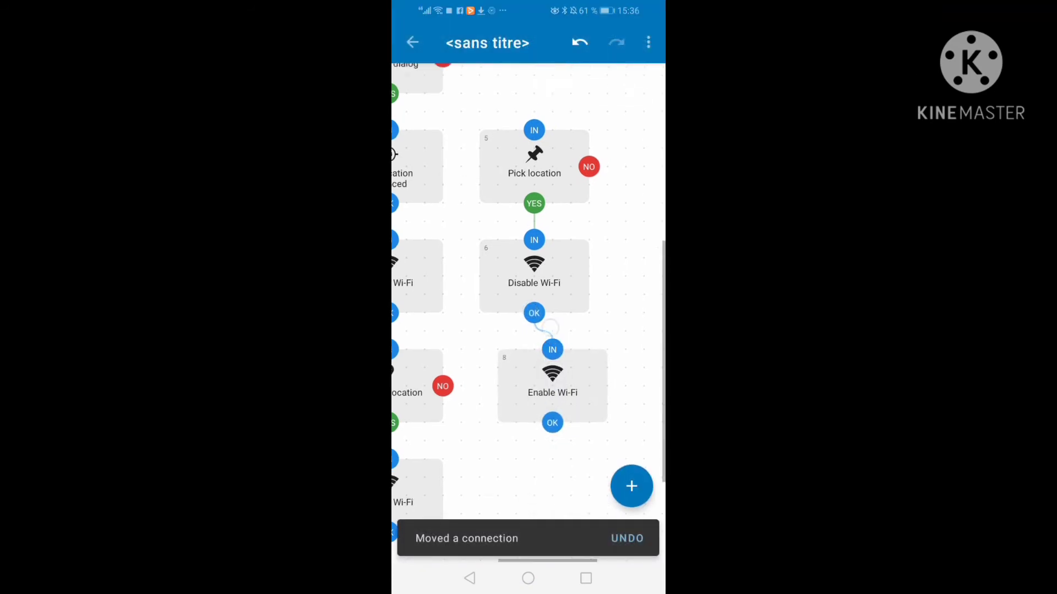
pyautogui.scroll(-3)
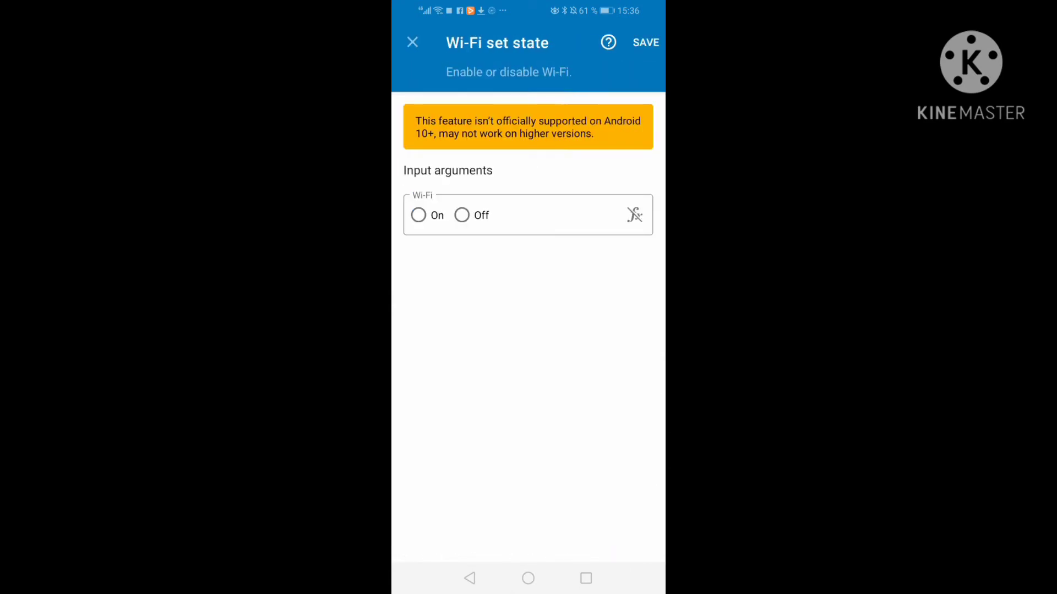
# - Set block 8 to turn Wi-Fi Off and route When at location's NO branch into it
pyautogui.click(644, 41)
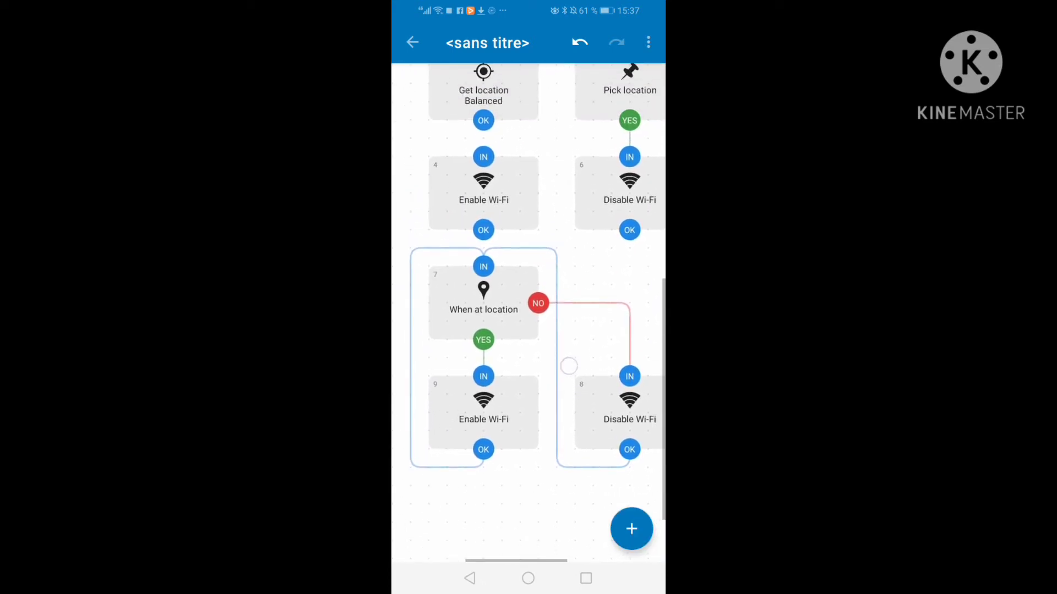
pyautogui.scroll(3)
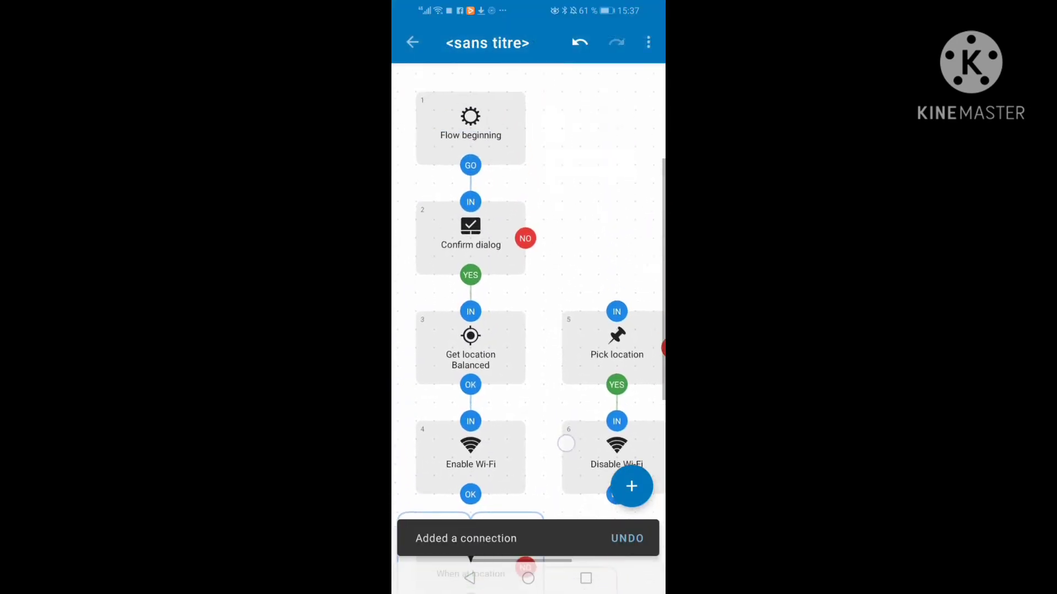
pyautogui.scroll(-3)
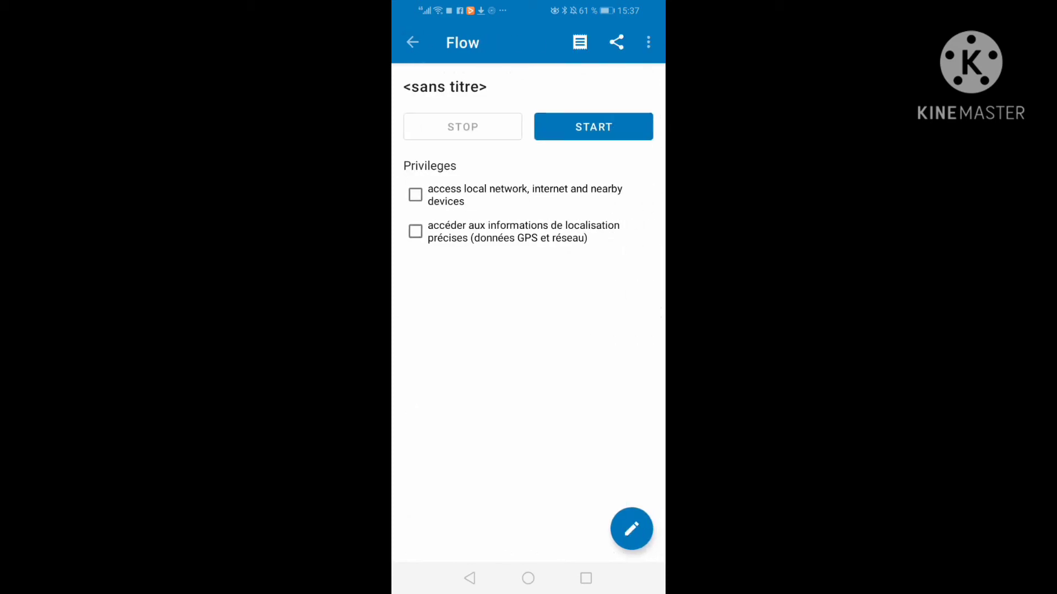
# - Go back to the flows list and create a new untitled flow
pyautogui.click(411, 42)
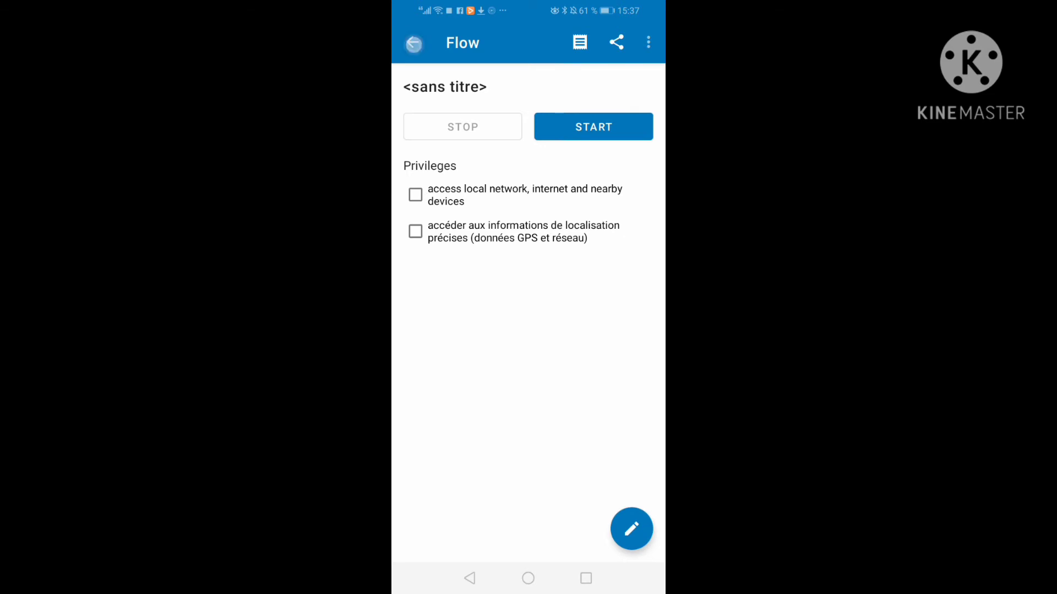
pyautogui.click(412, 43)
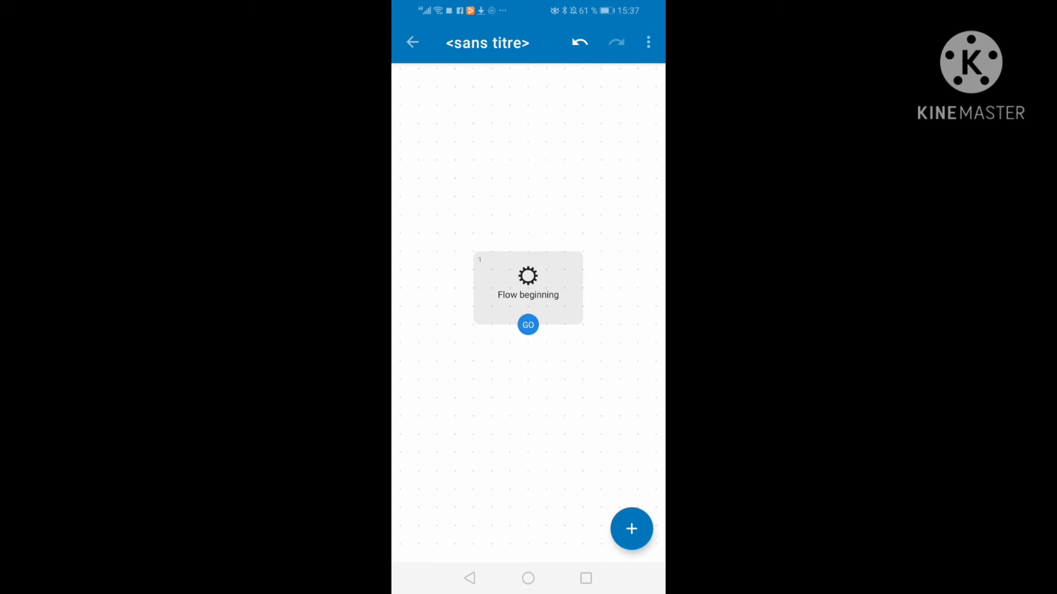
# - Add a Google Drive upload block below Flow beginning, found by searching 'drive'
pyautogui.click(631, 529)
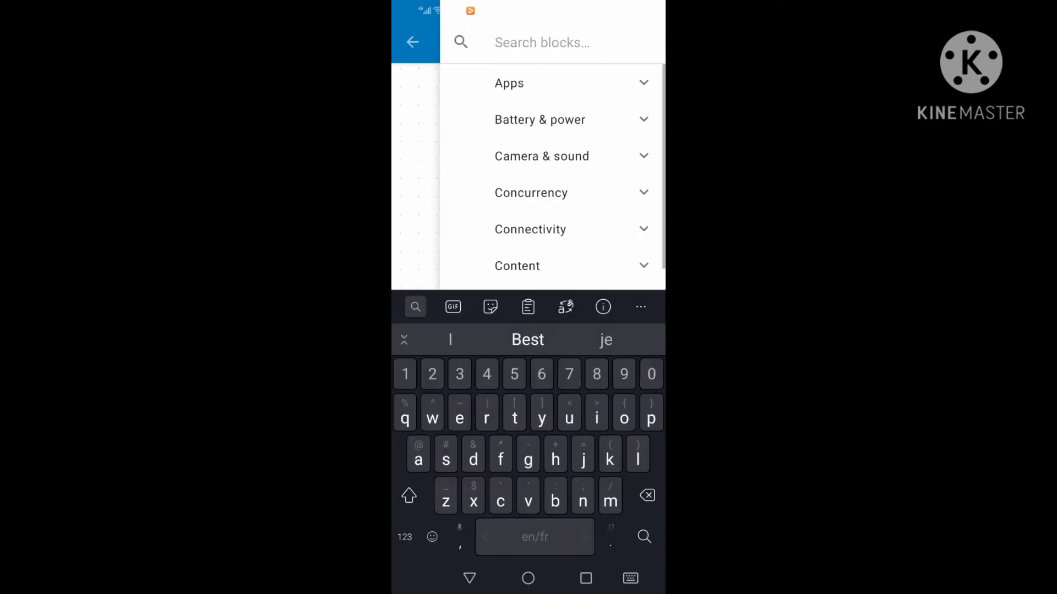
pyautogui.write('drive')
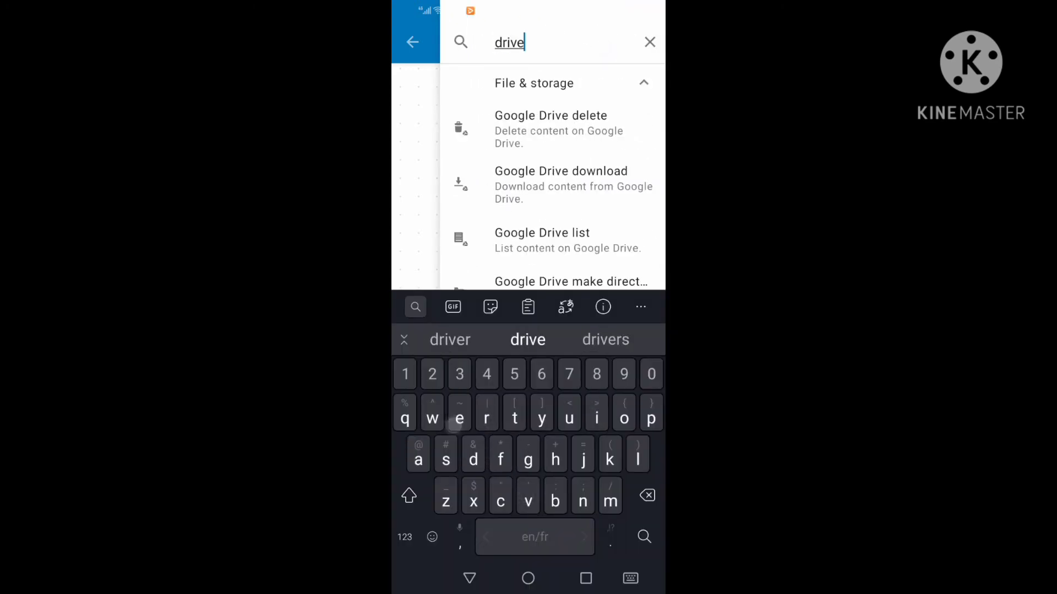
pyautogui.scroll(3)
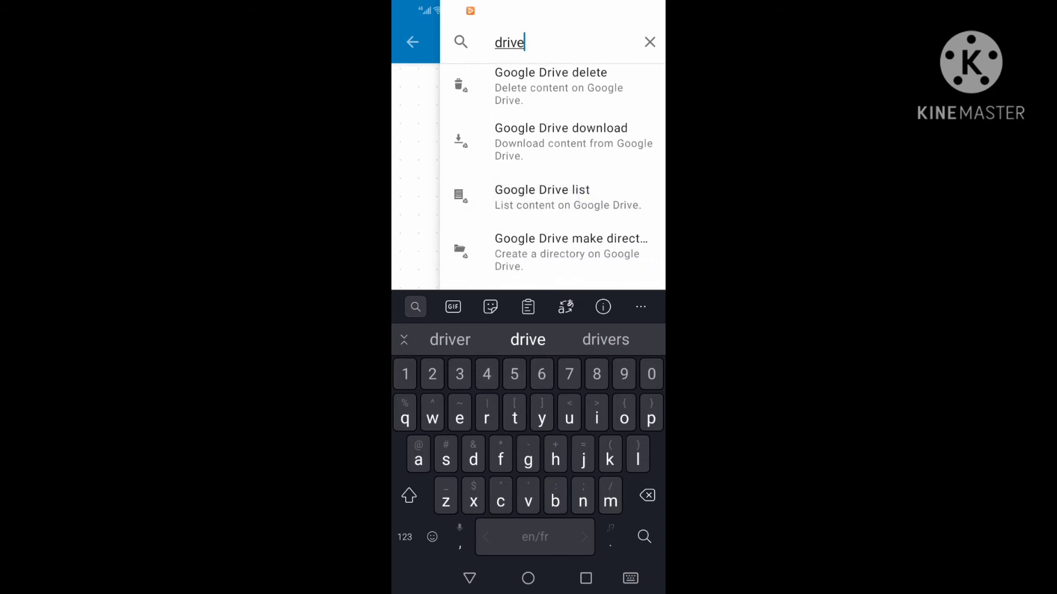
pyautogui.scroll(-3)
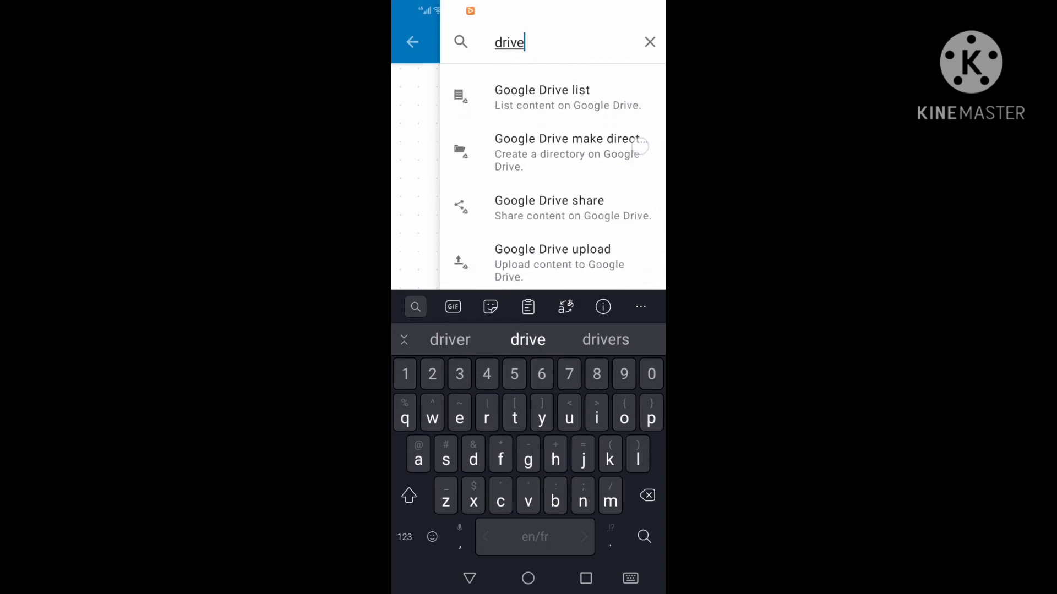
pyautogui.click(552, 263)
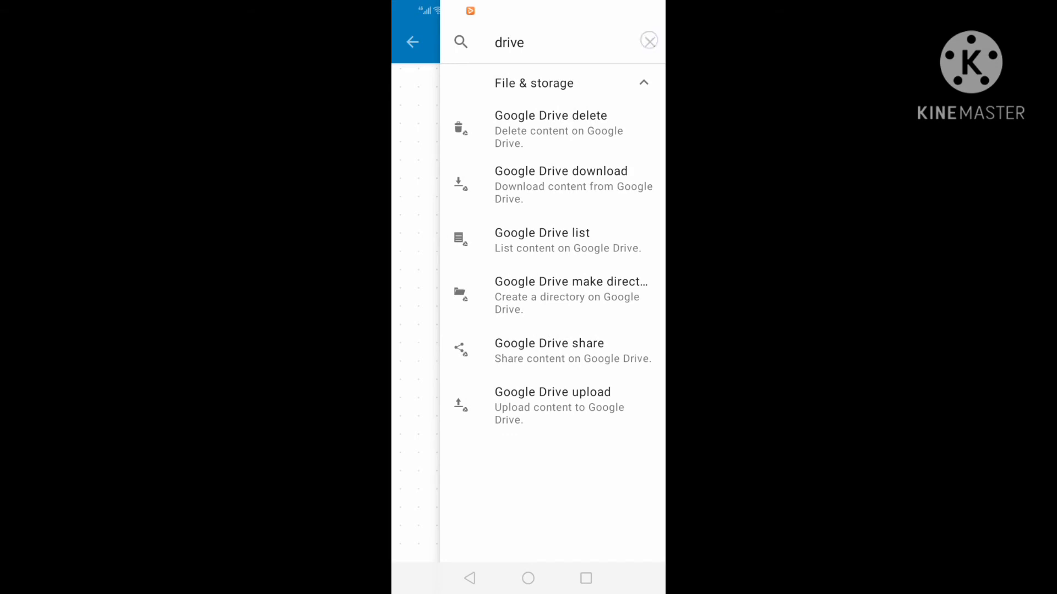
# - Add a Toast show block after the Google Drive upload block
pyautogui.write('show')
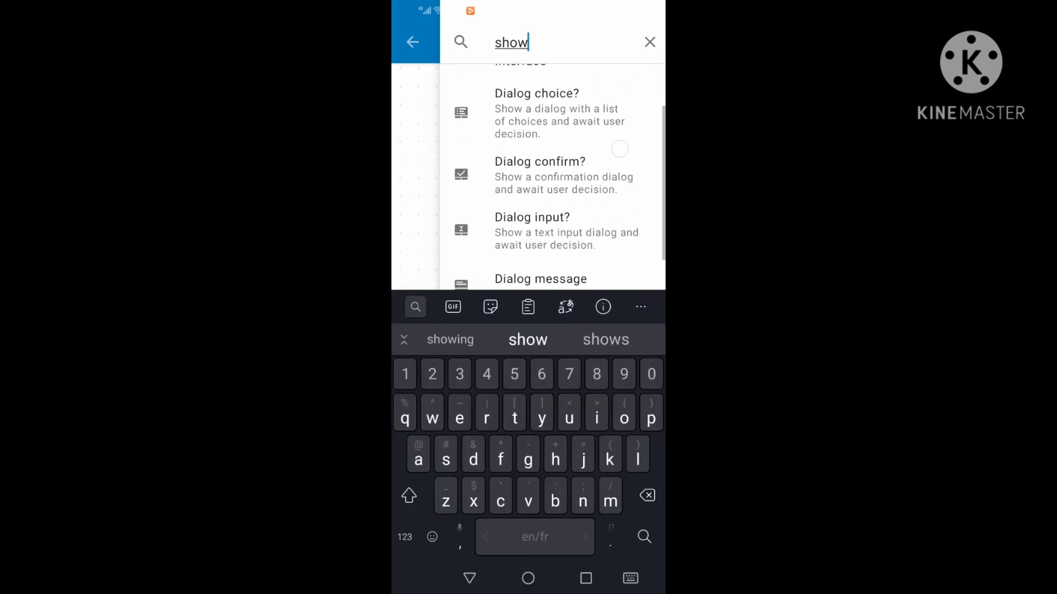
pyautogui.scroll(-3)
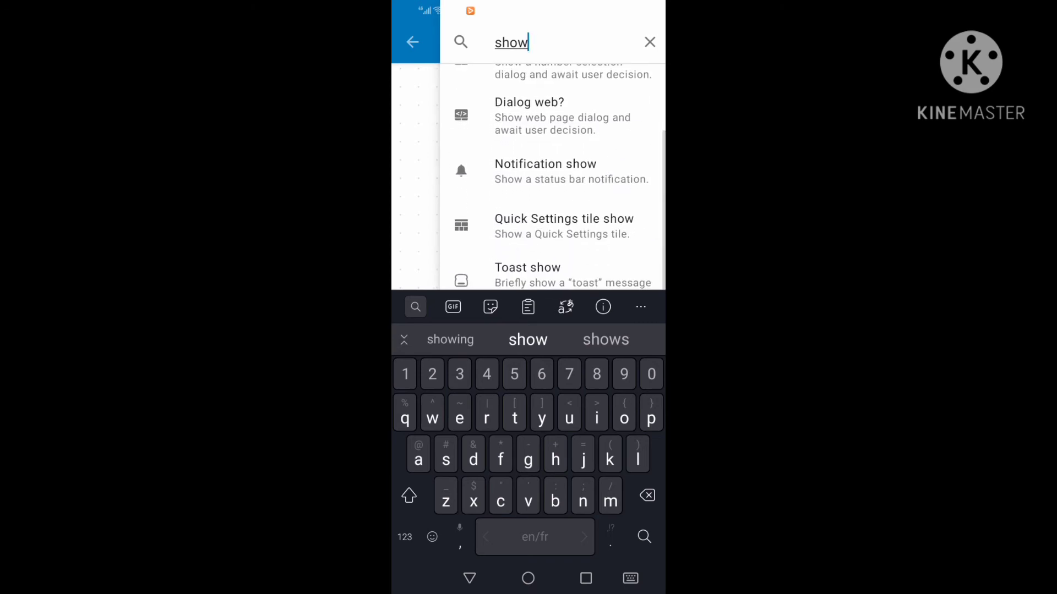
pyautogui.click(528, 275)
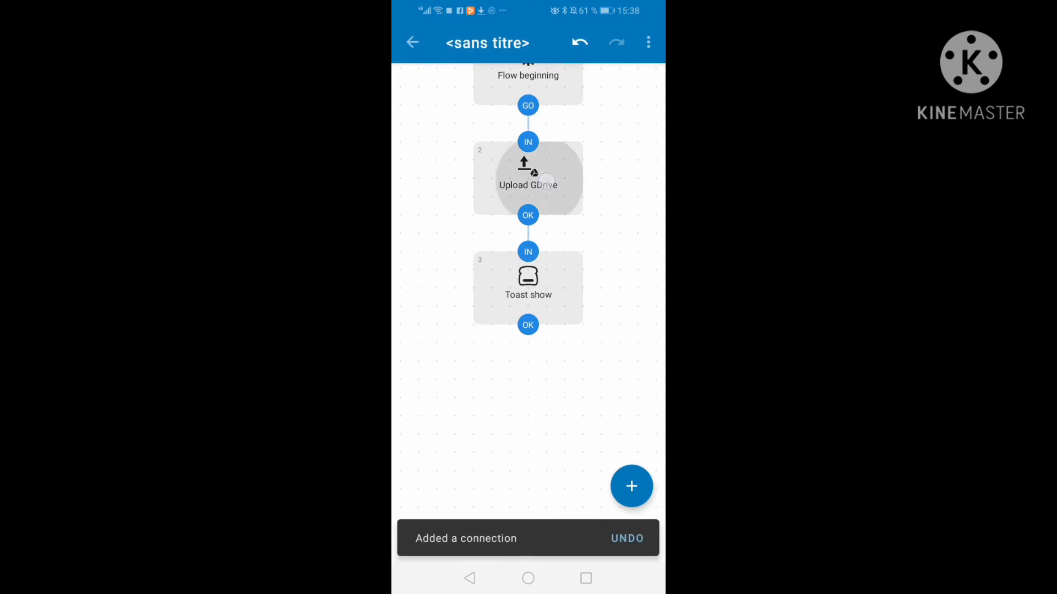
pyautogui.click(528, 177)
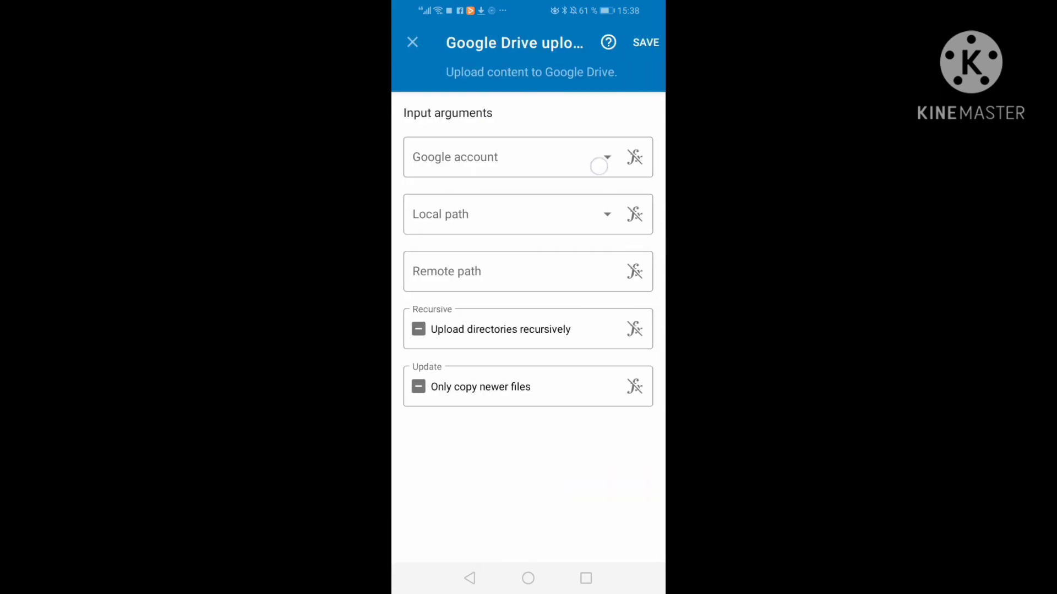
# - Choose the first listed Google account for the upload and answer the Drive permission prompt
pyautogui.click(527, 156)
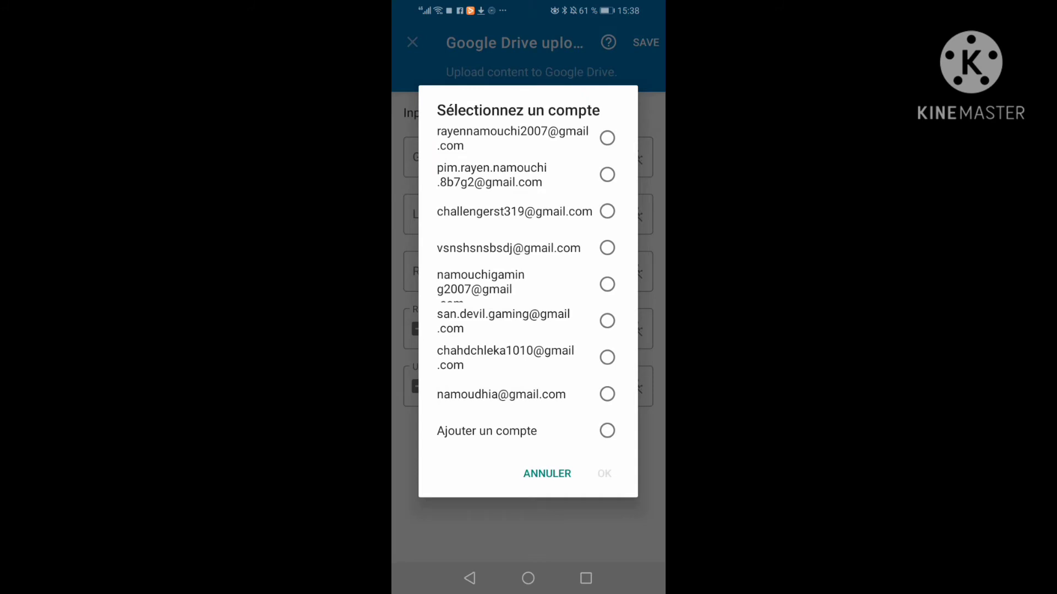
pyautogui.click(606, 138)
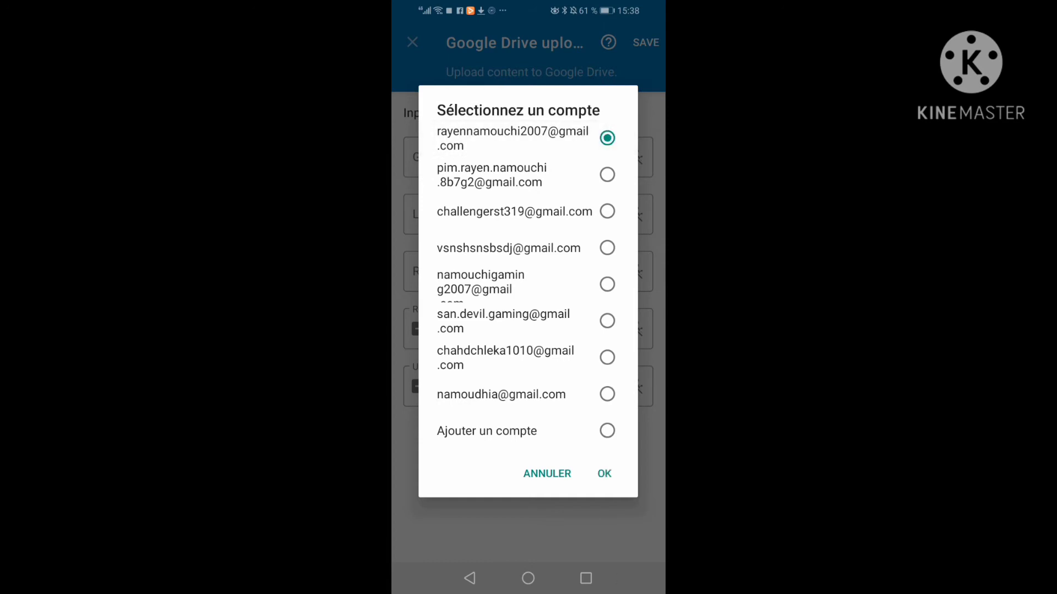
pyautogui.click(603, 474)
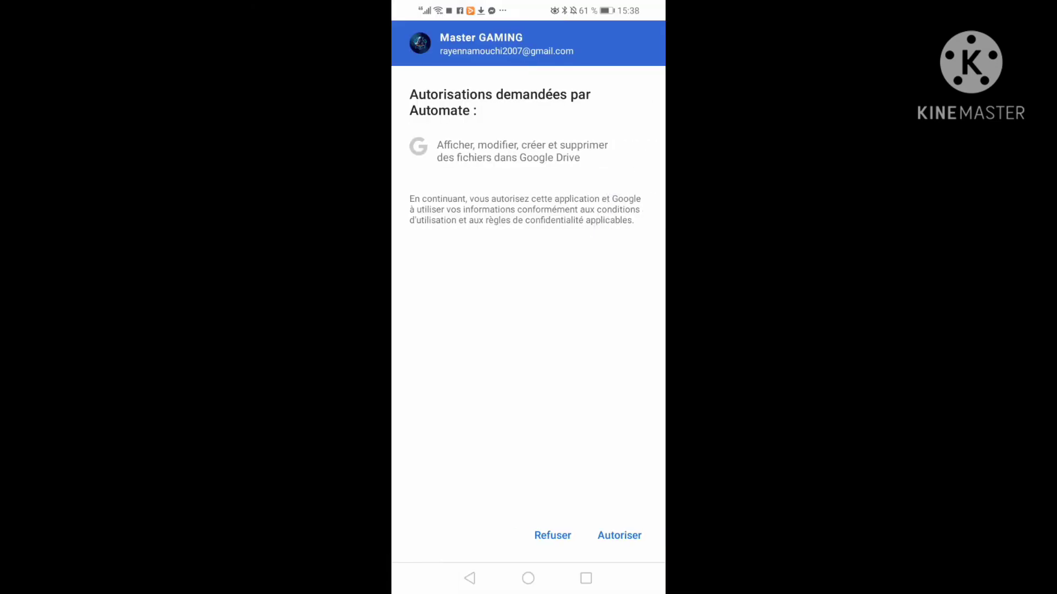
pyautogui.click(552, 535)
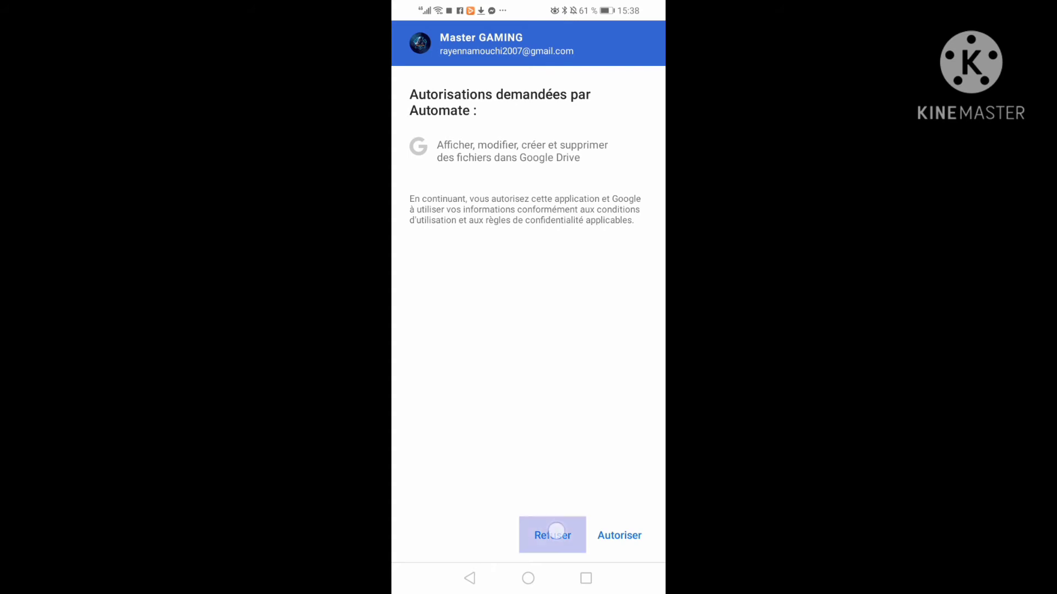
pyautogui.click(618, 535)
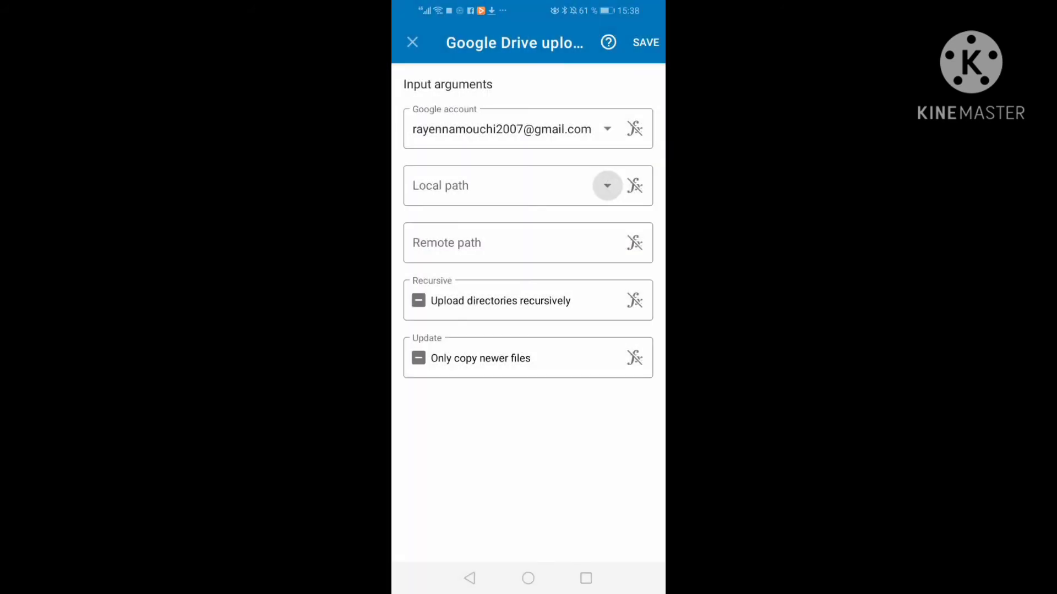
# - Set the upload's local path to IntroMaker/1616509579083.pjt and save the block
pyautogui.click(606, 186)
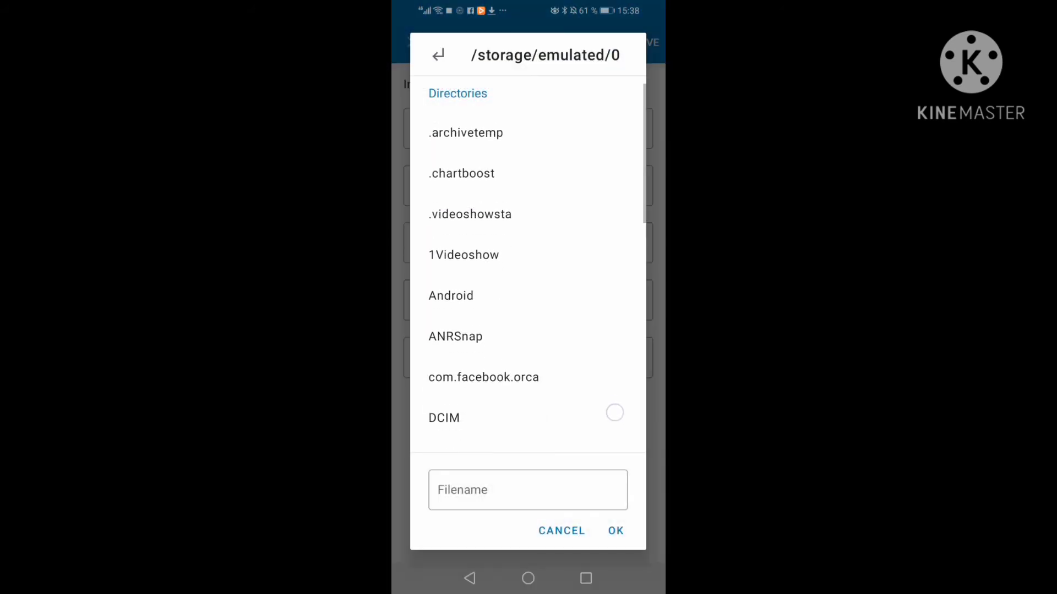
pyautogui.click(463, 254)
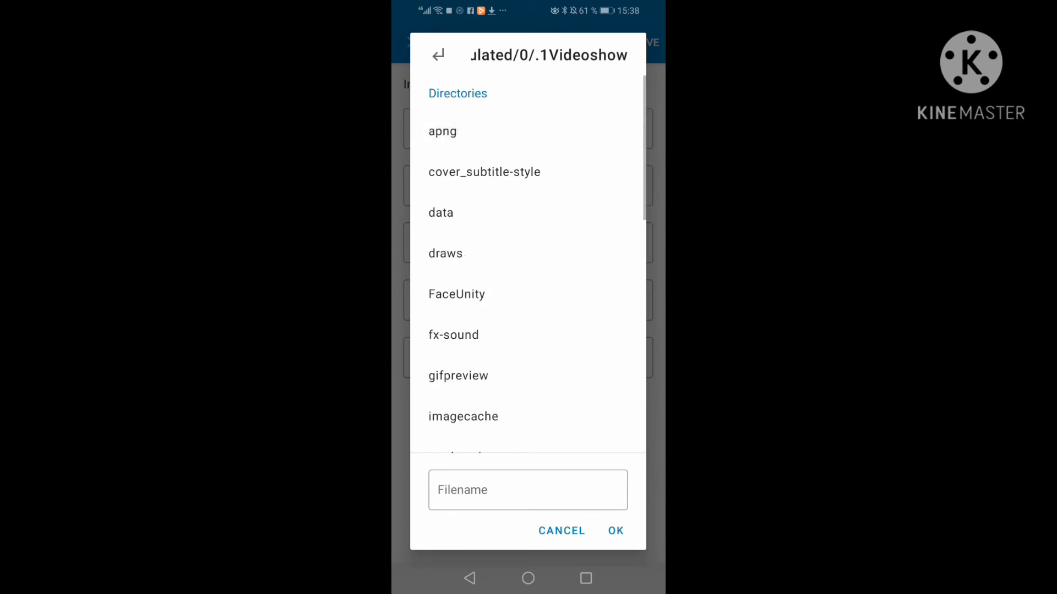
pyautogui.scroll(-3)
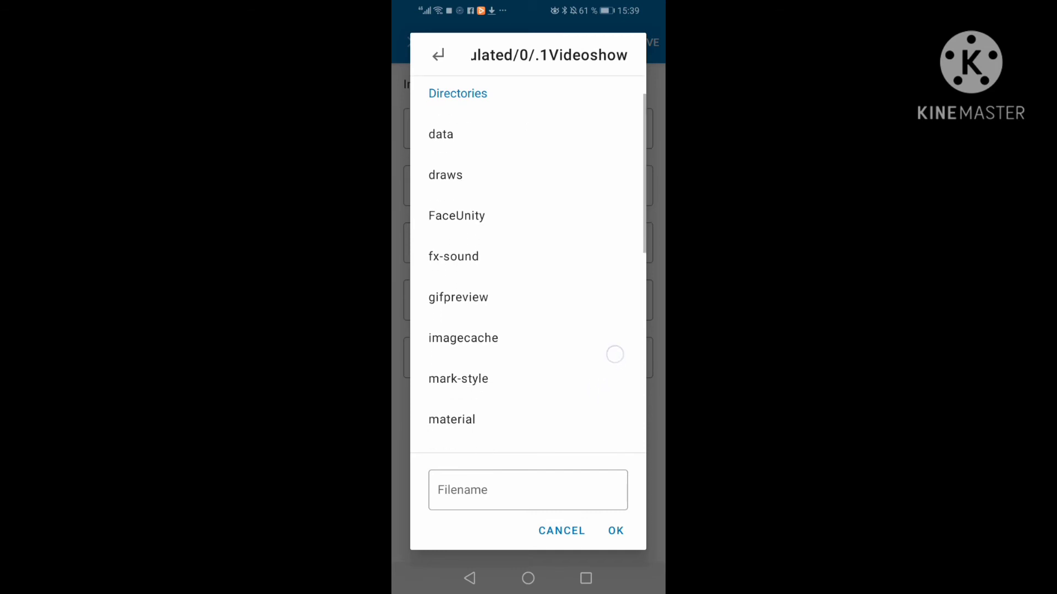
pyautogui.scroll(-3)
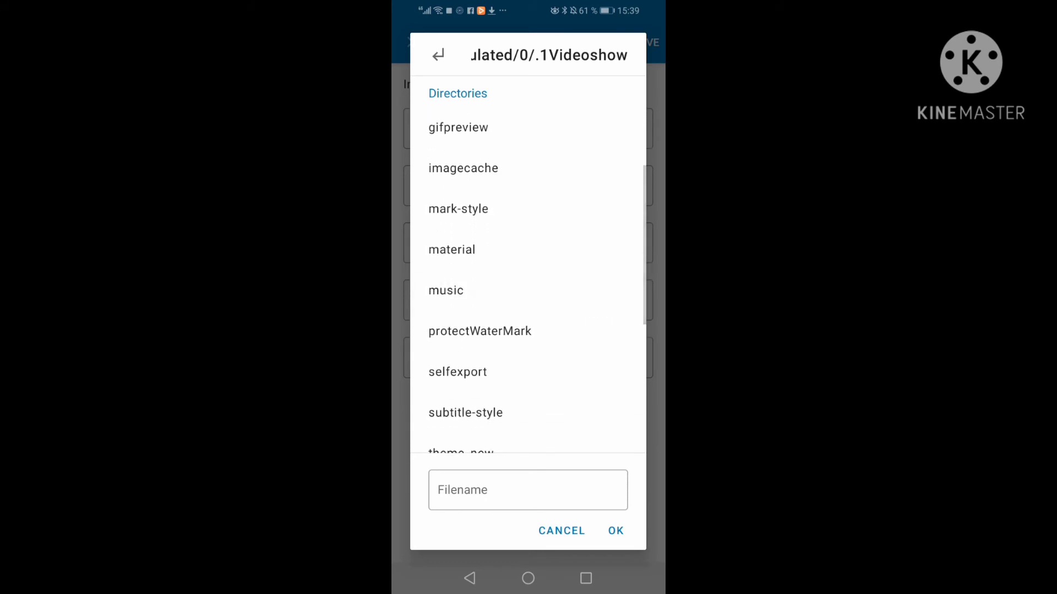
pyautogui.click(436, 55)
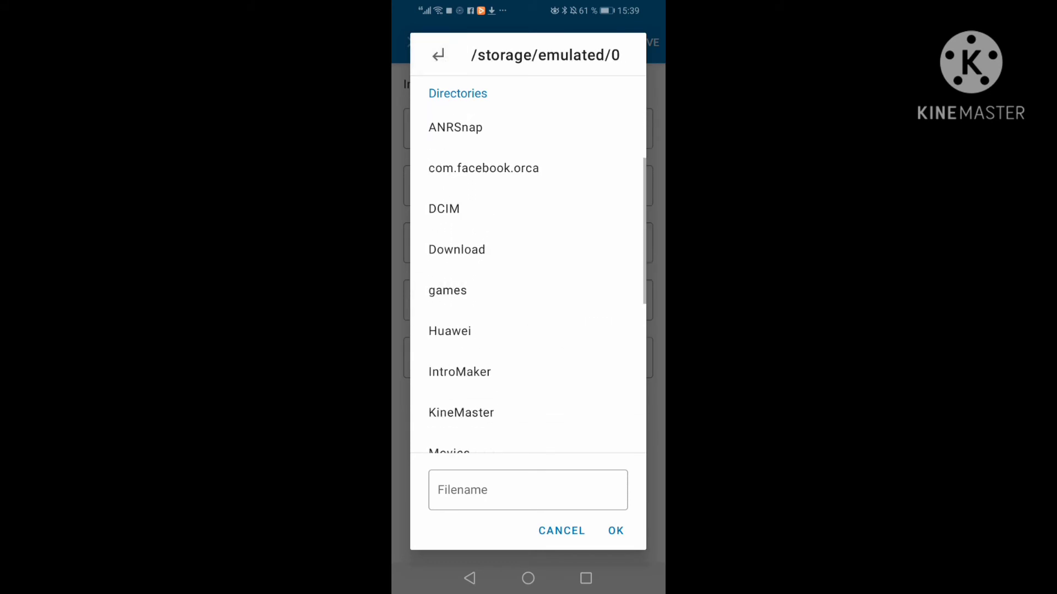
pyautogui.click(459, 372)
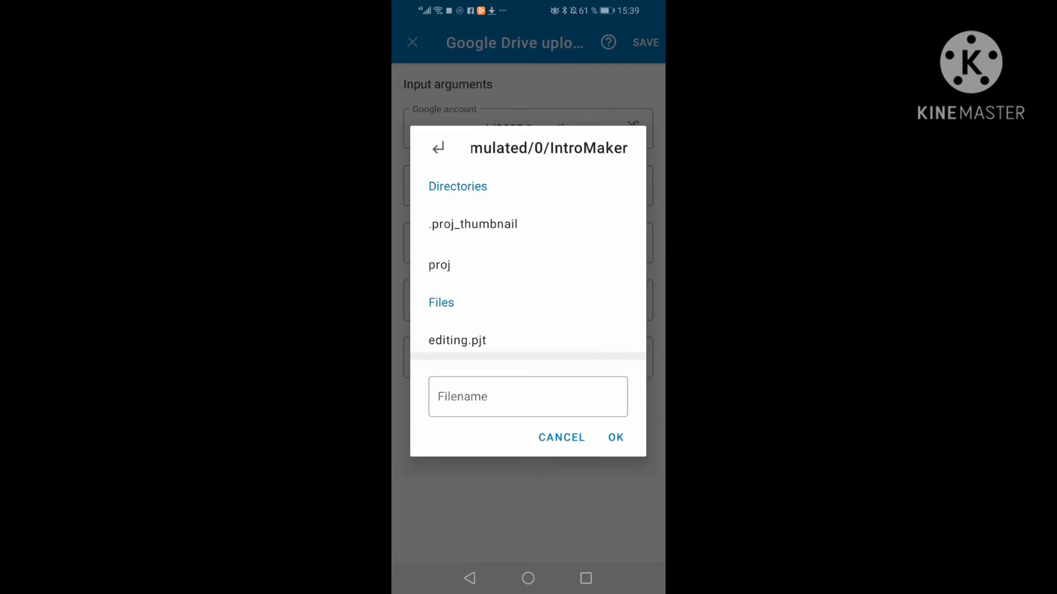
pyautogui.click(438, 264)
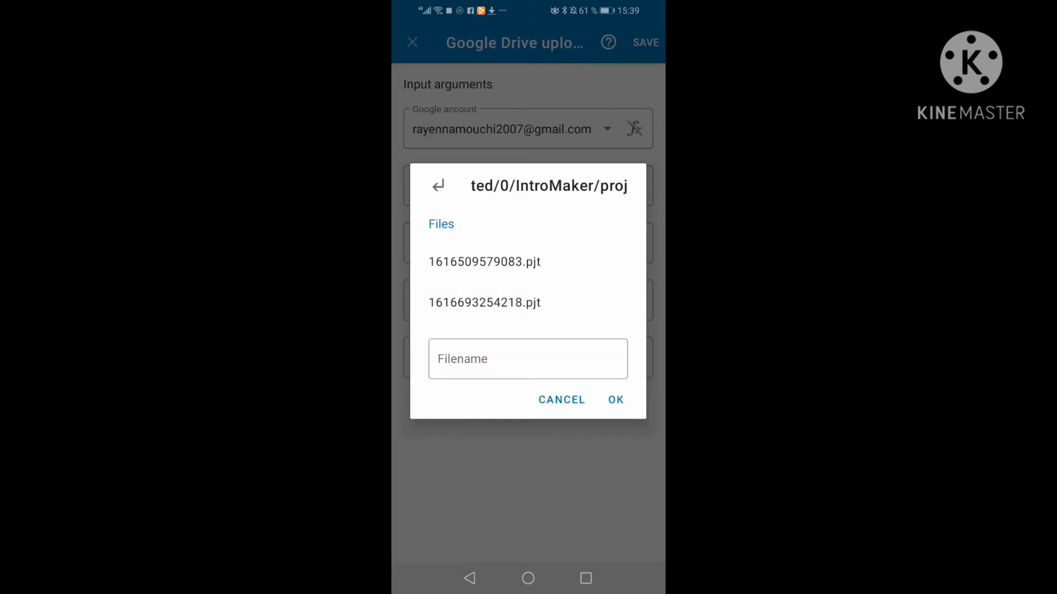
pyautogui.click(484, 262)
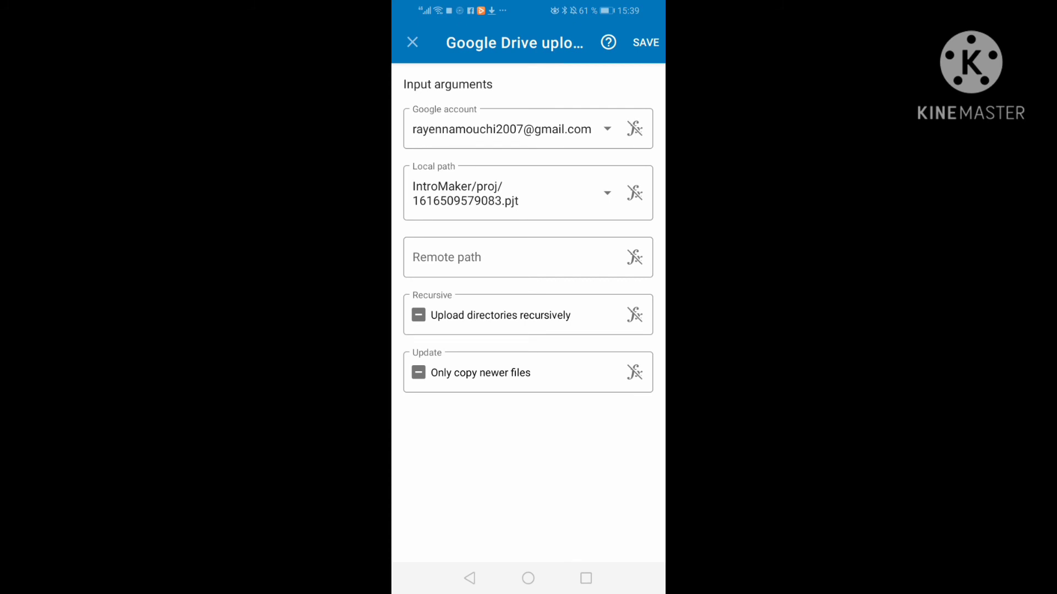
pyautogui.click(645, 42)
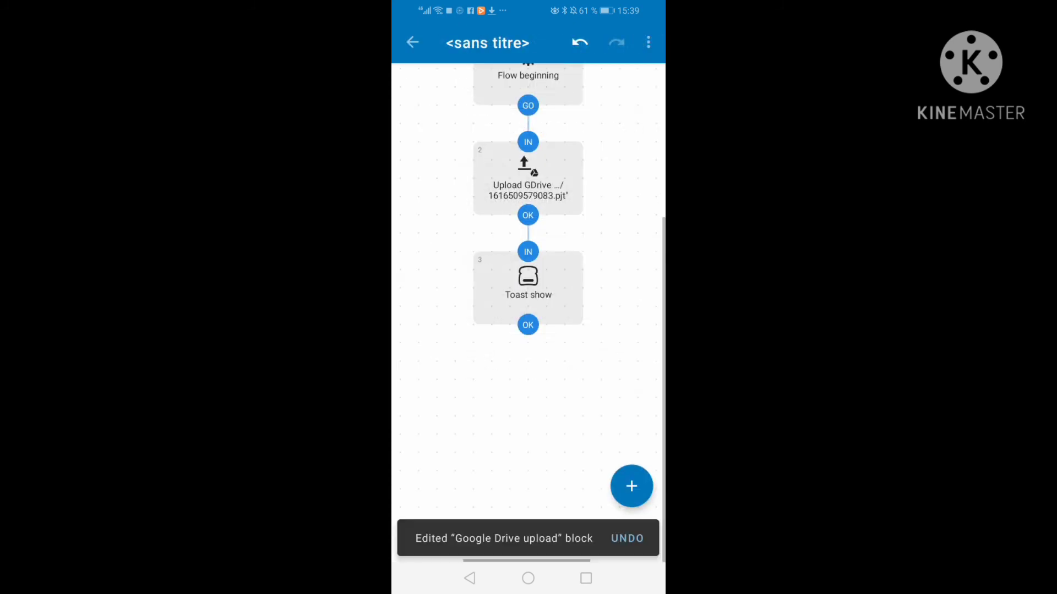
# - Enter 'Message received' as the Toast show message and save the block
pyautogui.click(528, 283)
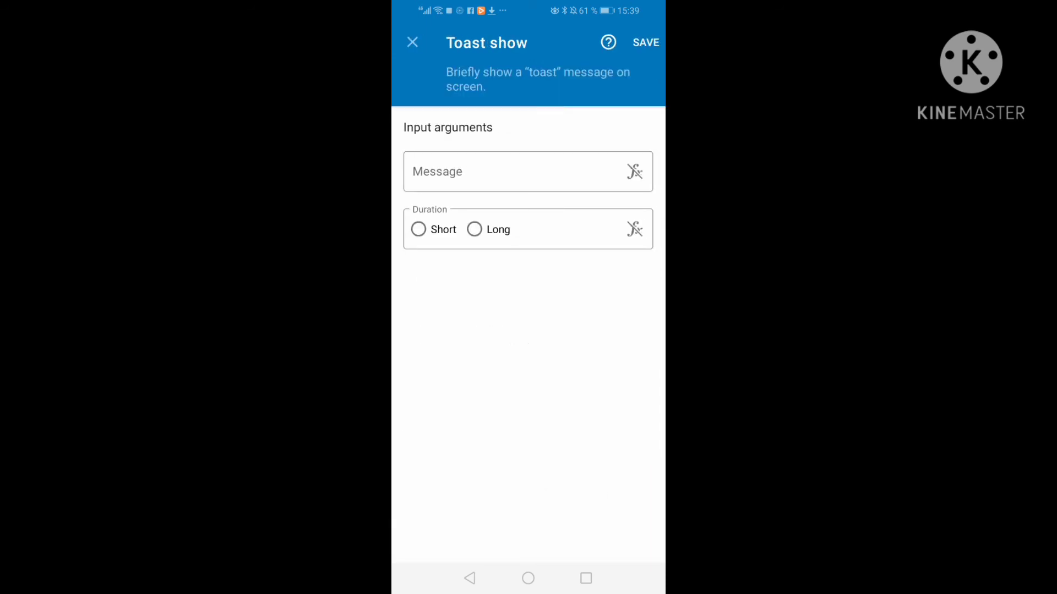
pyautogui.click(528, 171)
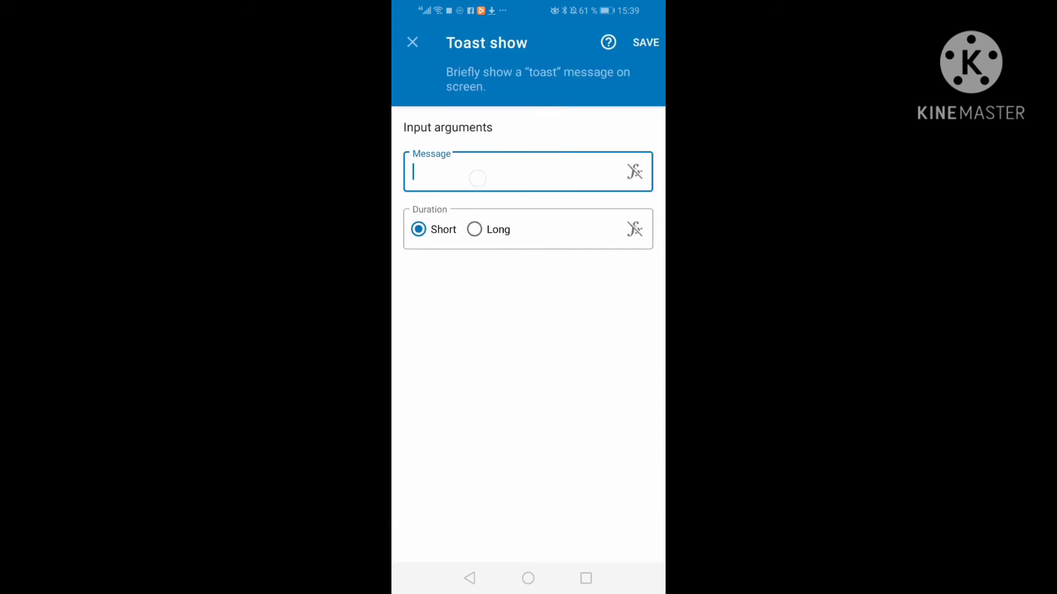
pyautogui.write('Message rece')
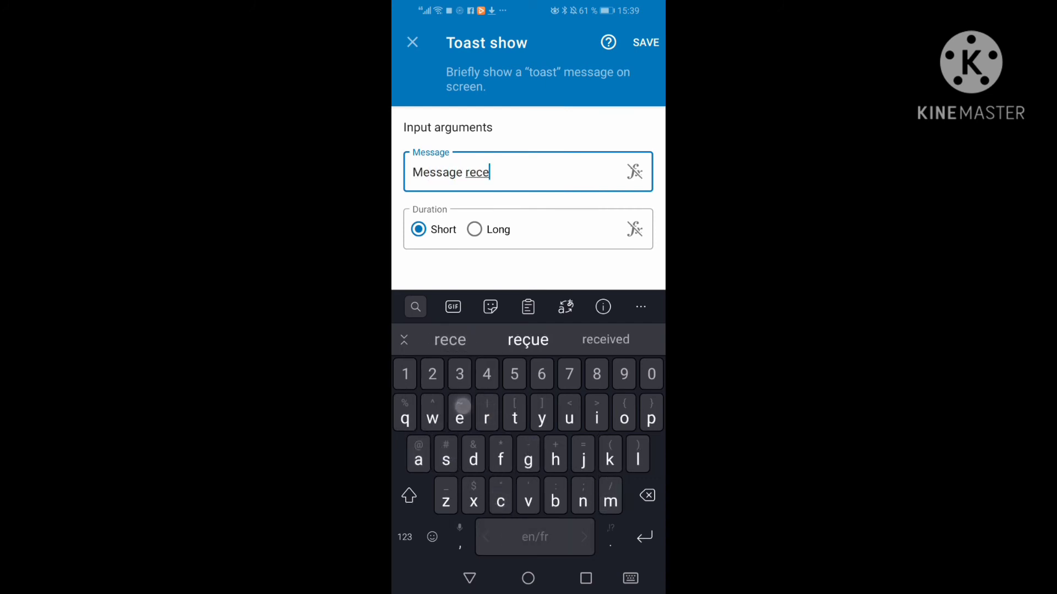
pyautogui.click(604, 339)
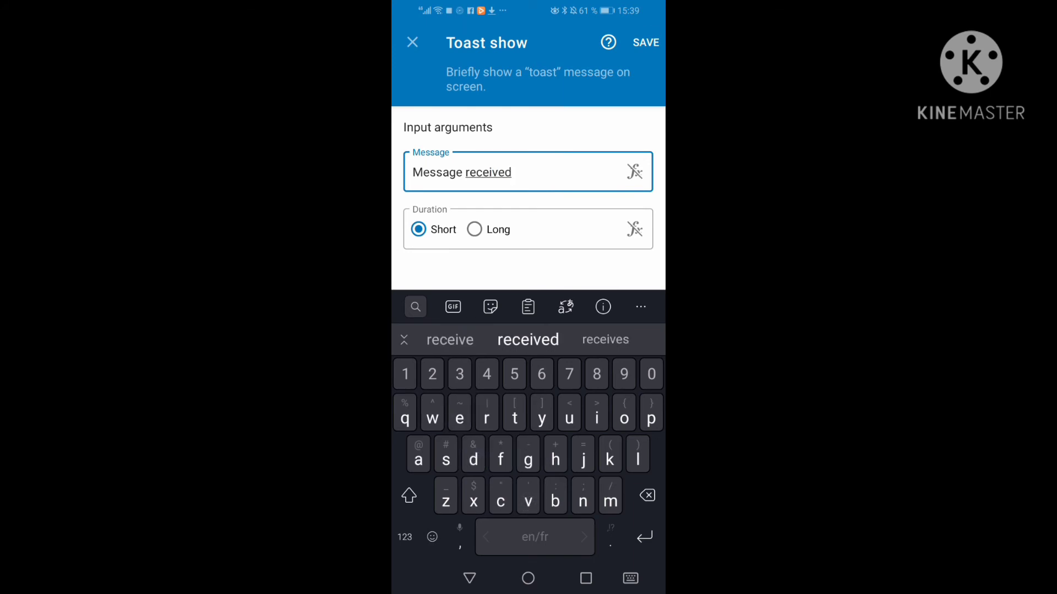
pyautogui.click(644, 42)
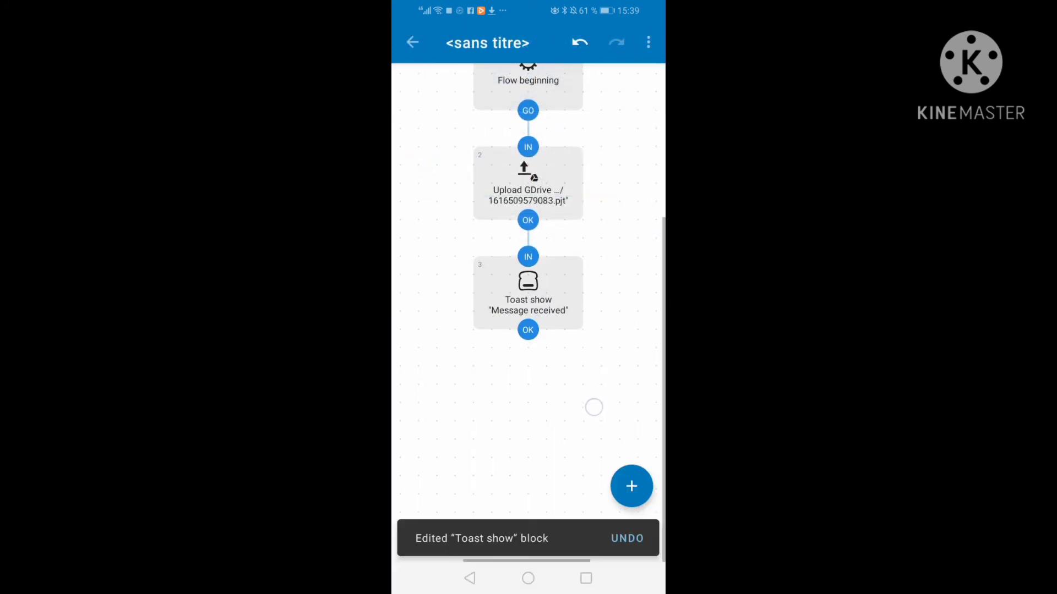
pyautogui.scroll(-3)
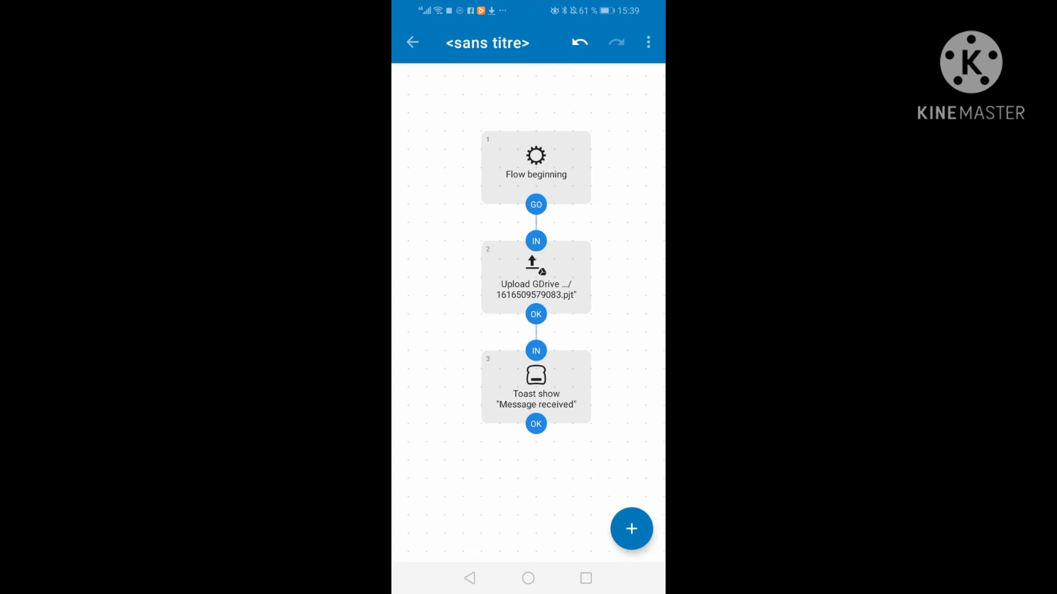
# - Create a new flow and add a Battery level? block beneath Flow beginning
pyautogui.click(412, 43)
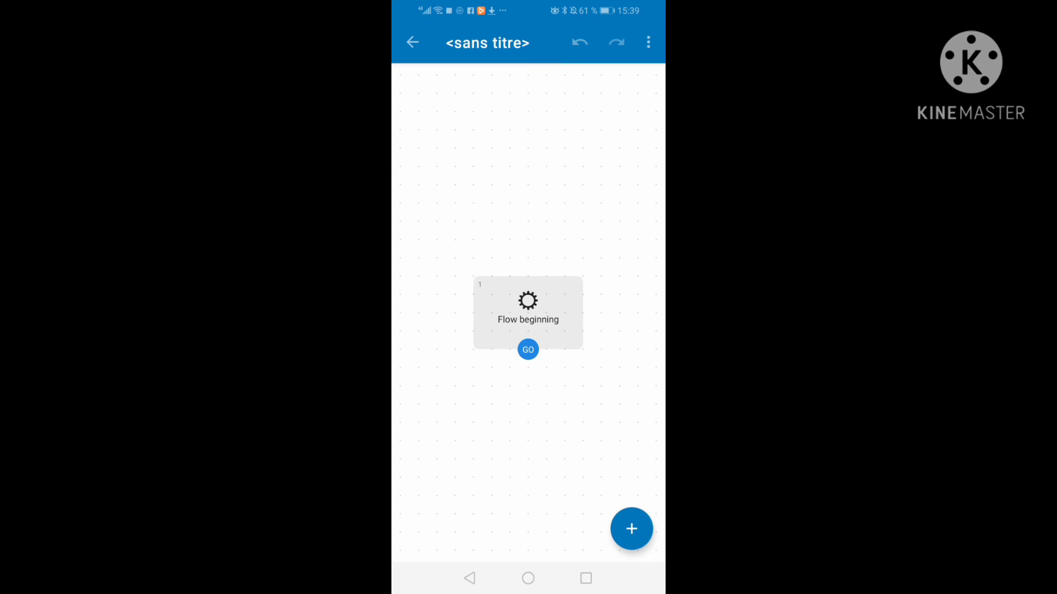
pyautogui.click(631, 528)
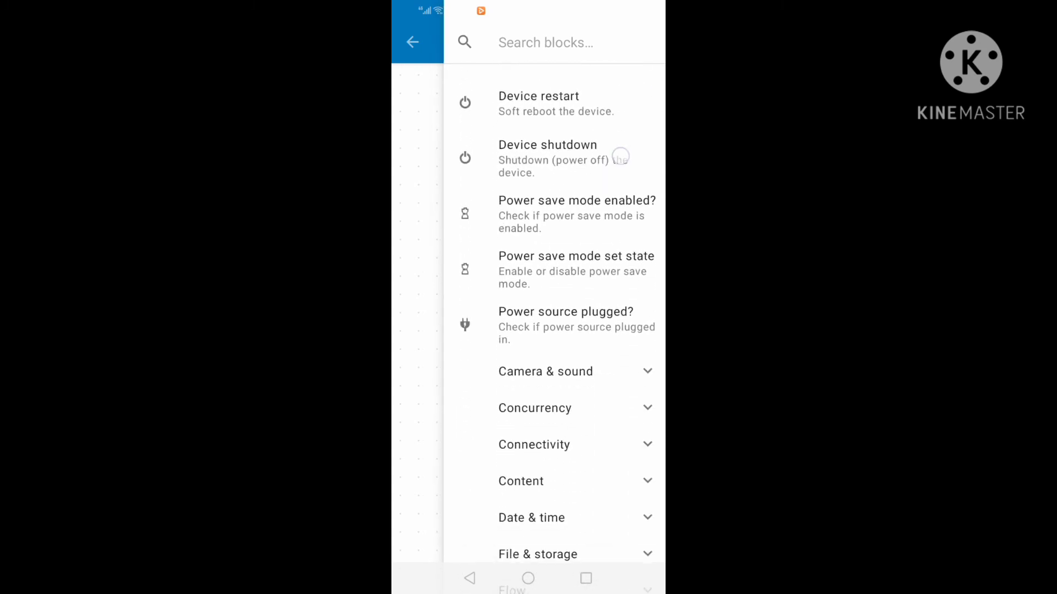
pyautogui.scroll(3)
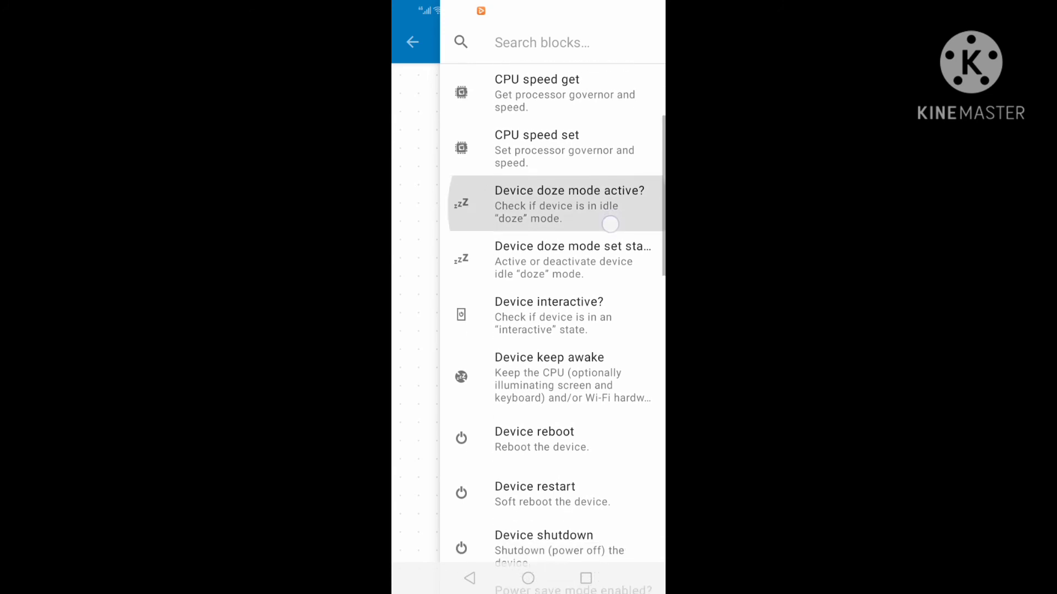
pyautogui.scroll(-3)
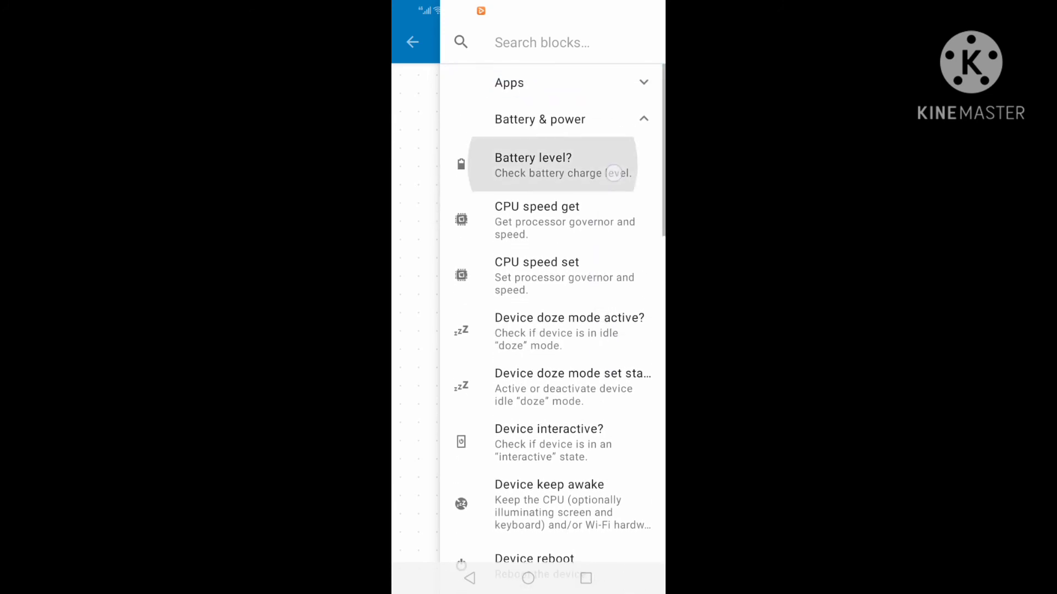
pyautogui.click(533, 164)
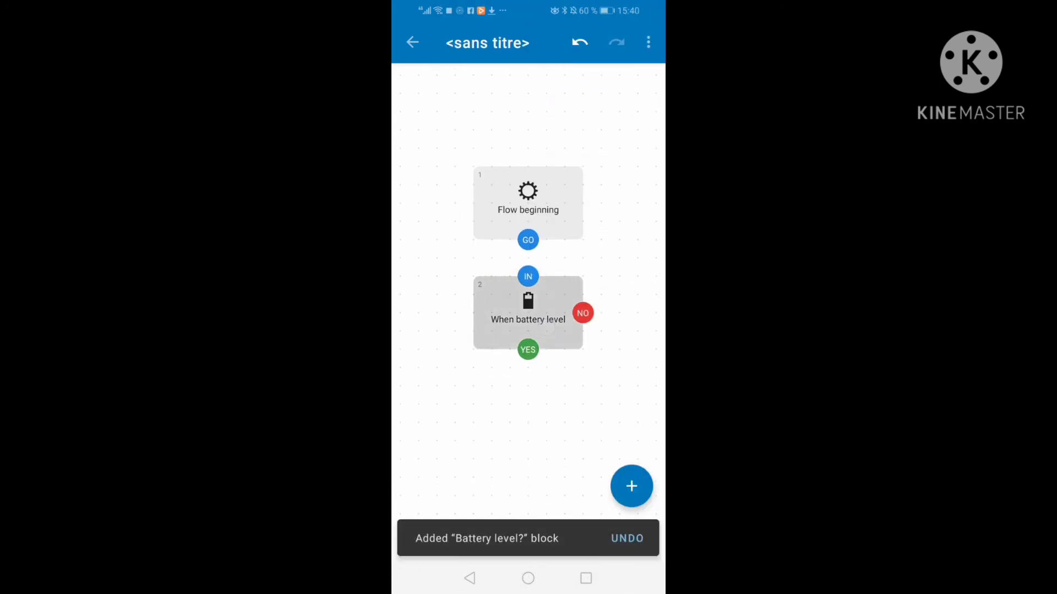
# - Set the Battery level? block to minimum 0 and maximum 20 percent, then save
pyautogui.click(528, 310)
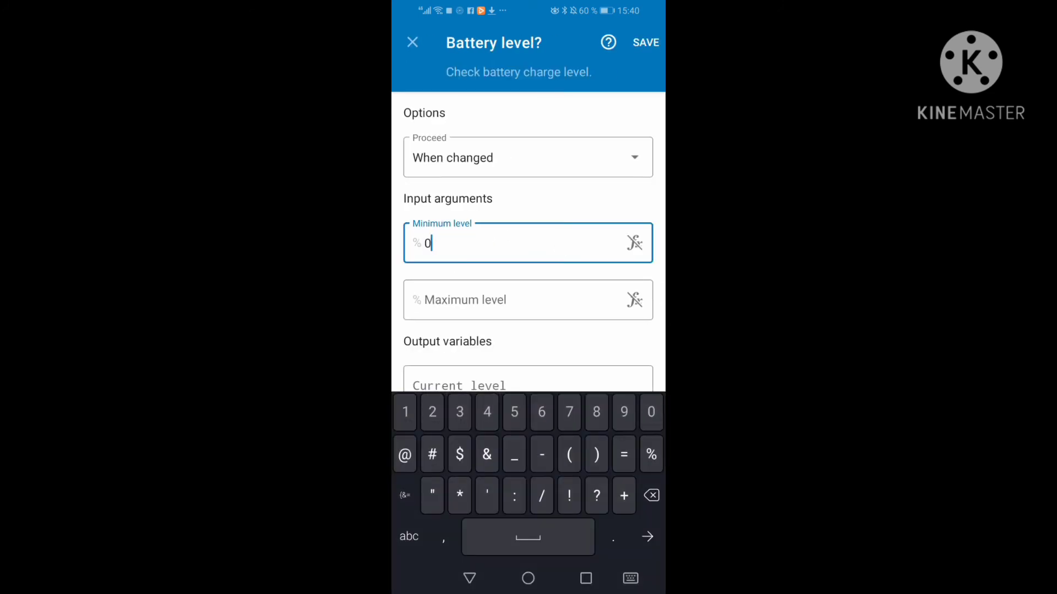
pyautogui.click(528, 299)
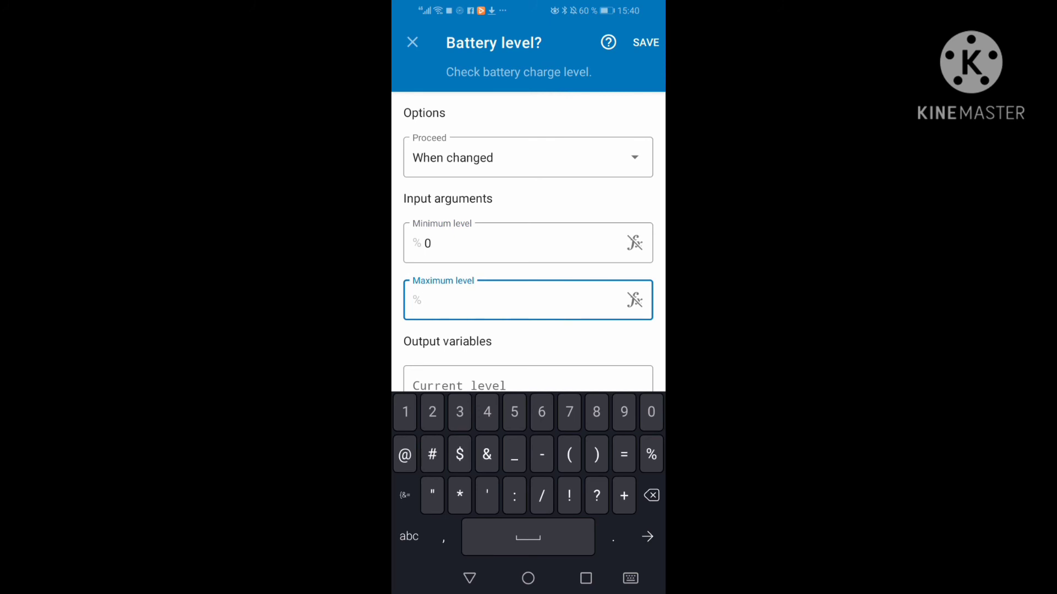
pyautogui.write('20')
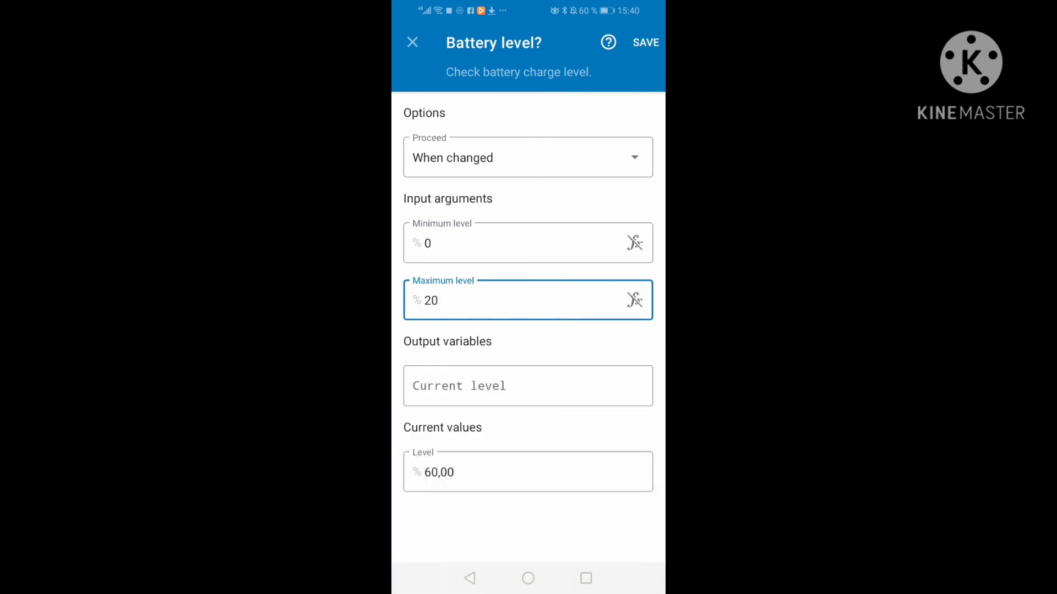
pyautogui.click(644, 42)
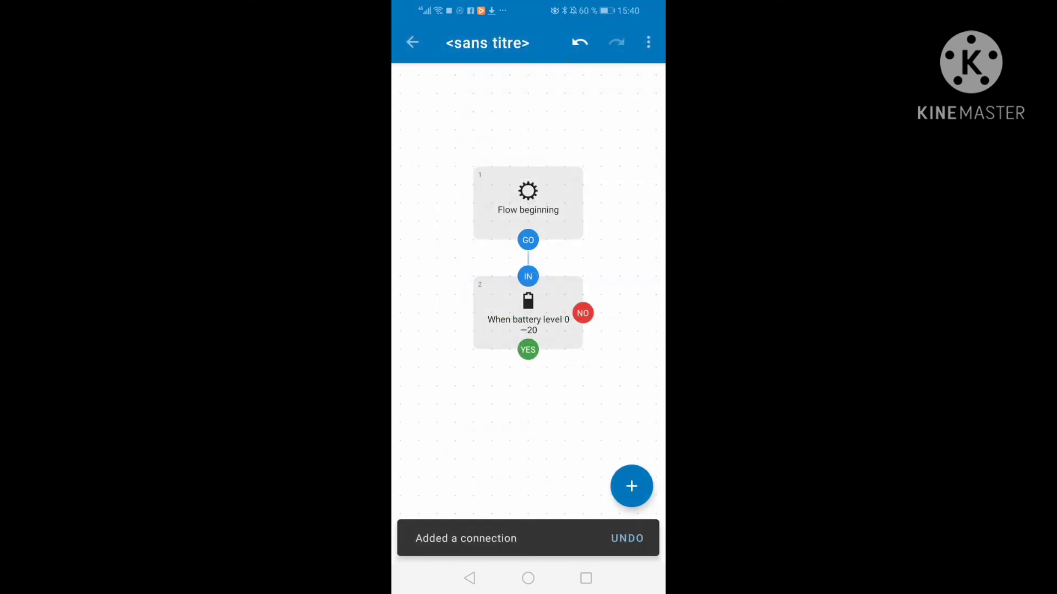
# - Add a Delay block and connect it to the battery check's YES branch
pyautogui.click(630, 486)
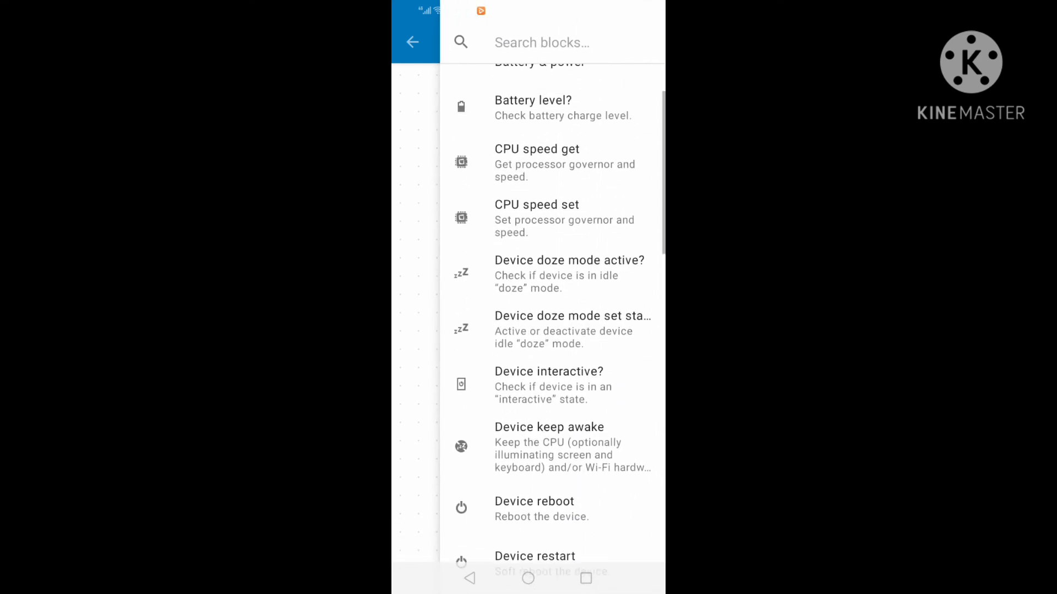
pyautogui.scroll(-3)
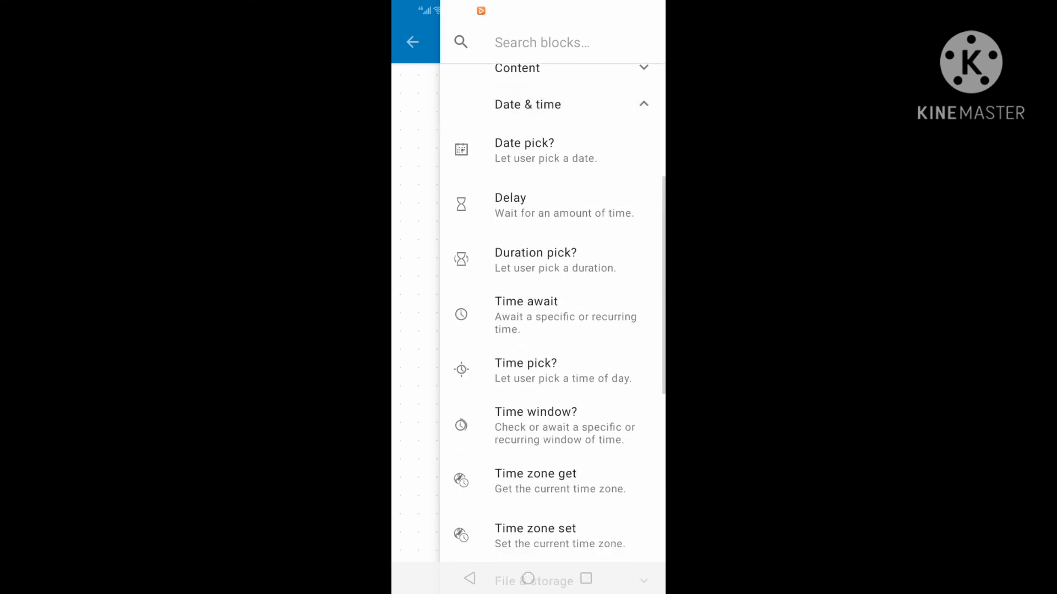
pyautogui.click(528, 204)
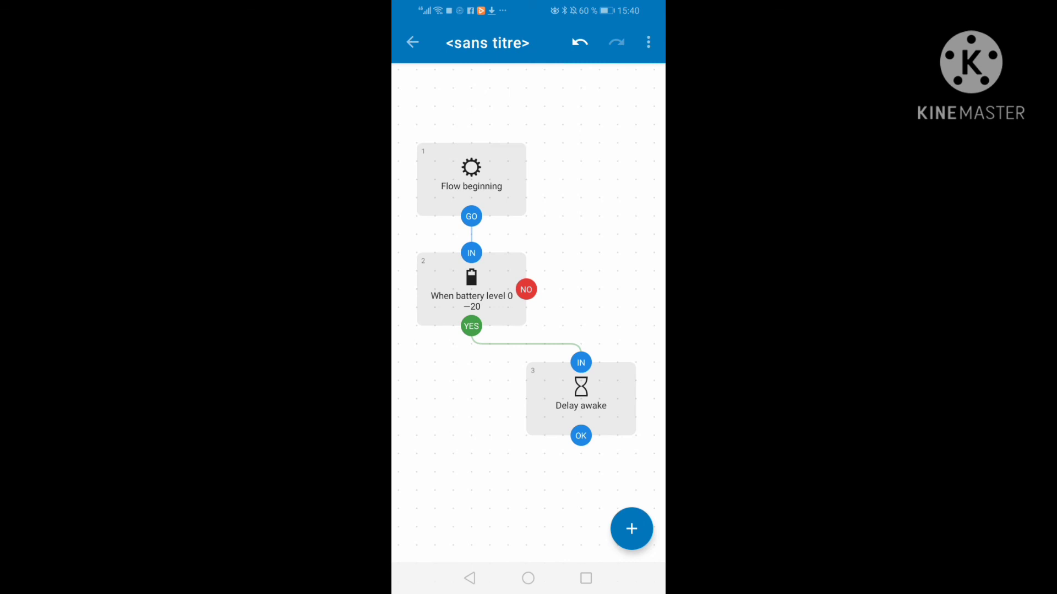
pyautogui.scroll(-3)
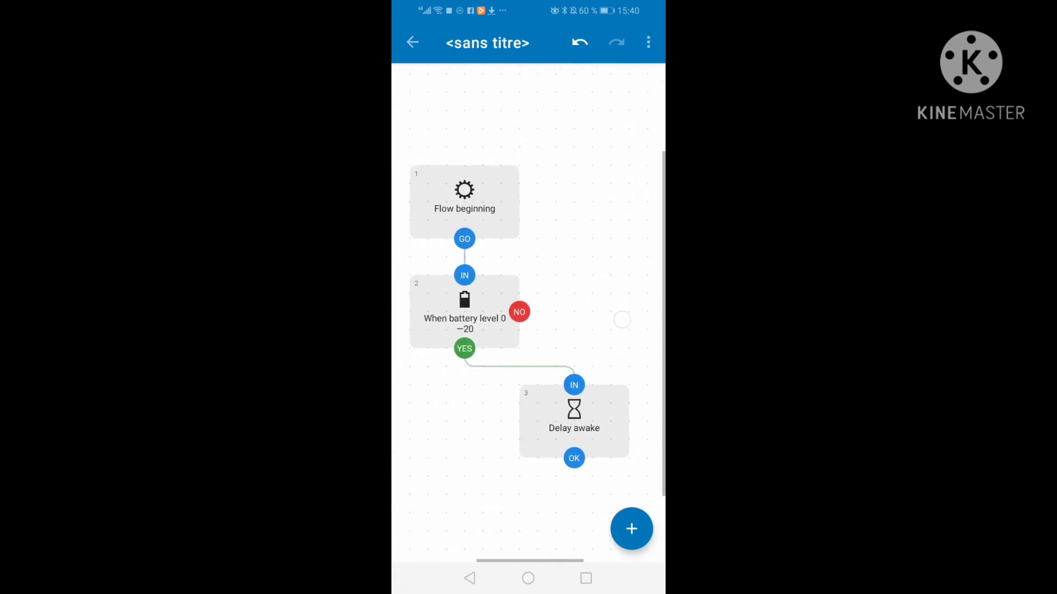
# - Add a Color pick? block and reposition it in the flow
pyautogui.click(631, 529)
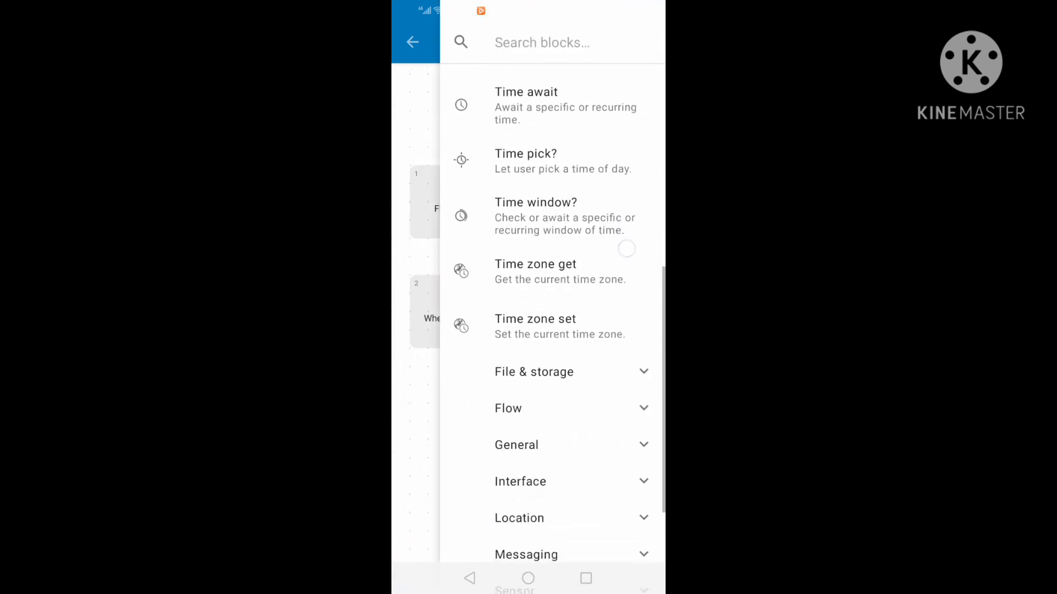
pyautogui.scroll(-3)
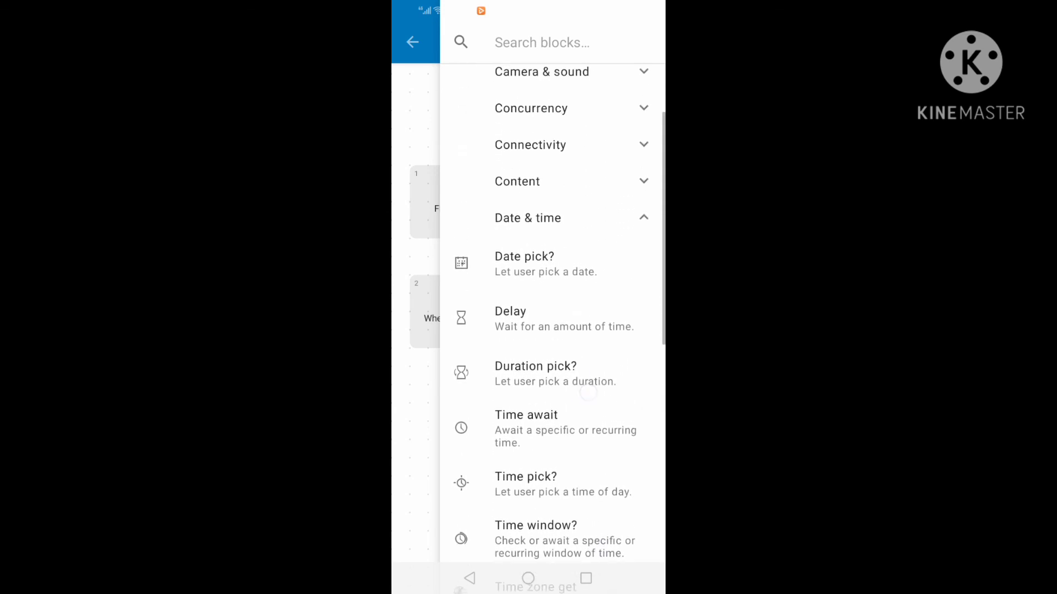
pyautogui.click(552, 217)
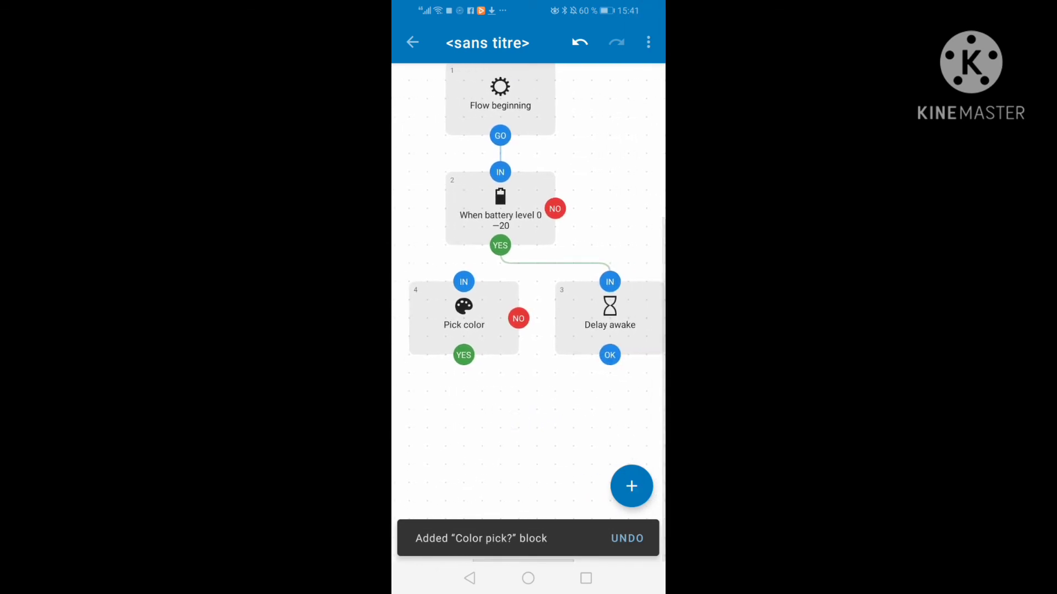
pyautogui.click(463, 317)
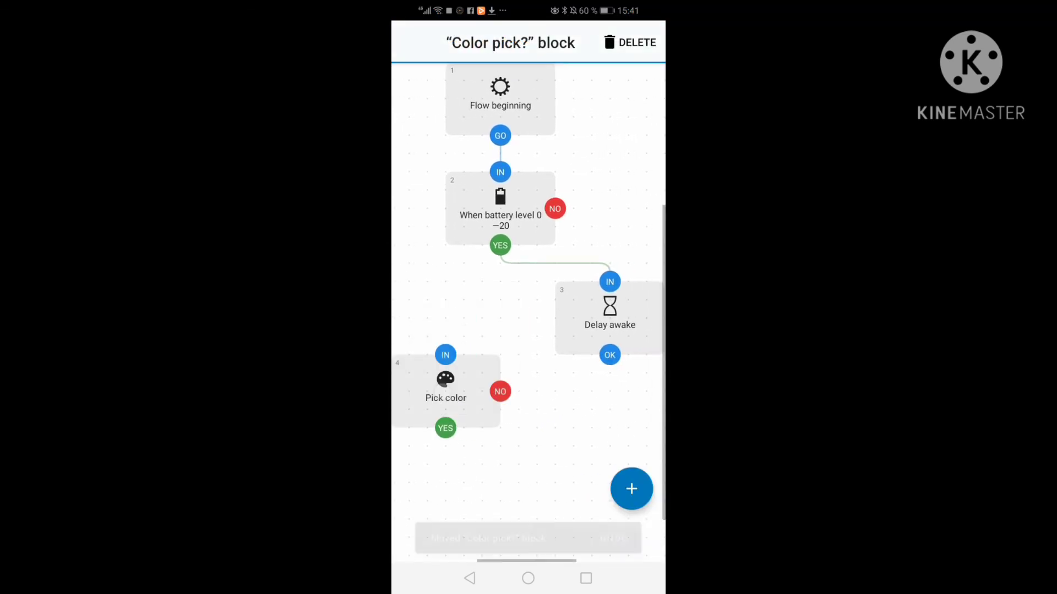